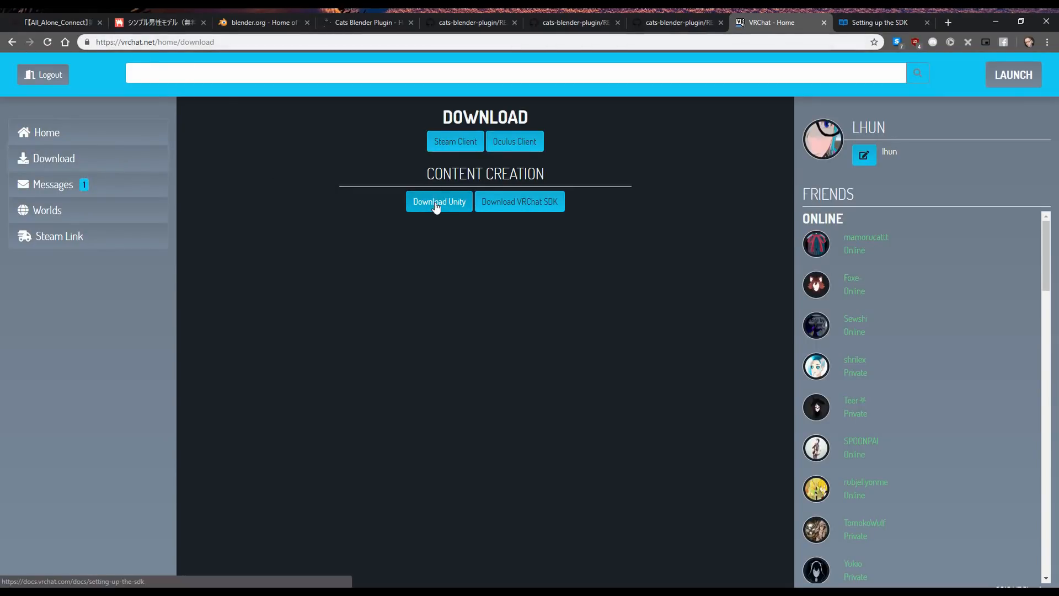
{"action": "mouse_move", "coordinate": [519, 201]}
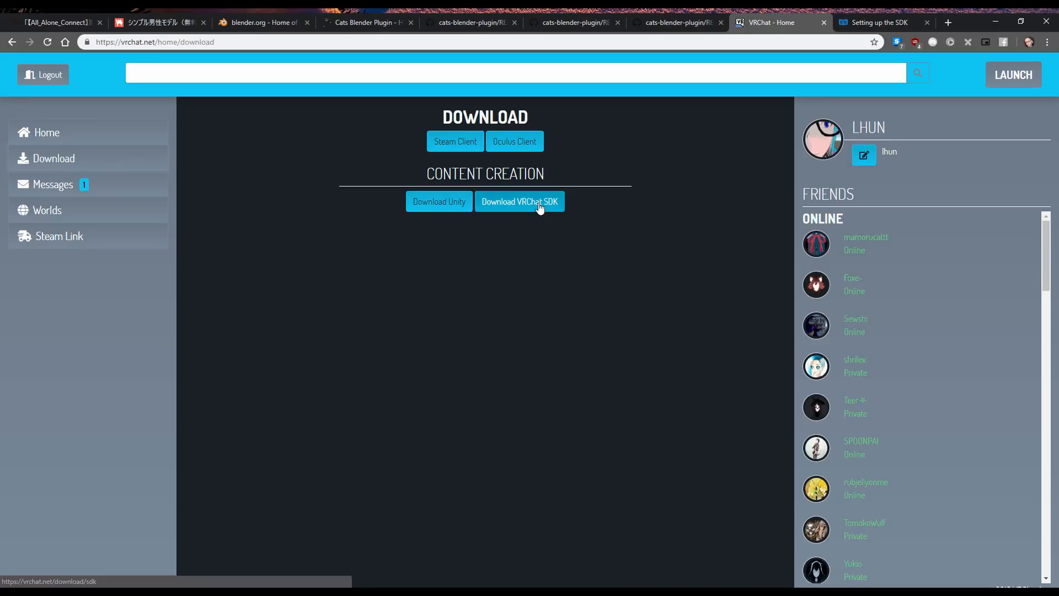
{"action": "mouse_move", "coordinate": [435, 285]}
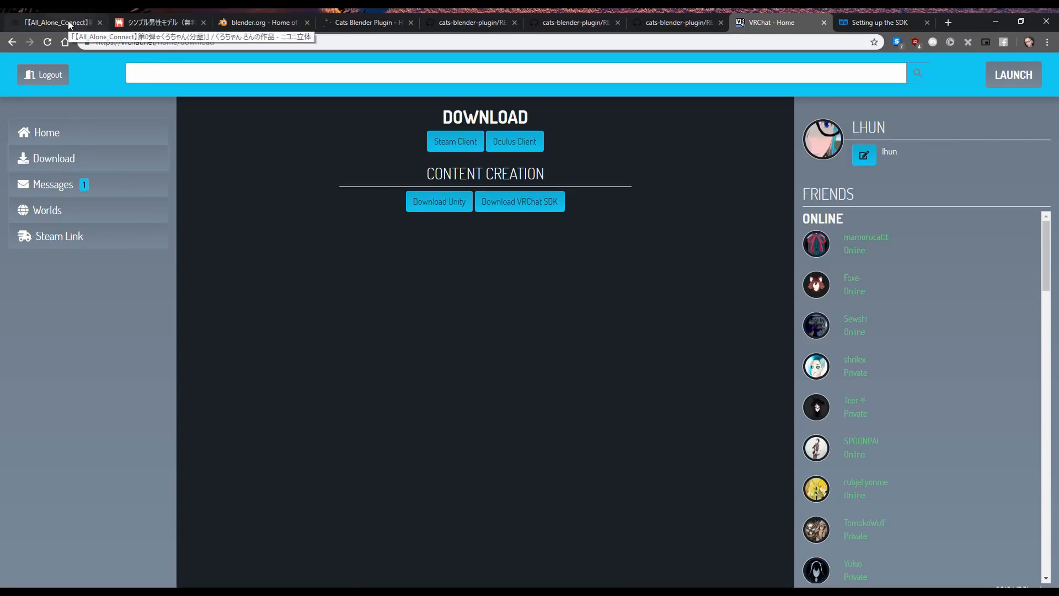
Step: Look through the Kurochan and BOOTH Simple male model pages, then move on to blender.org
{"action": "left_click", "coordinate": [51, 22]}
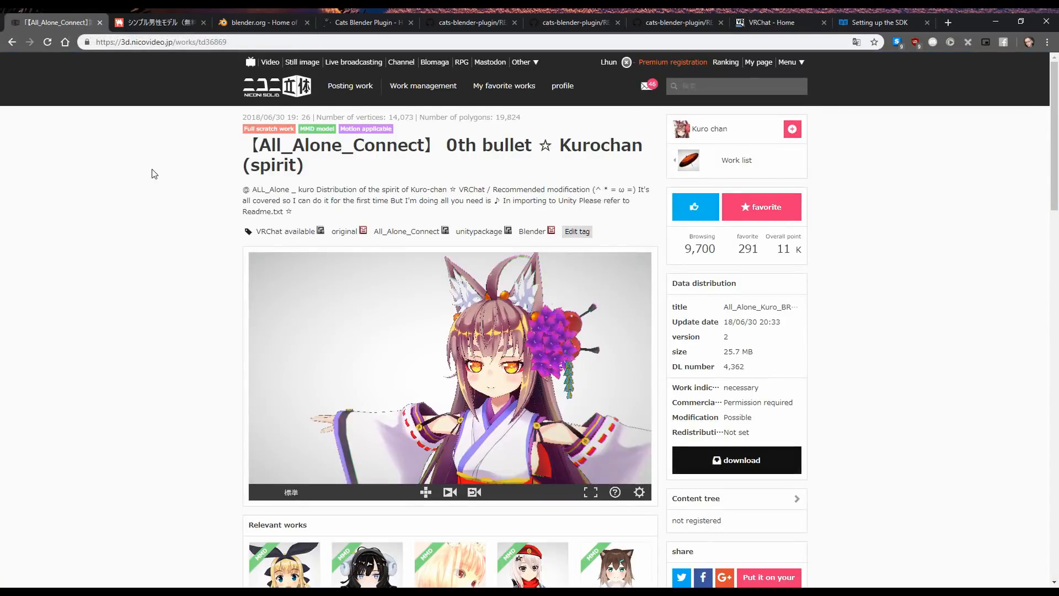
{"action": "mouse_move", "coordinate": [176, 70]}
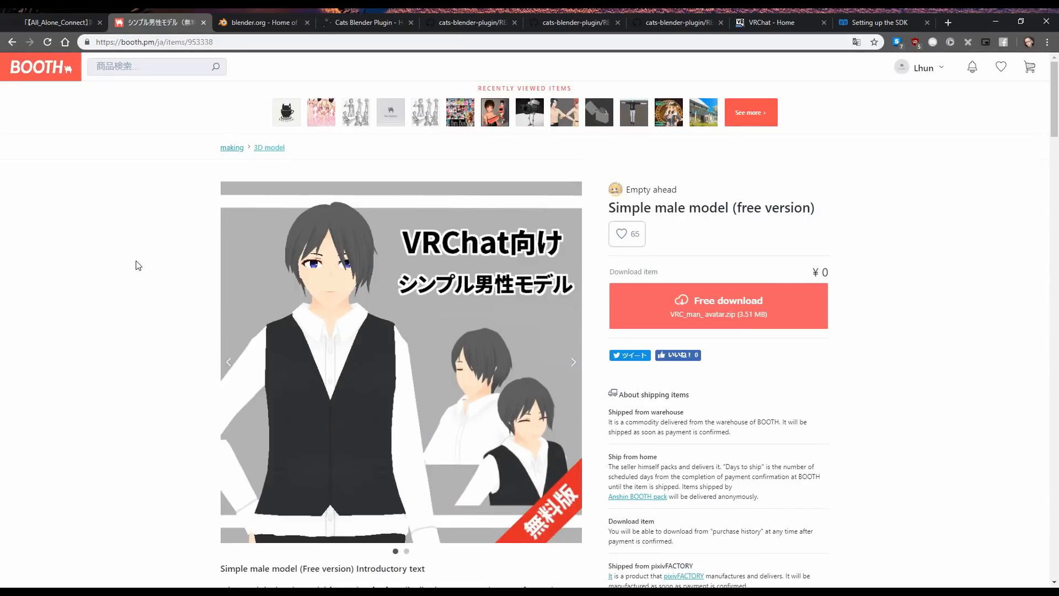
{"action": "left_click", "coordinate": [153, 42]}
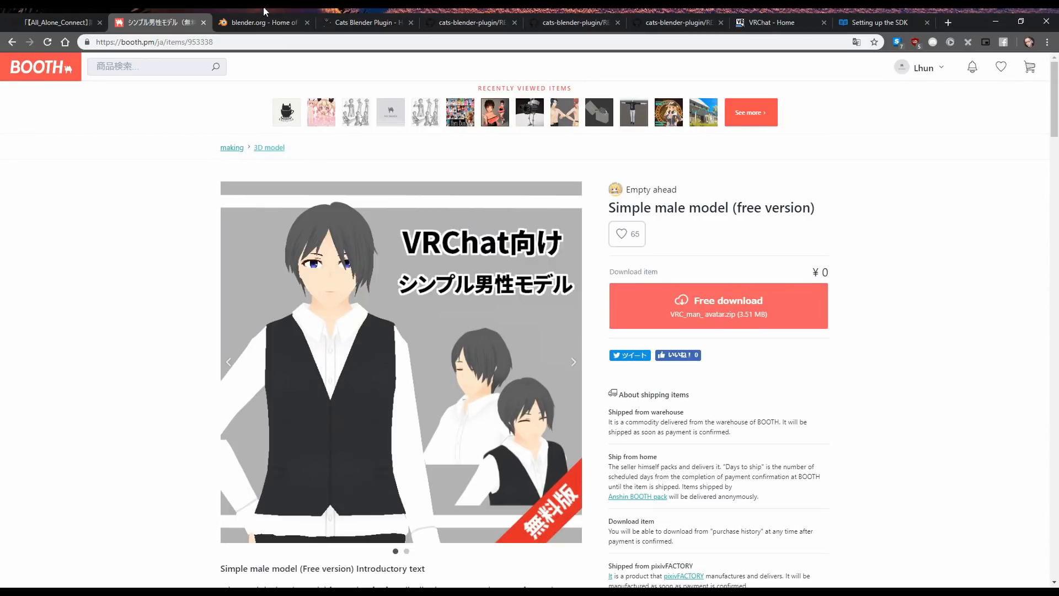
{"action": "left_click", "coordinate": [260, 22]}
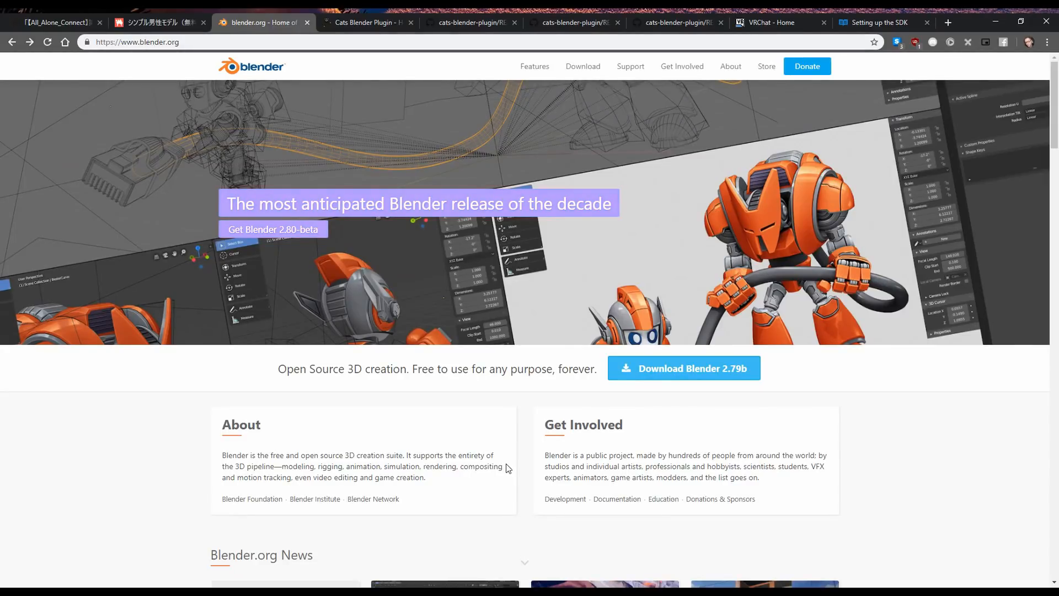
{"action": "mouse_move", "coordinate": [683, 377]}
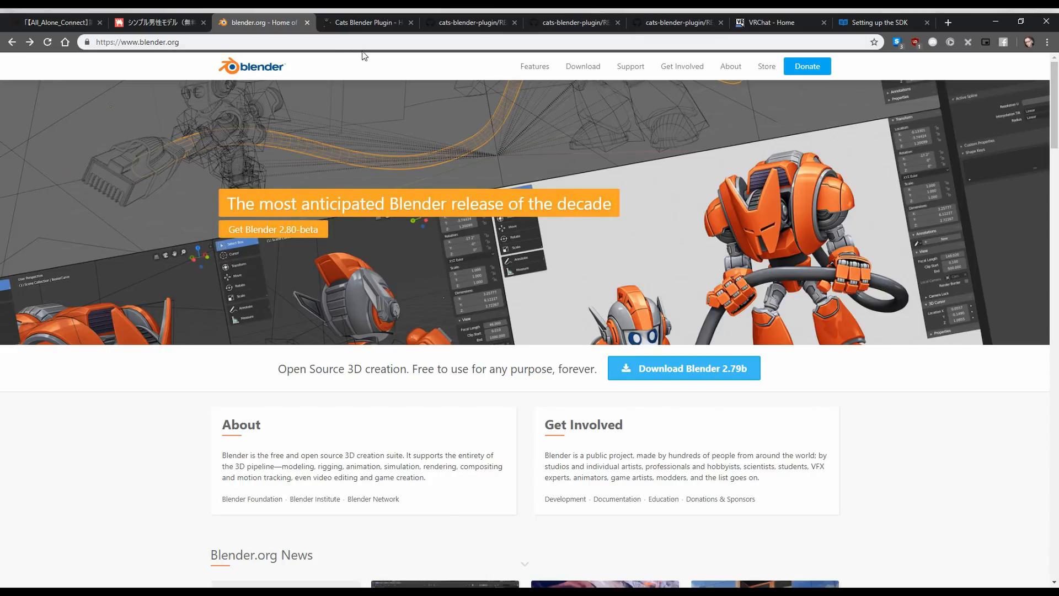
Step: Reach the Cats Blender Plugin GitHub README at its Installation instructions
{"action": "left_click", "coordinate": [366, 22]}
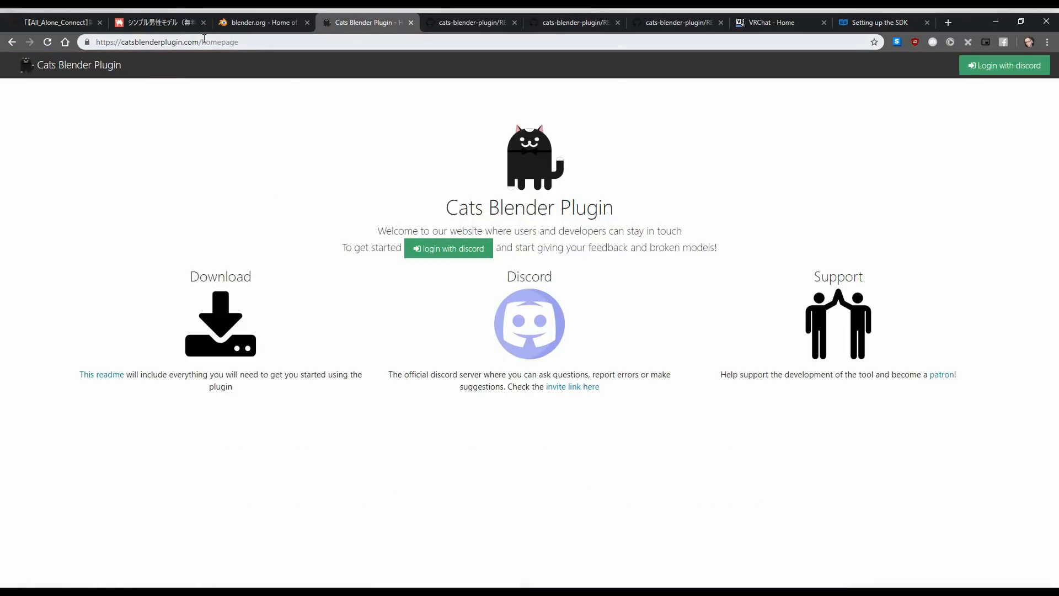
{"action": "left_click", "coordinate": [166, 42]}
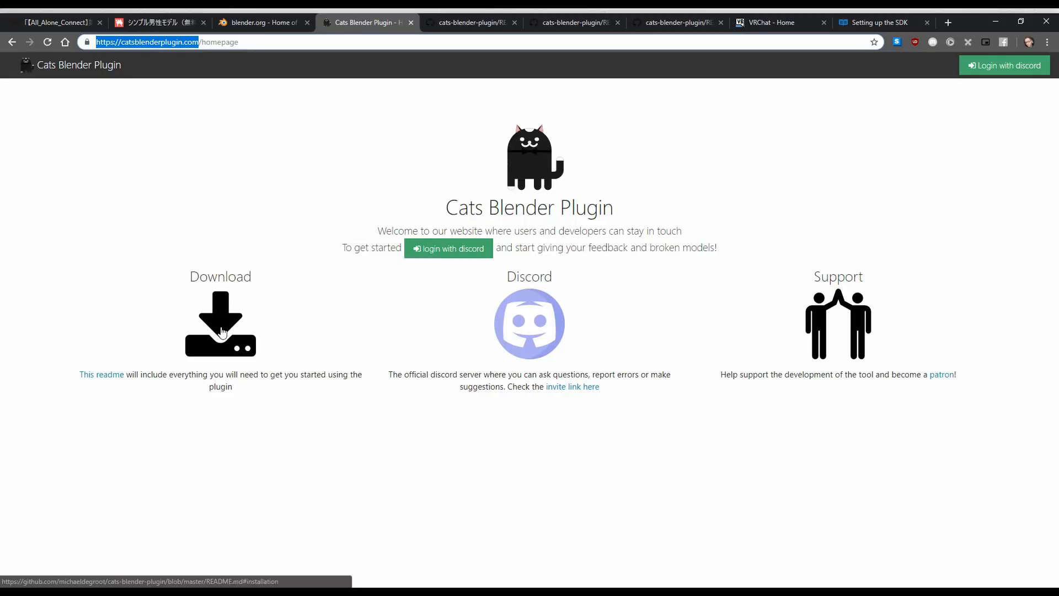
{"action": "left_click", "coordinate": [102, 374]}
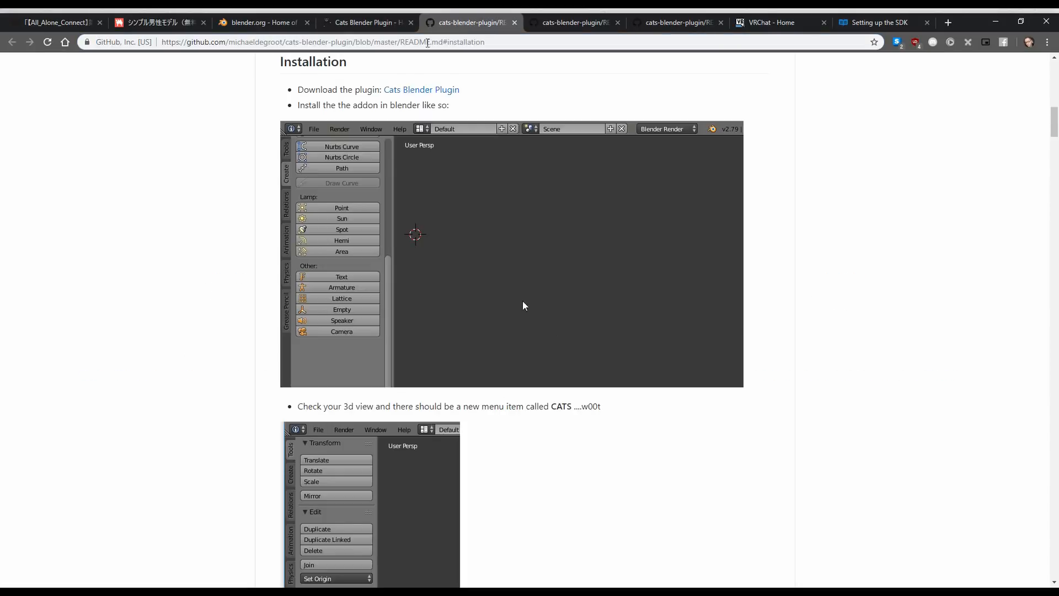
Step: Download the Cats Blender Plugin zip archive from the README link
{"action": "left_click", "coordinate": [313, 129]}
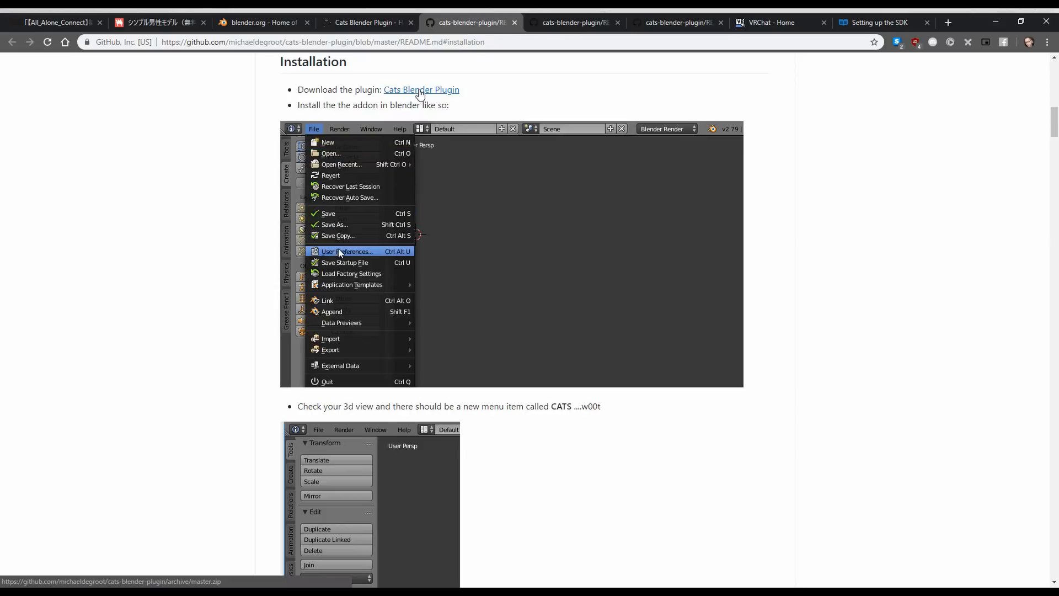
{"action": "left_click", "coordinate": [348, 252]}
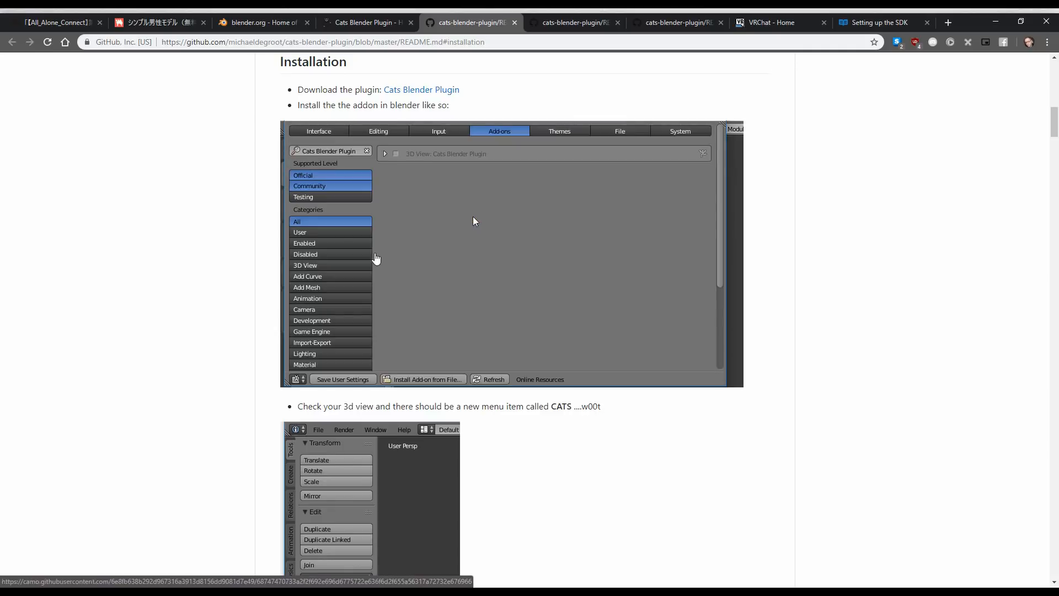
{"action": "left_click", "coordinate": [395, 153]}
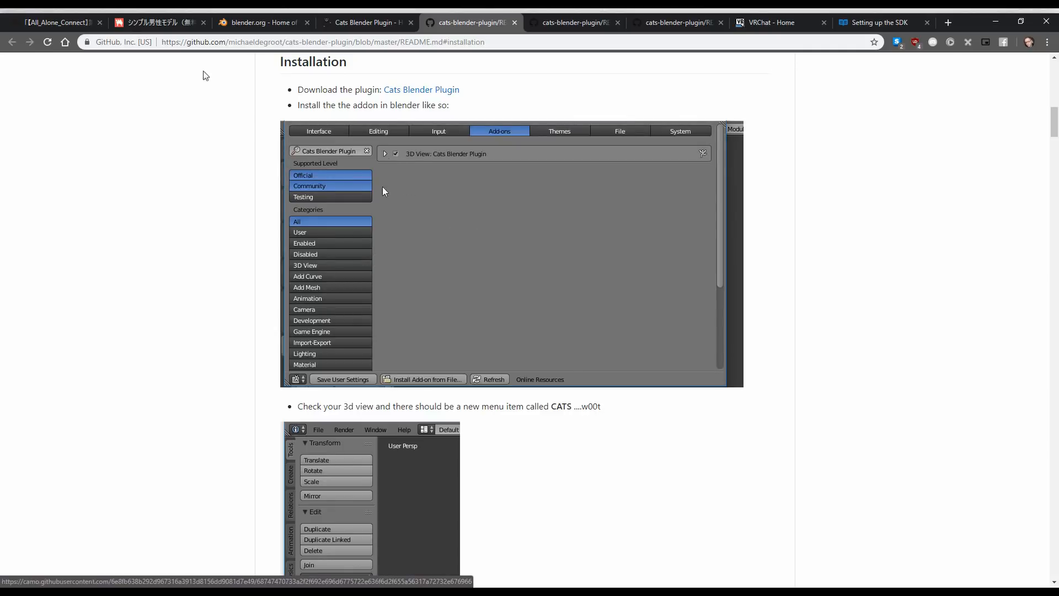
Step: Download the Kurochan model from Niconico 3D, agreeing to its terms of service
{"action": "left_click", "coordinate": [54, 22]}
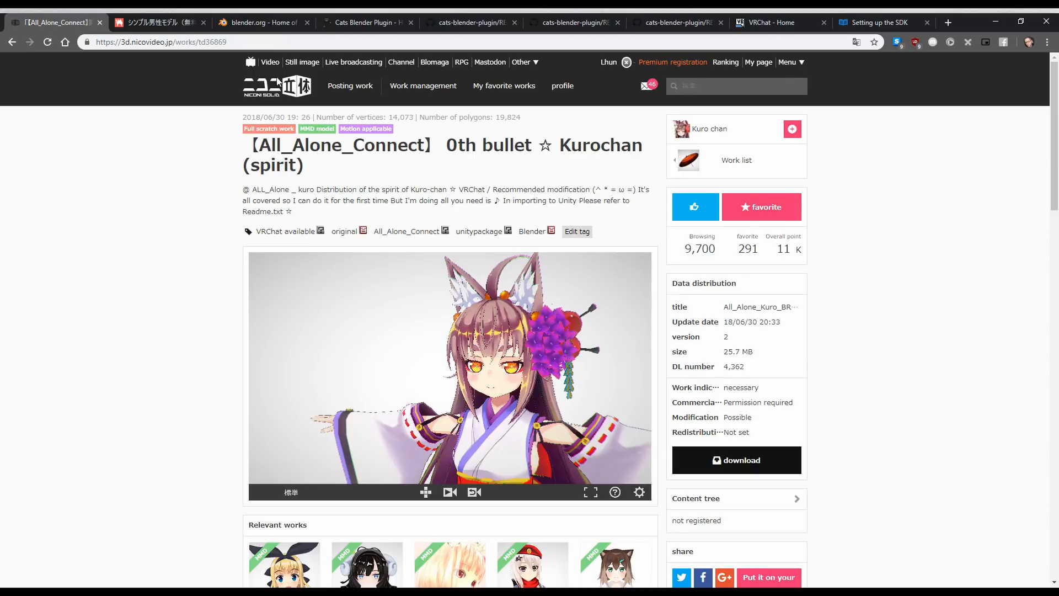
{"action": "left_click", "coordinate": [736, 460]}
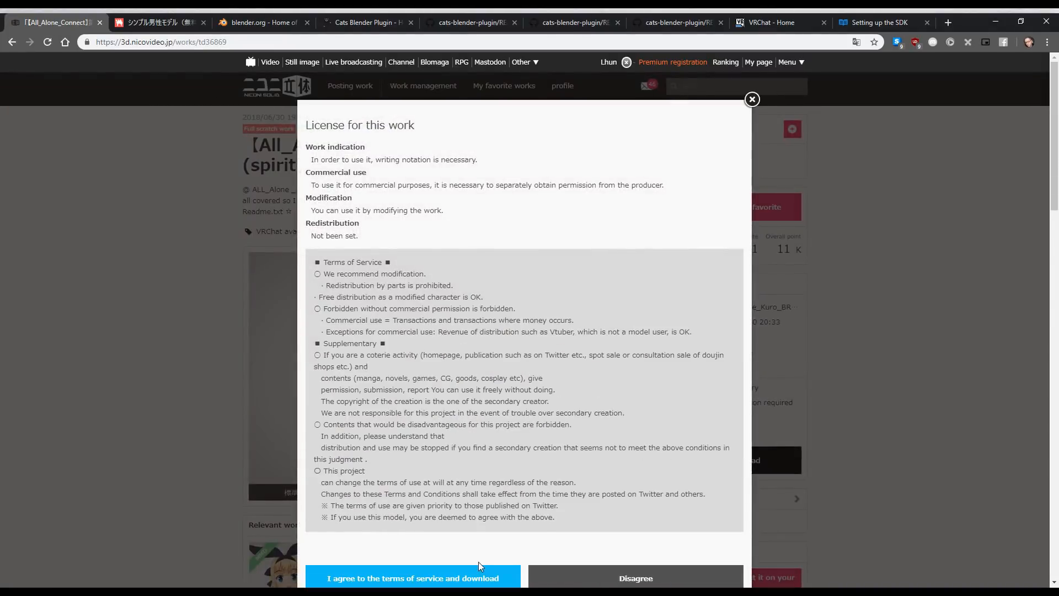
{"action": "left_click", "coordinate": [412, 577]}
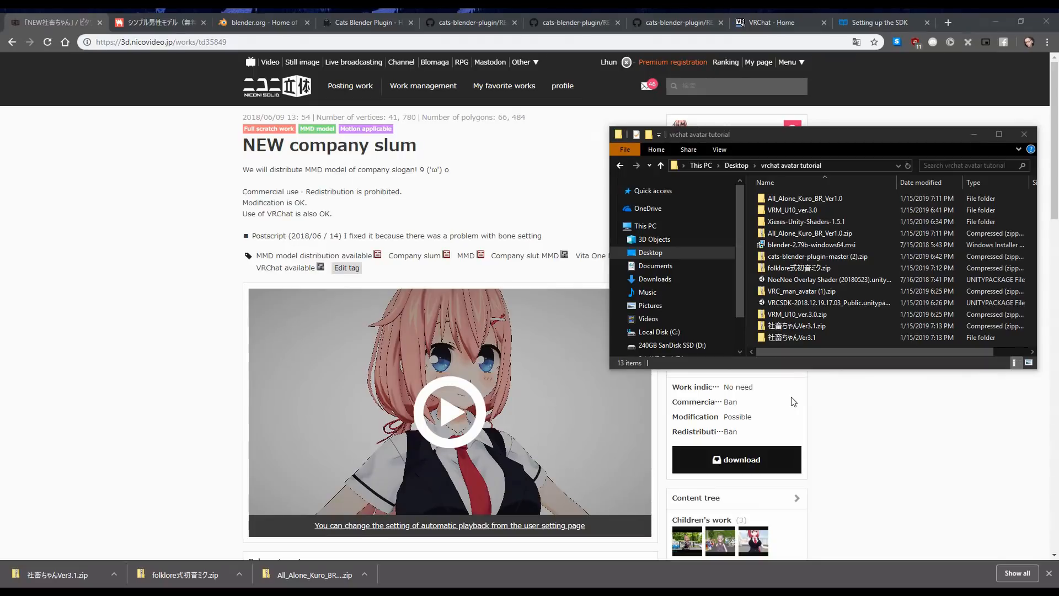
{"action": "mouse_move", "coordinate": [236, 147]}
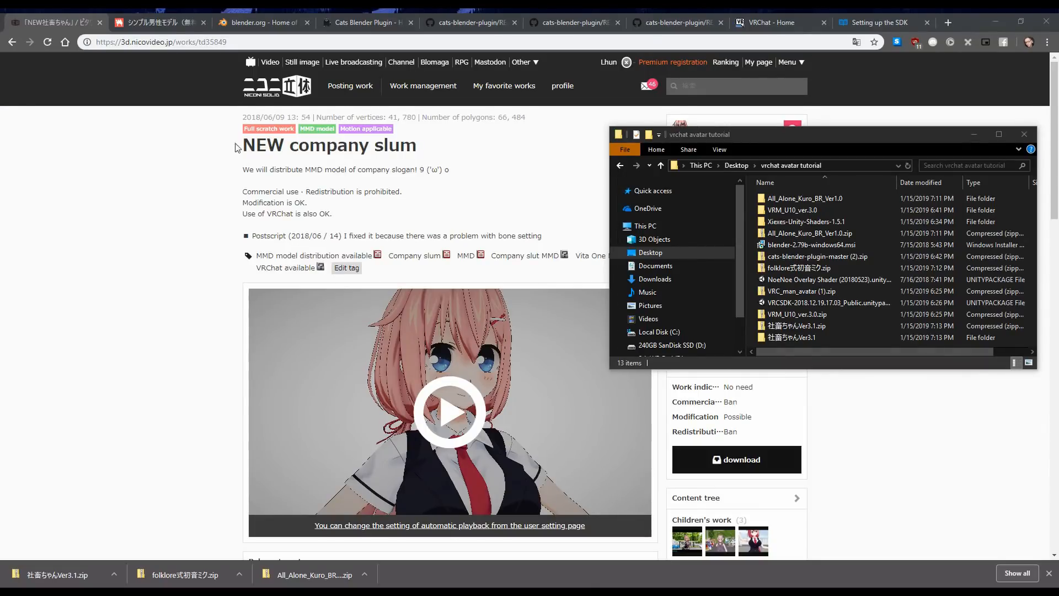
{"action": "left_click", "coordinate": [158, 22]}
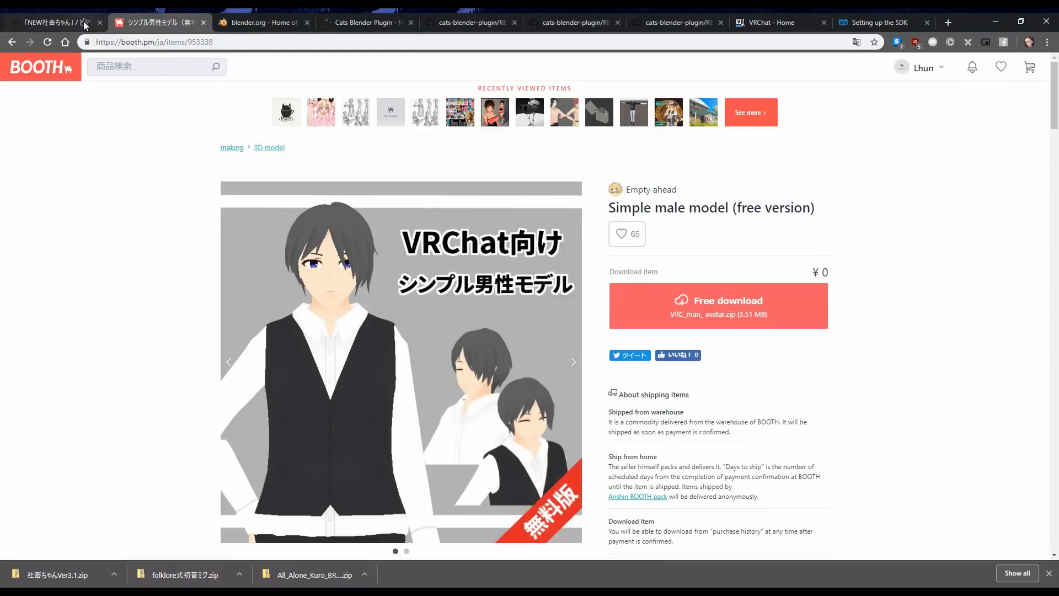
{"action": "left_click", "coordinate": [50, 22]}
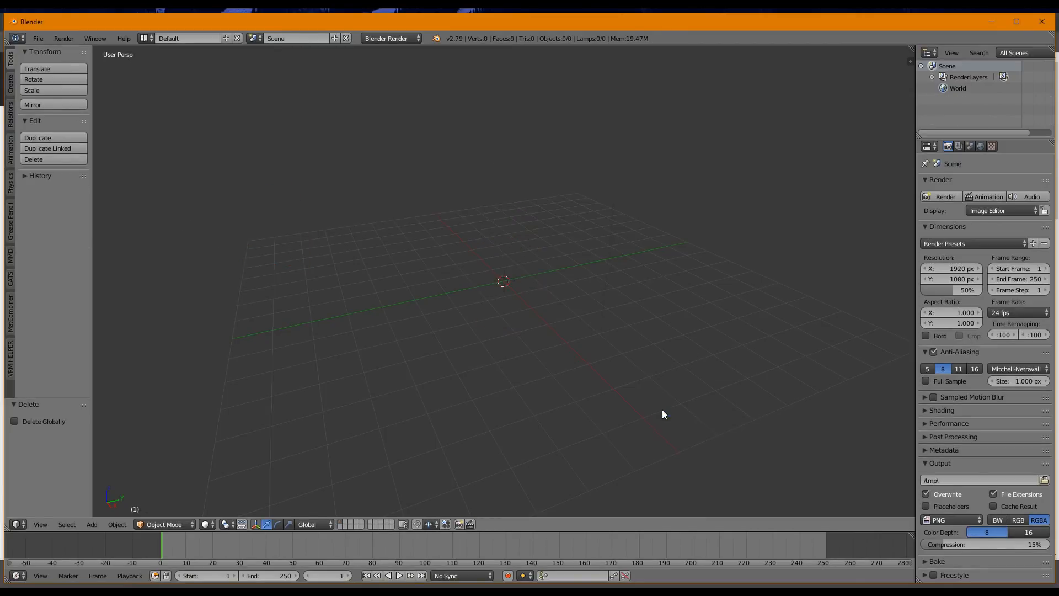
Step: Start installing an add-on from file in User Preferences, browsing to the Desktop
{"action": "left_click", "coordinate": [37, 37]}
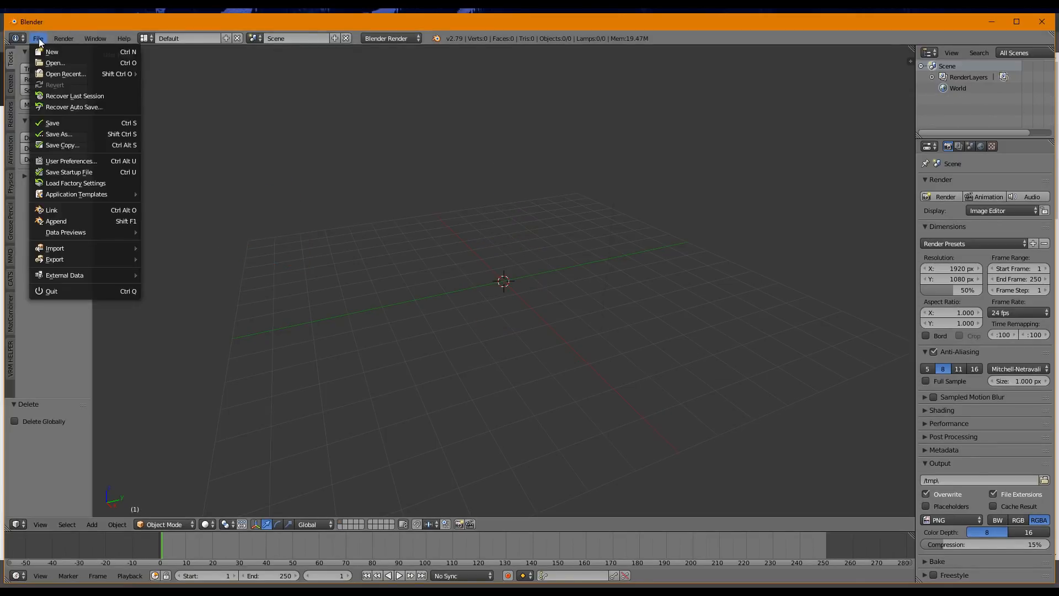
{"action": "left_click", "coordinate": [71, 161]}
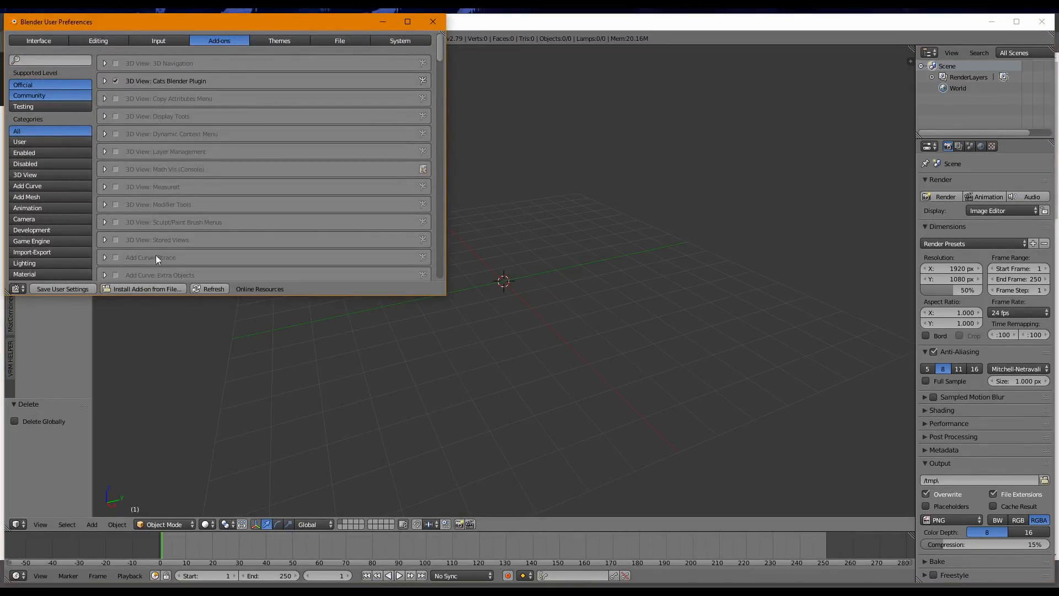
{"action": "left_click", "coordinate": [146, 288]}
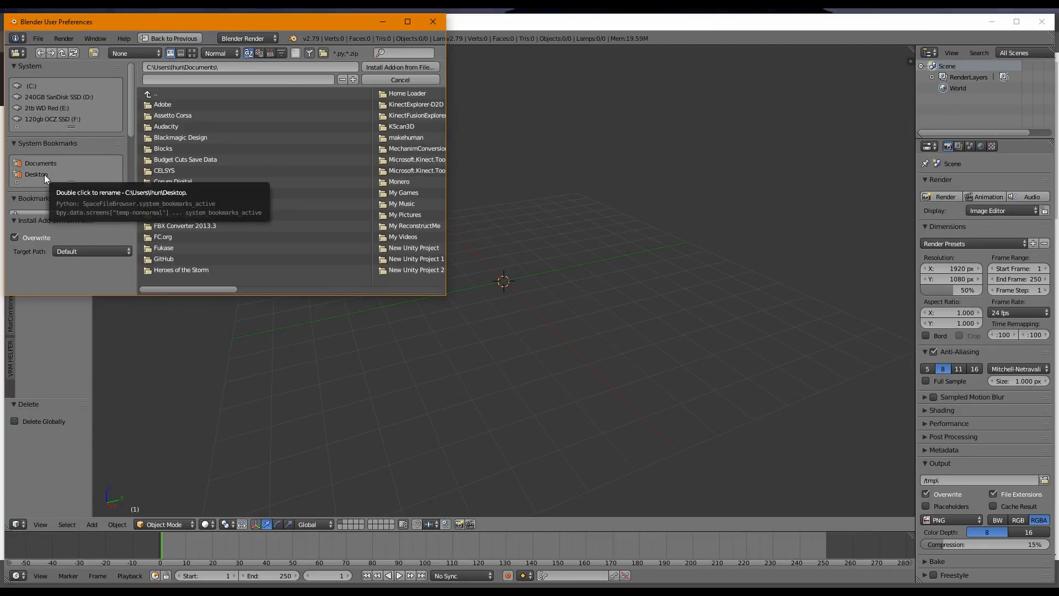
{"action": "double_click", "coordinate": [36, 175]}
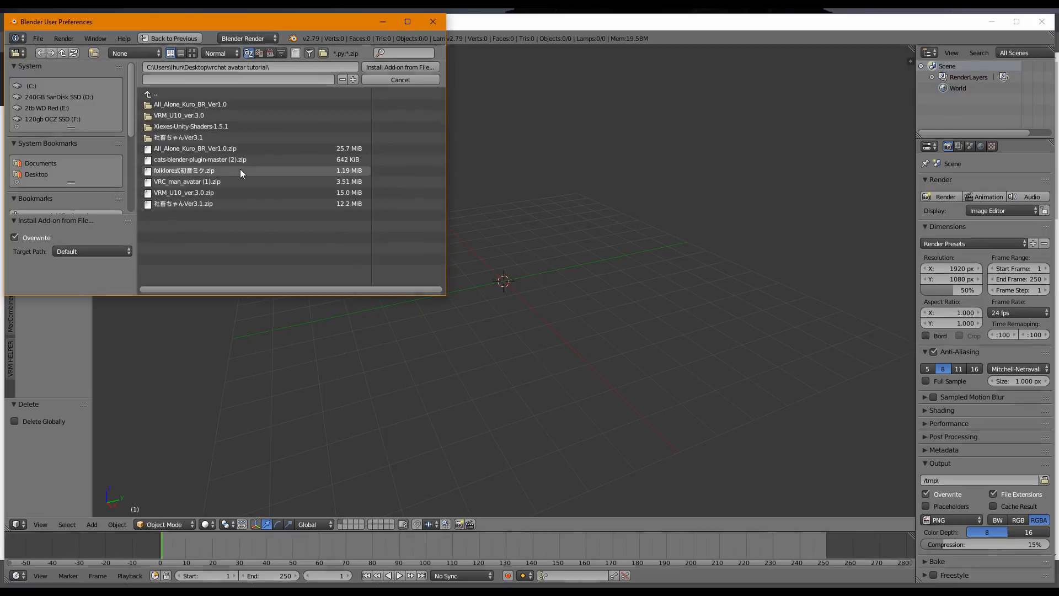
Step: Install cats-blender-plugin-master (2).zip and save user settings with it enabled
{"action": "left_click", "coordinate": [200, 159]}
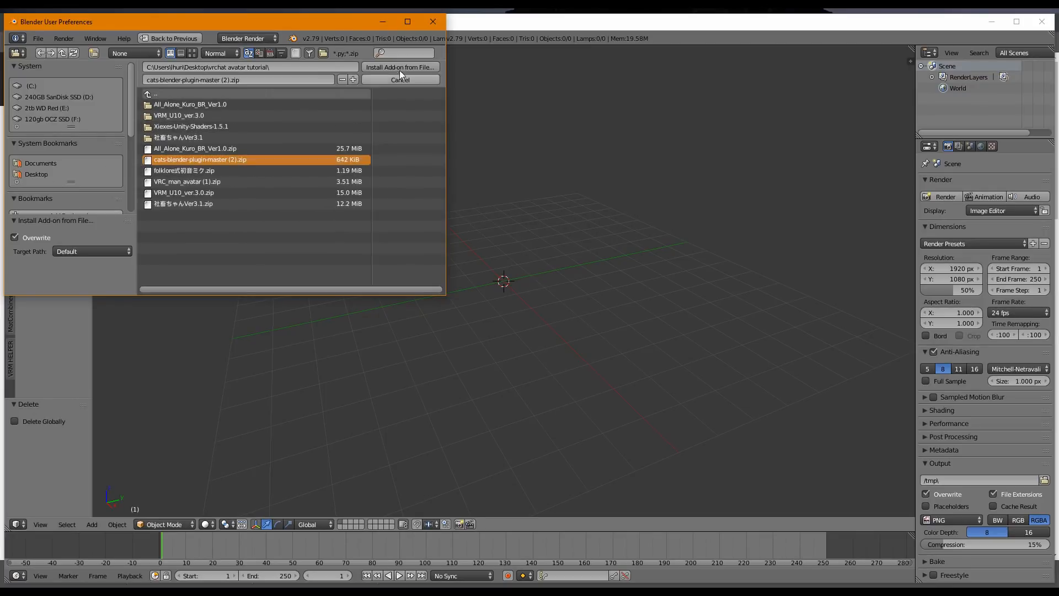
{"action": "mouse_move", "coordinate": [399, 67]}
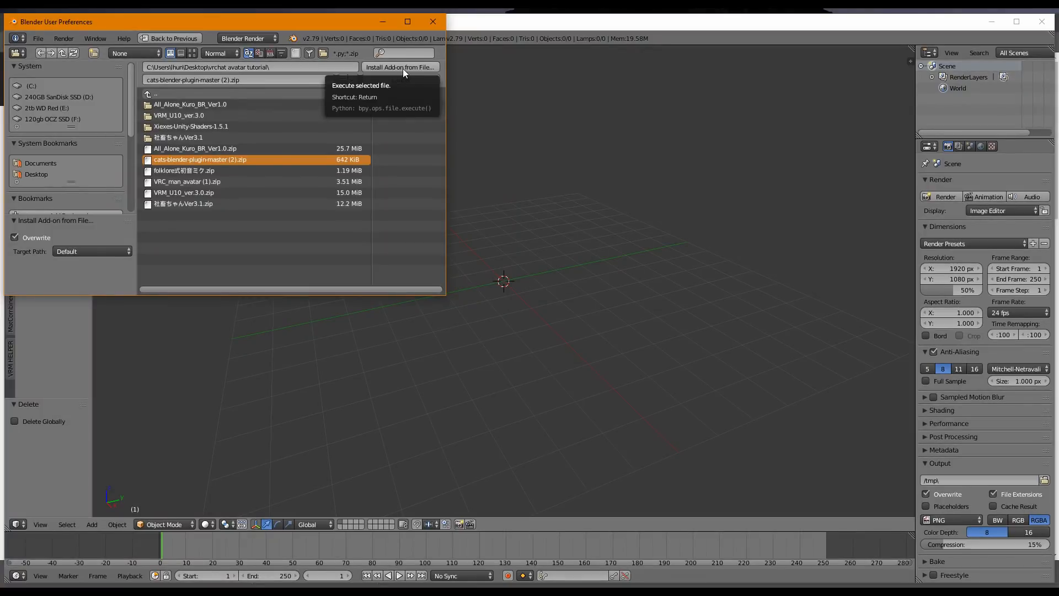
{"action": "left_click", "coordinate": [399, 67]}
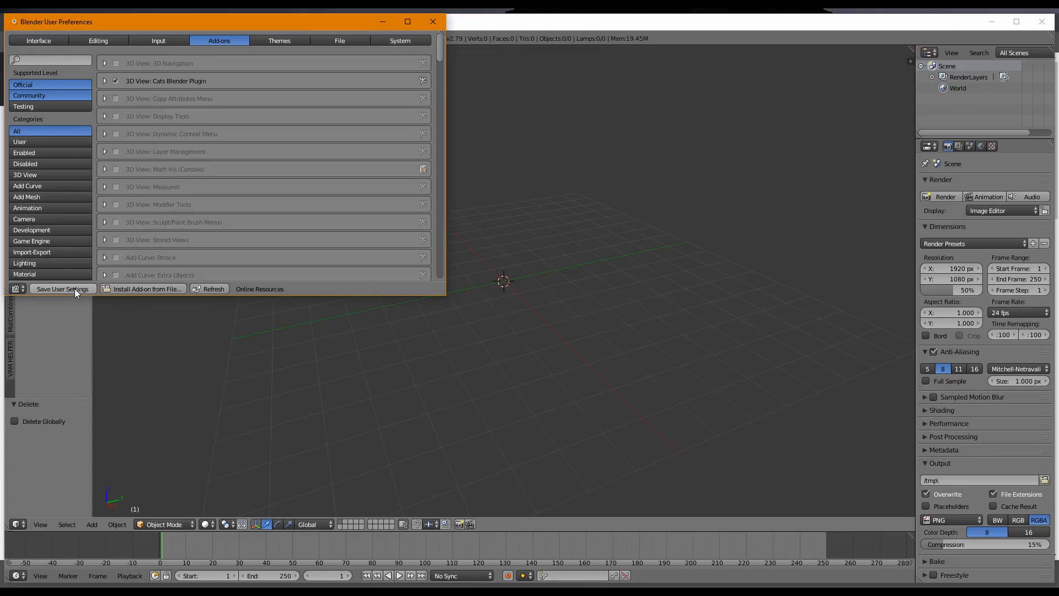
{"action": "left_click", "coordinate": [432, 21]}
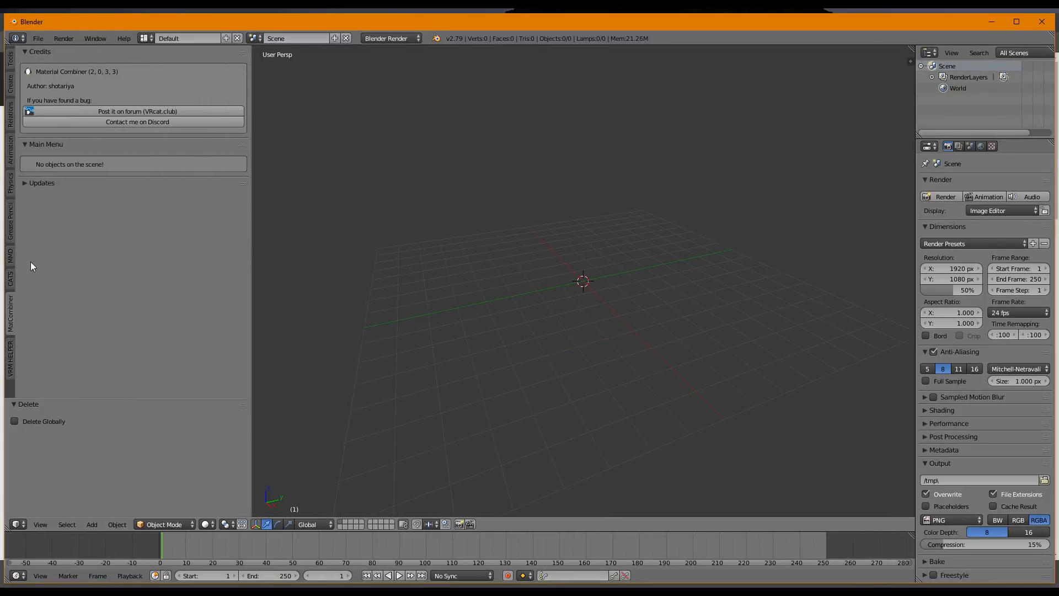
Step: Show the Cats panel and expand its Optimization section, which reports no meshes found
{"action": "left_click", "coordinate": [9, 277]}
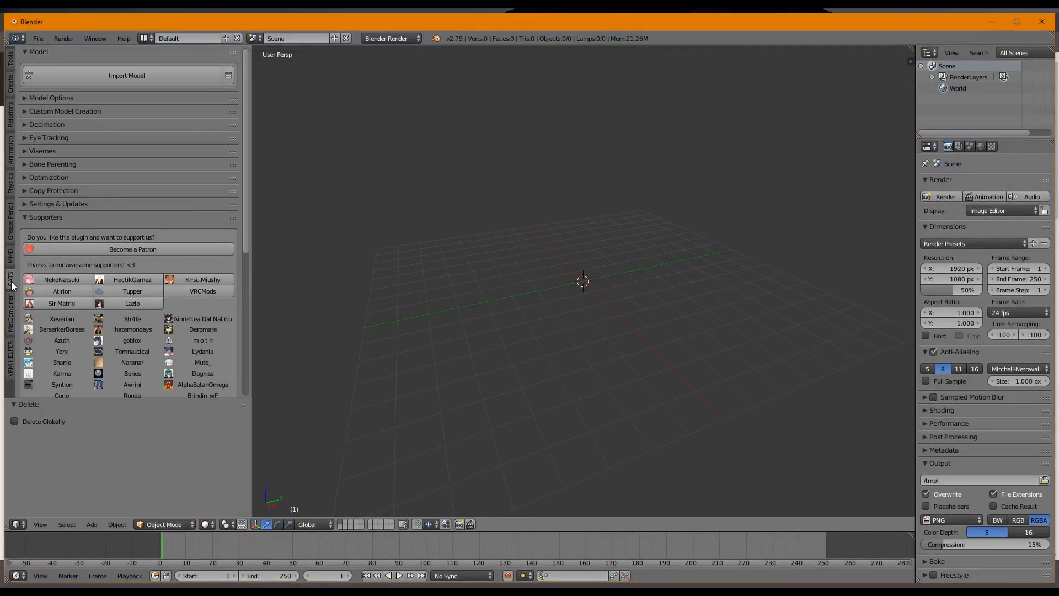
{"action": "mouse_move", "coordinate": [61, 91]}
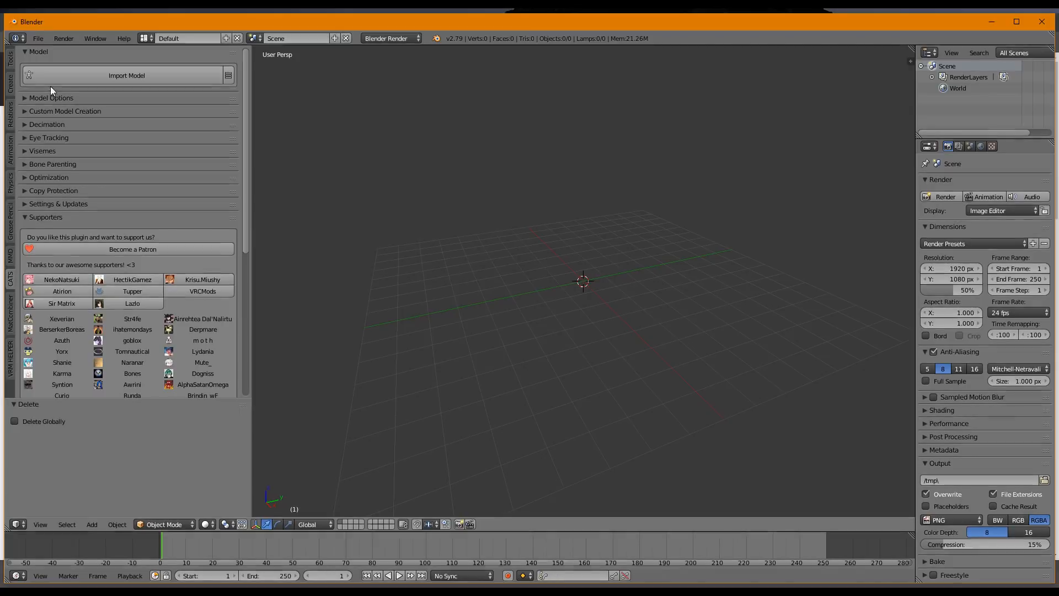
{"action": "left_click", "coordinate": [49, 176]}
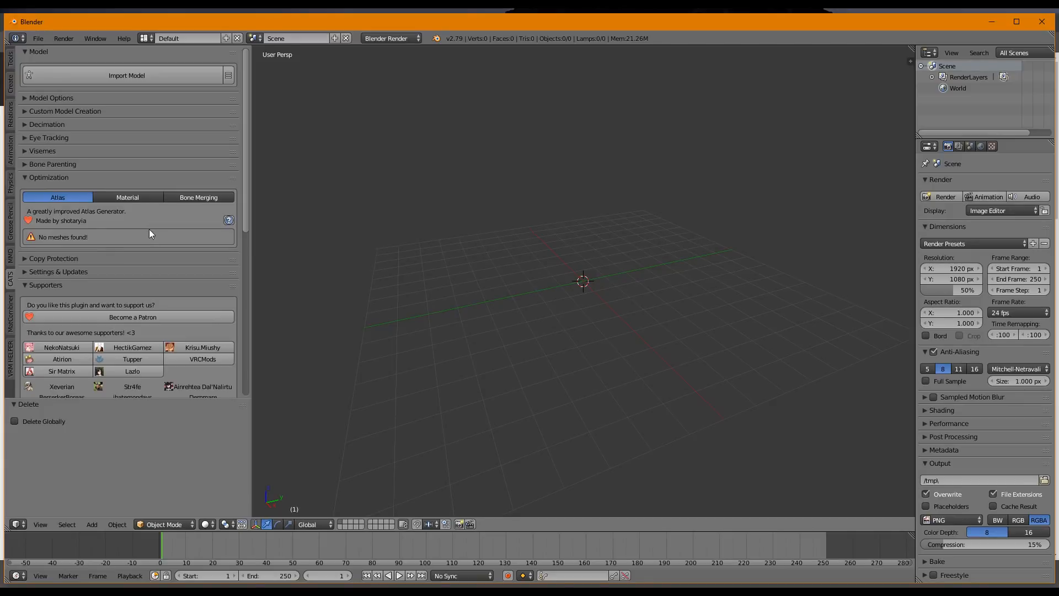
{"action": "mouse_move", "coordinate": [184, 266]}
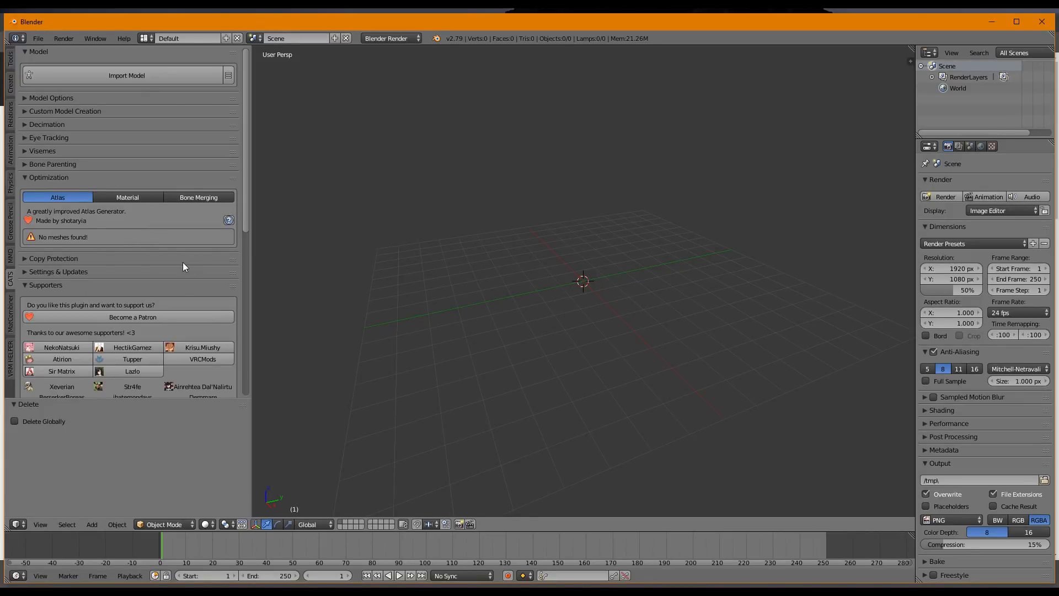
{"action": "mouse_move", "coordinate": [871, 149]}
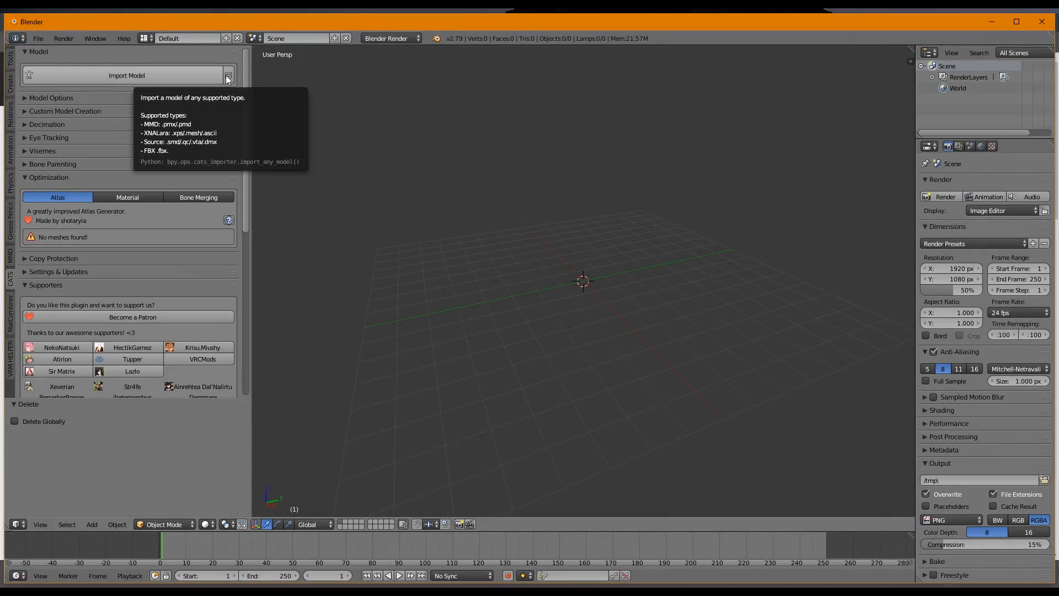
Step: Import the downloaded model's .pmd file from its PMD folder via Import Any Model
{"action": "left_click", "coordinate": [126, 75]}
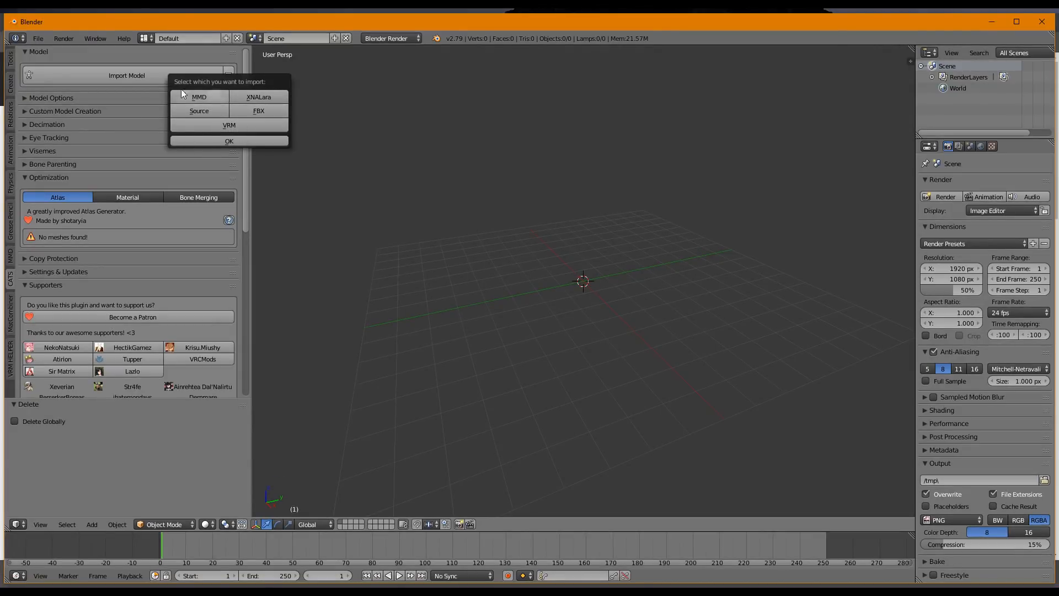
{"action": "mouse_move", "coordinate": [198, 97]}
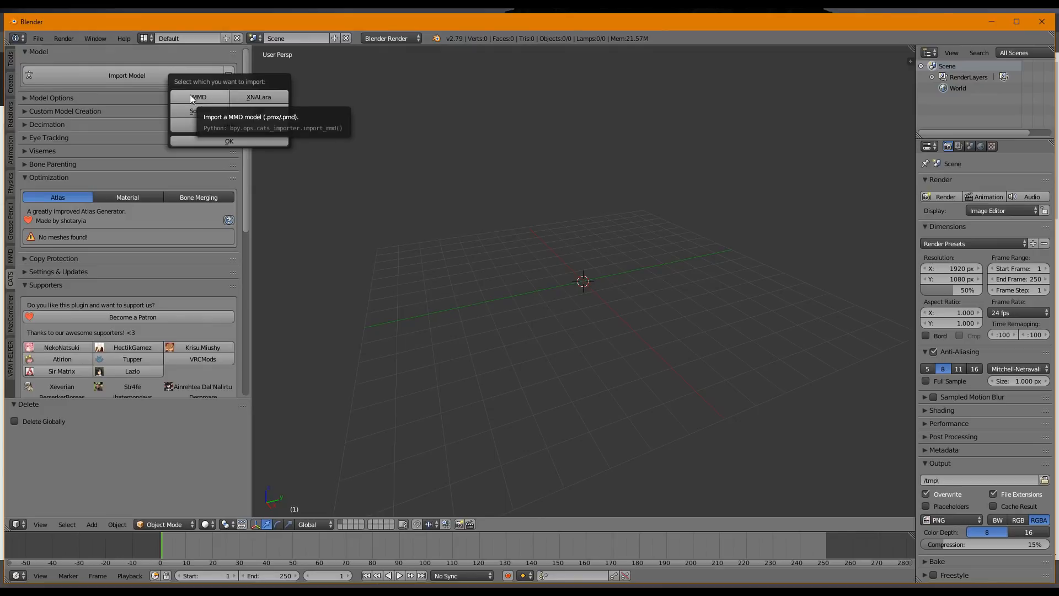
{"action": "mouse_move", "coordinate": [135, 79]}
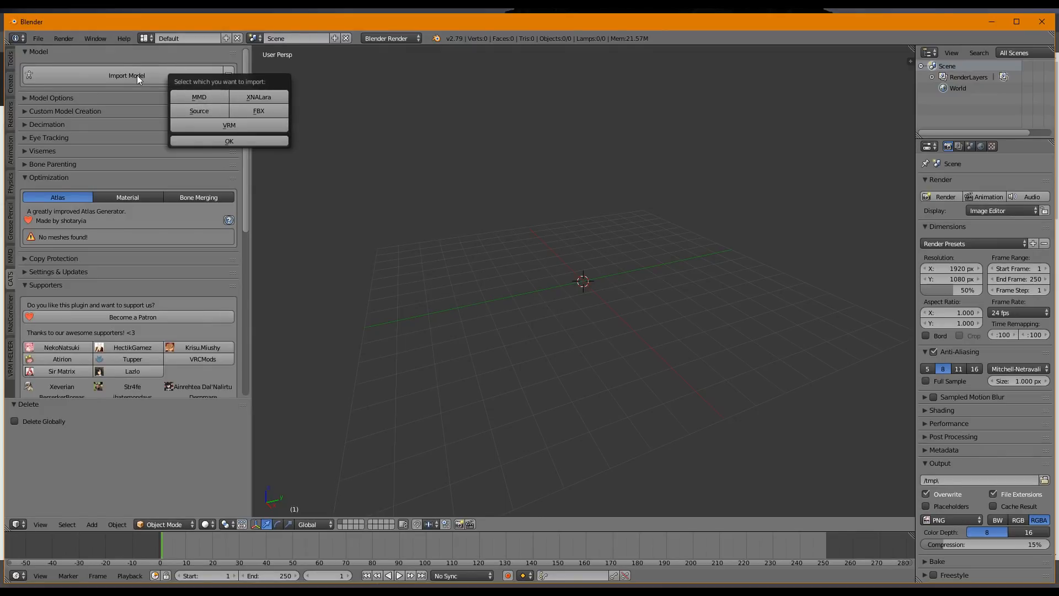
{"action": "left_click", "coordinate": [258, 111]}
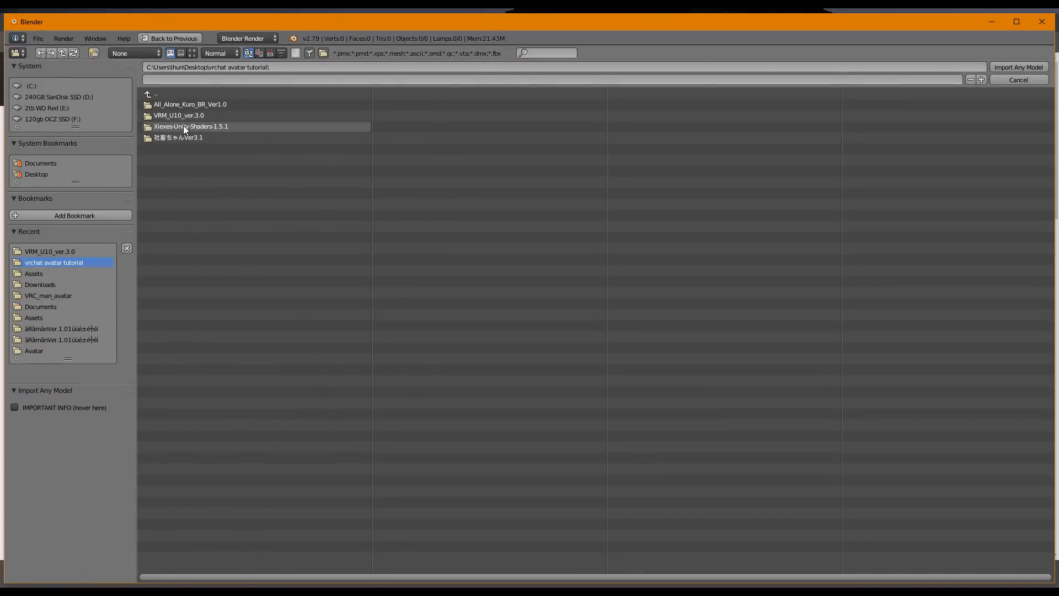
{"action": "double_click", "coordinate": [179, 137]}
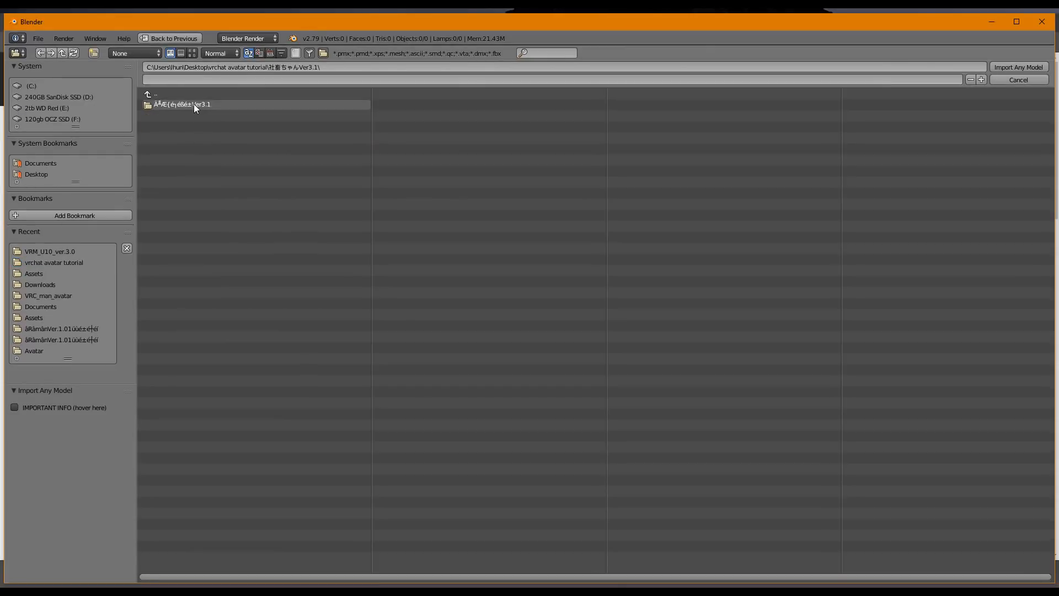
{"action": "double_click", "coordinate": [182, 103]}
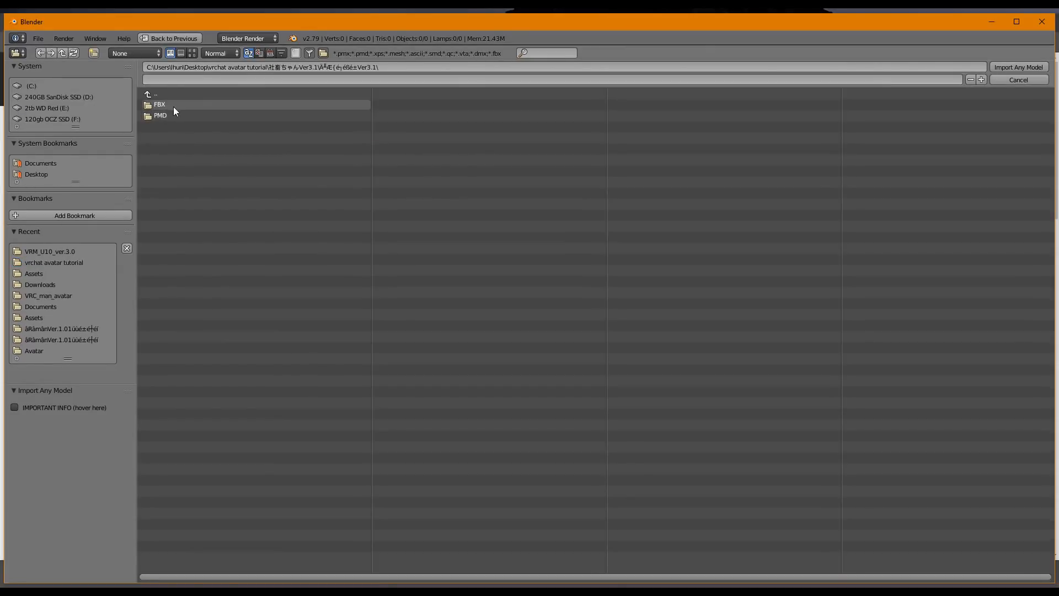
{"action": "double_click", "coordinate": [160, 114]}
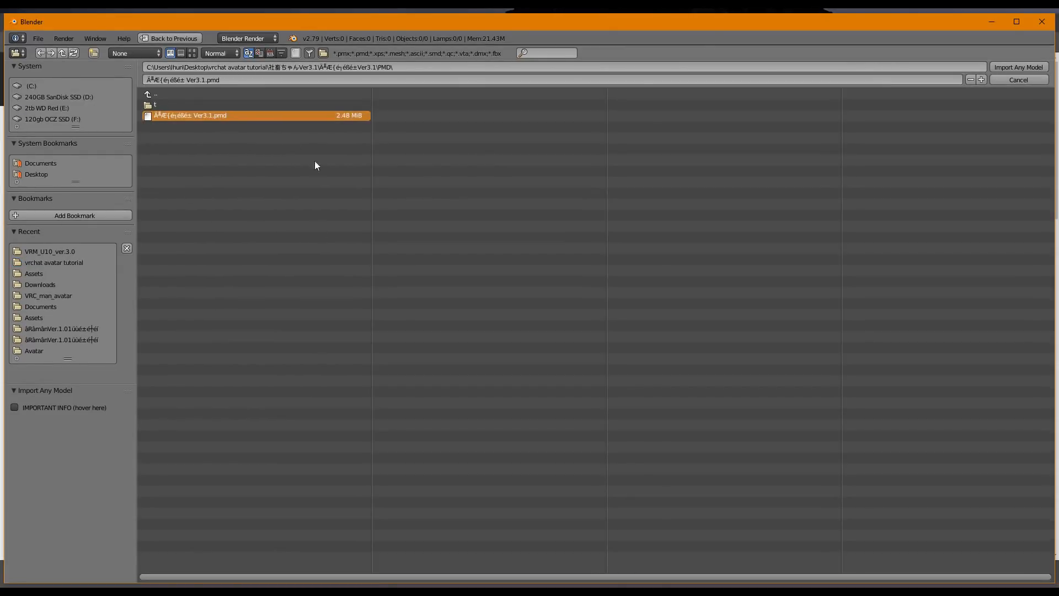
{"action": "mouse_move", "coordinate": [983, 125]}
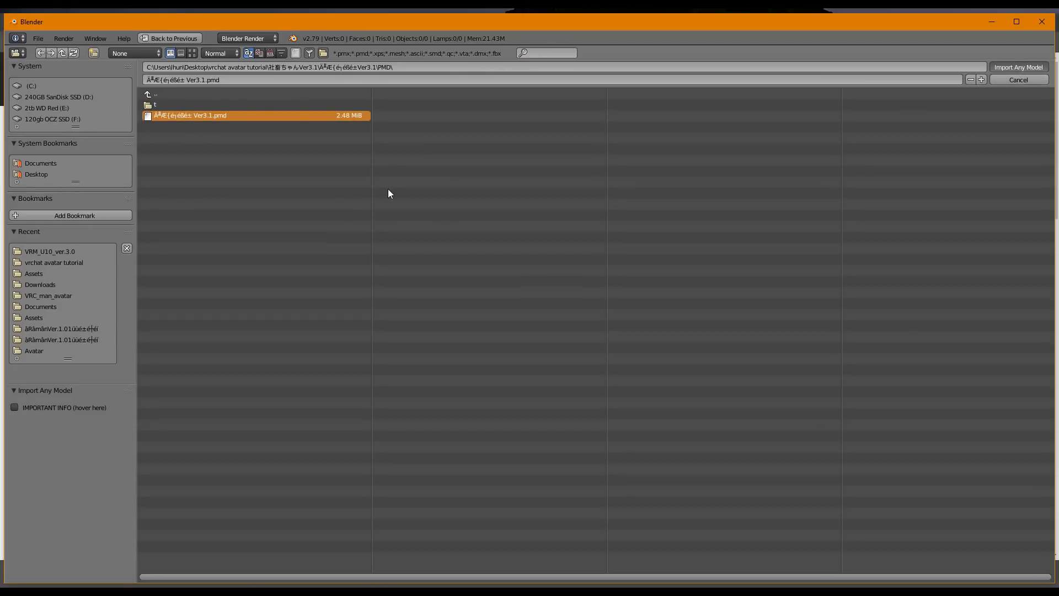
{"action": "left_click", "coordinate": [1019, 68]}
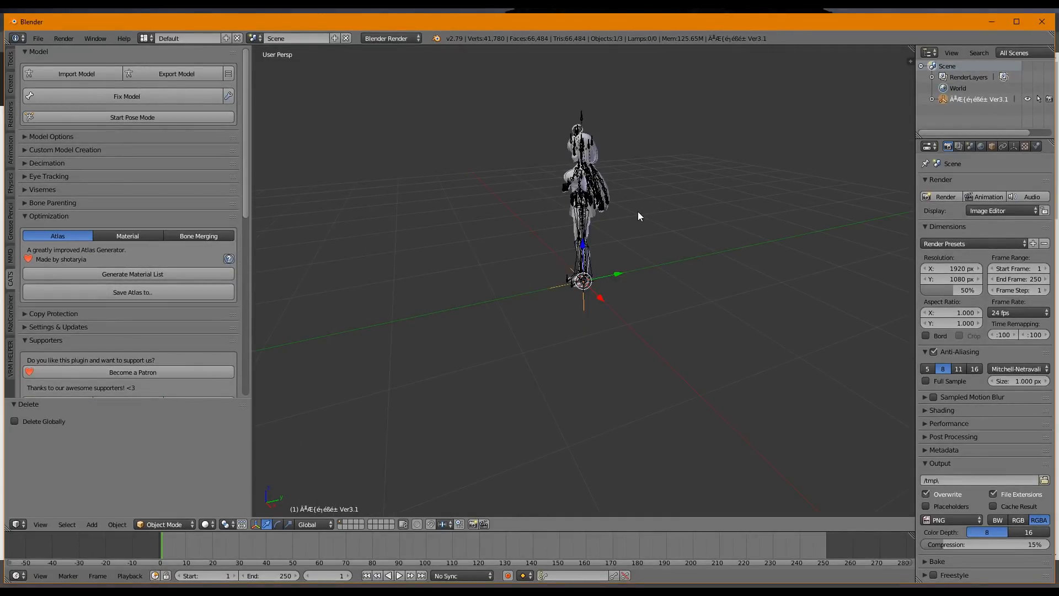
{"action": "mouse_move", "coordinate": [742, 152]}
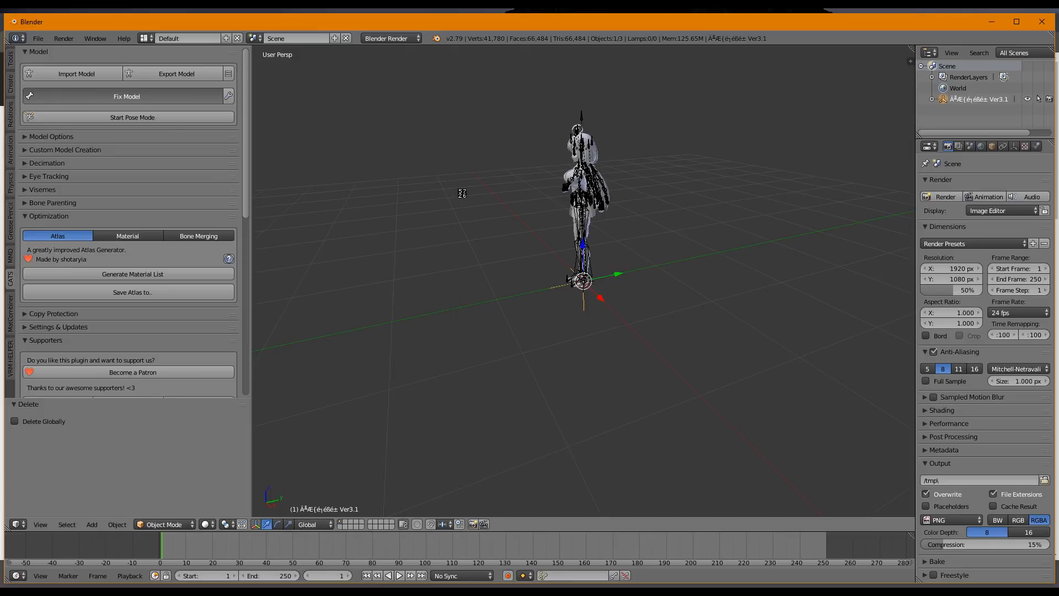
Step: Fix the imported model, briefly test its rig in pose mode, then return to rest pose
{"action": "left_click", "coordinate": [126, 96]}
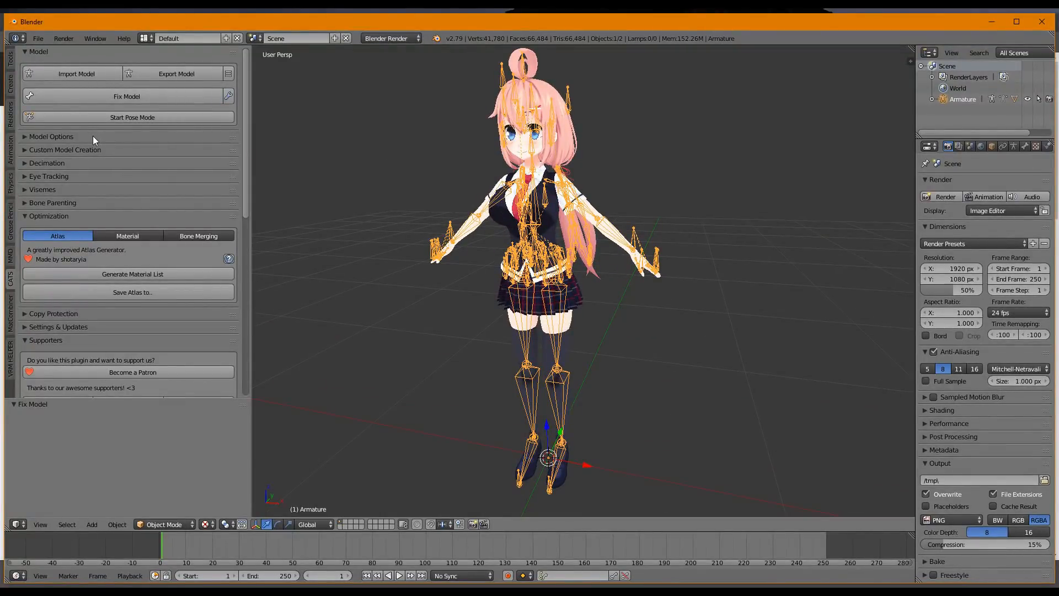
{"action": "left_click", "coordinate": [132, 117]}
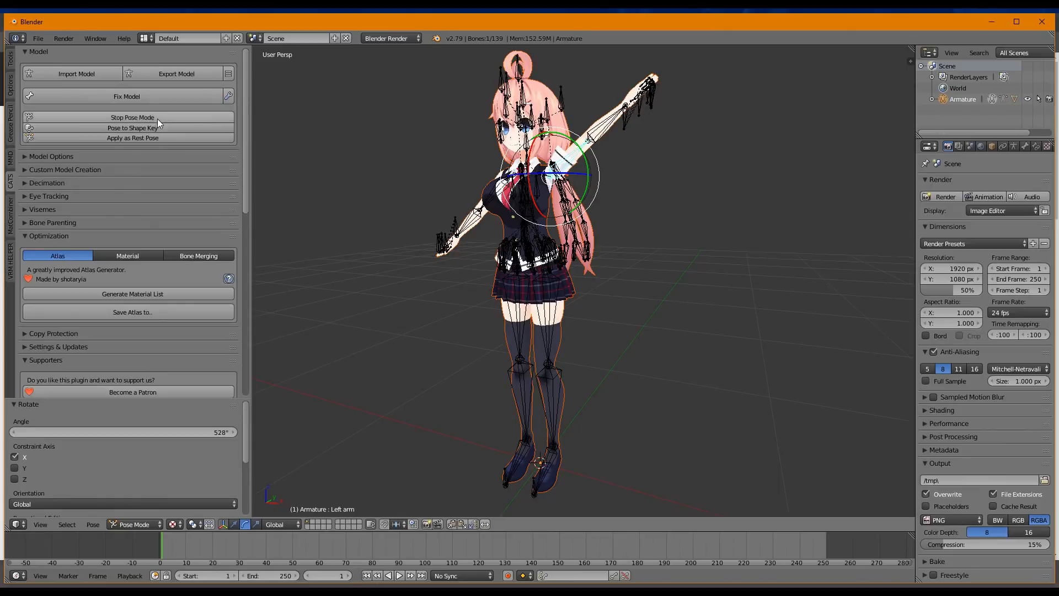
{"action": "left_click", "coordinate": [133, 117]}
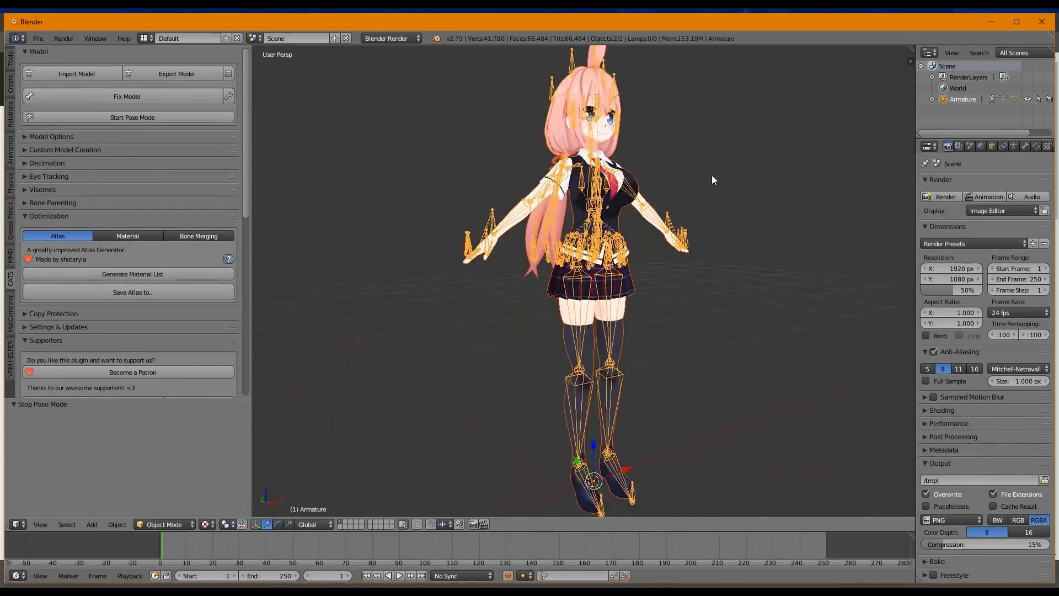
{"action": "left_click", "coordinate": [51, 137]}
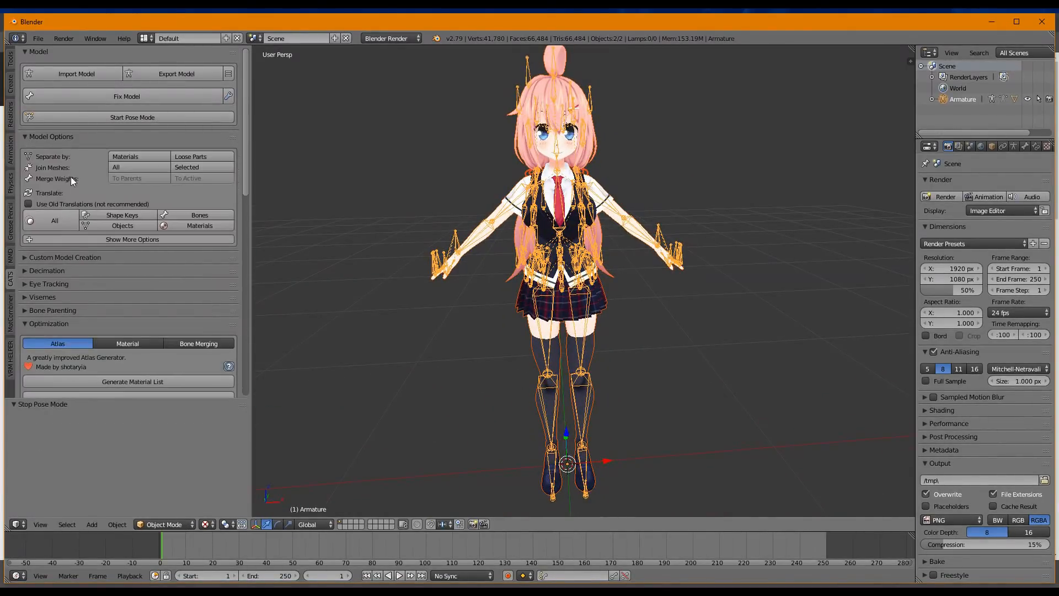
{"action": "mouse_move", "coordinate": [54, 220]}
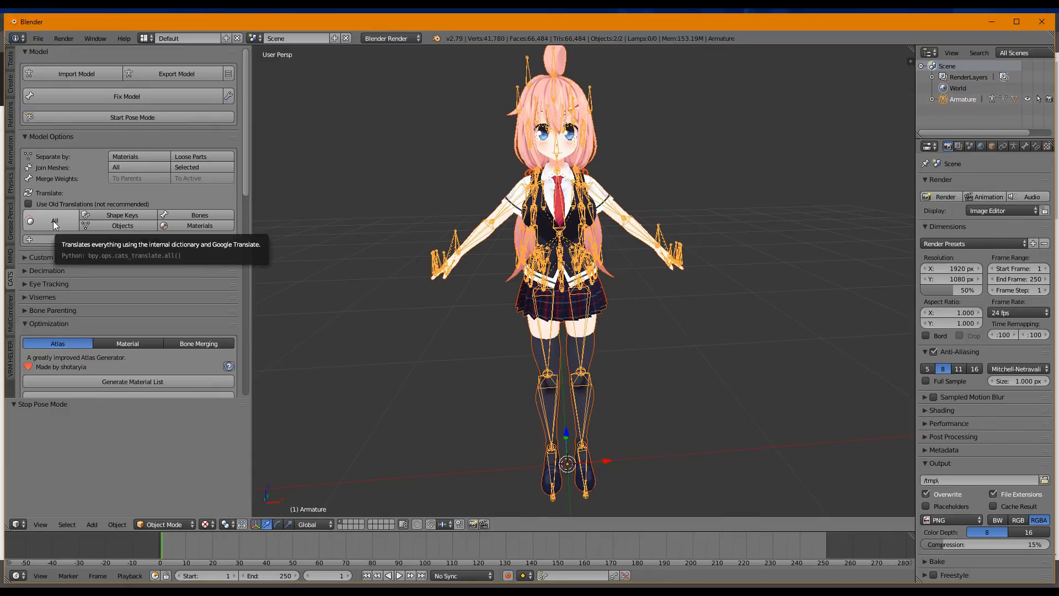
Step: Translate all of the model's names, with a brief look at the Decimation section
{"action": "left_click", "coordinate": [55, 220]}
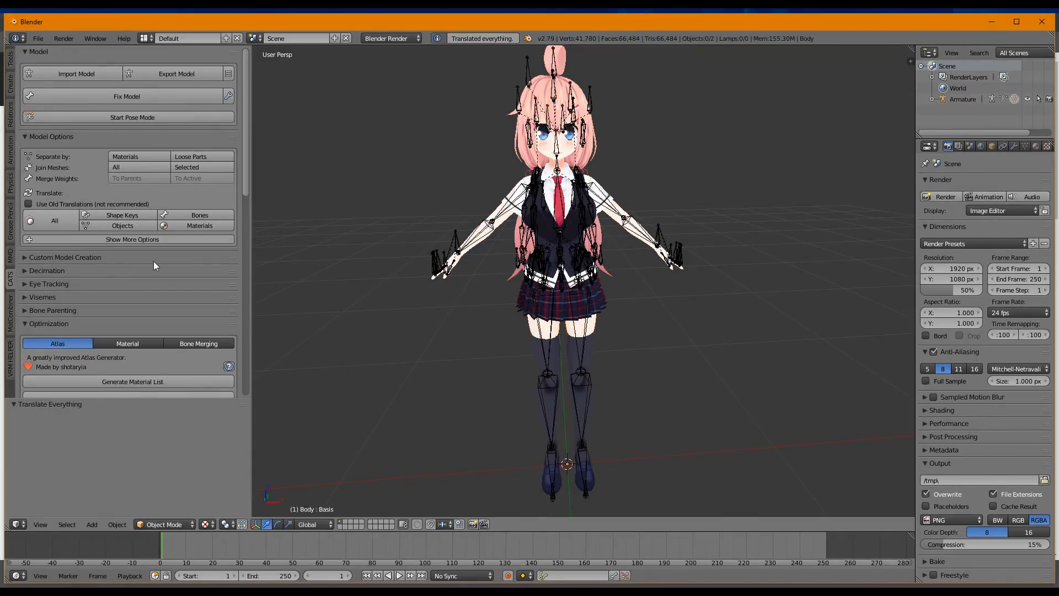
{"action": "left_click", "coordinate": [65, 257]}
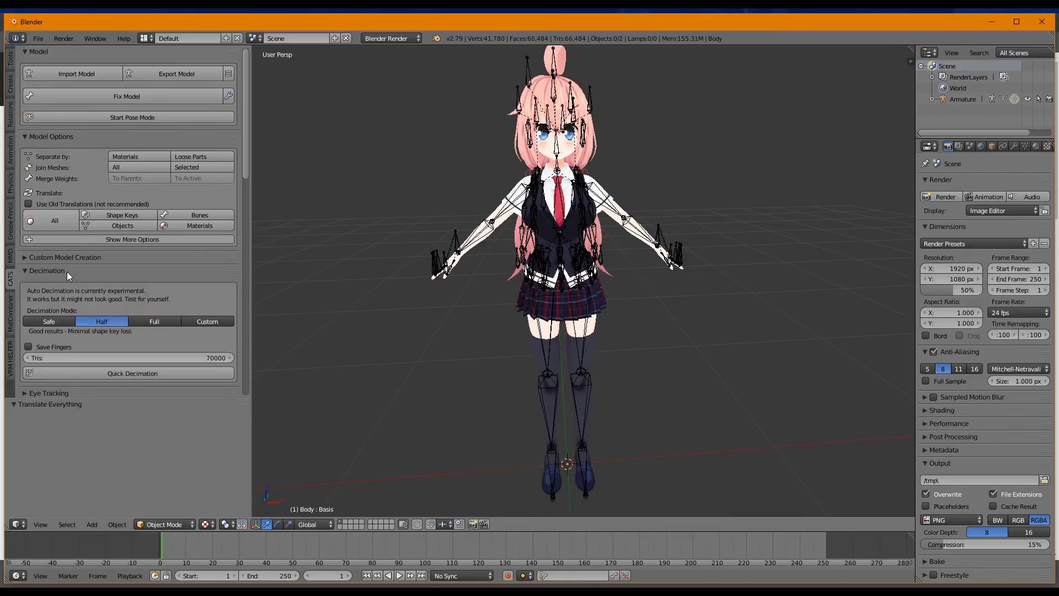
{"action": "left_click", "coordinate": [48, 271]}
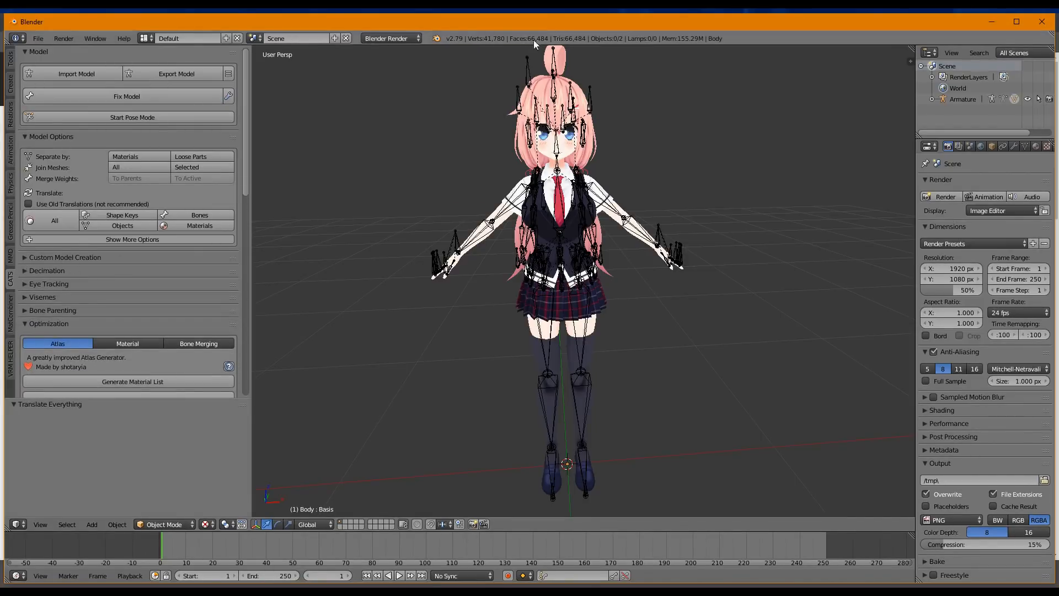
{"action": "mouse_move", "coordinate": [294, 250]}
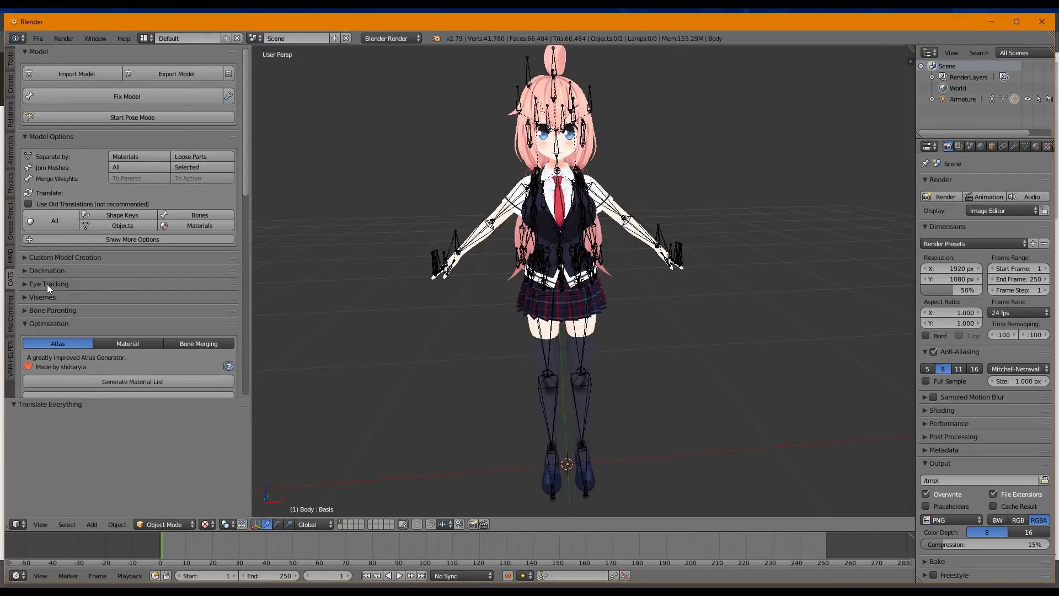
Step: In Eye Tracking, set Blink Left to Blink and Blink Right to Wink
{"action": "left_click", "coordinate": [48, 283]}
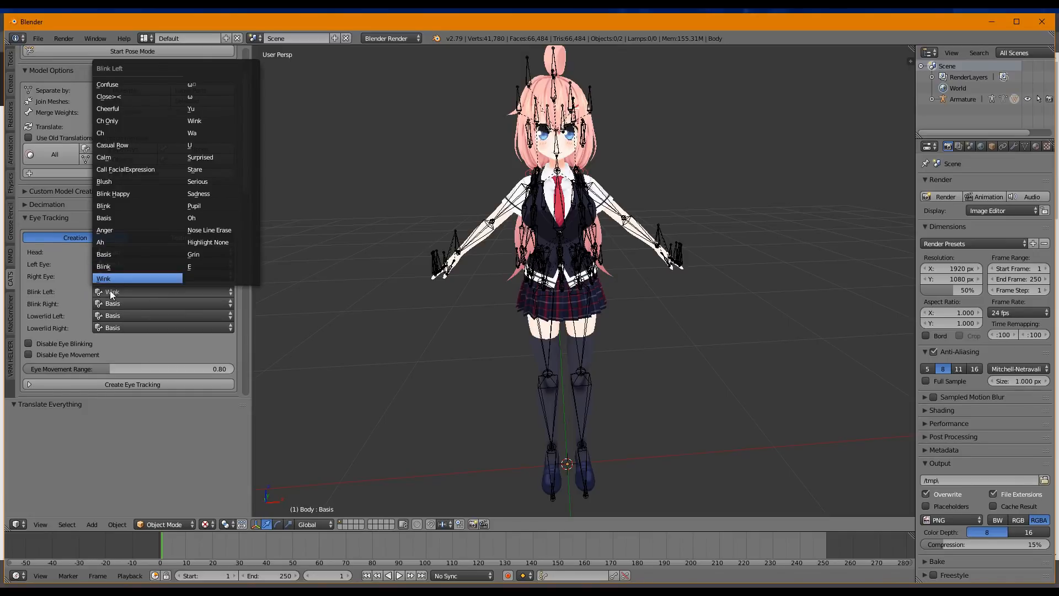
{"action": "mouse_move", "coordinate": [121, 286]}
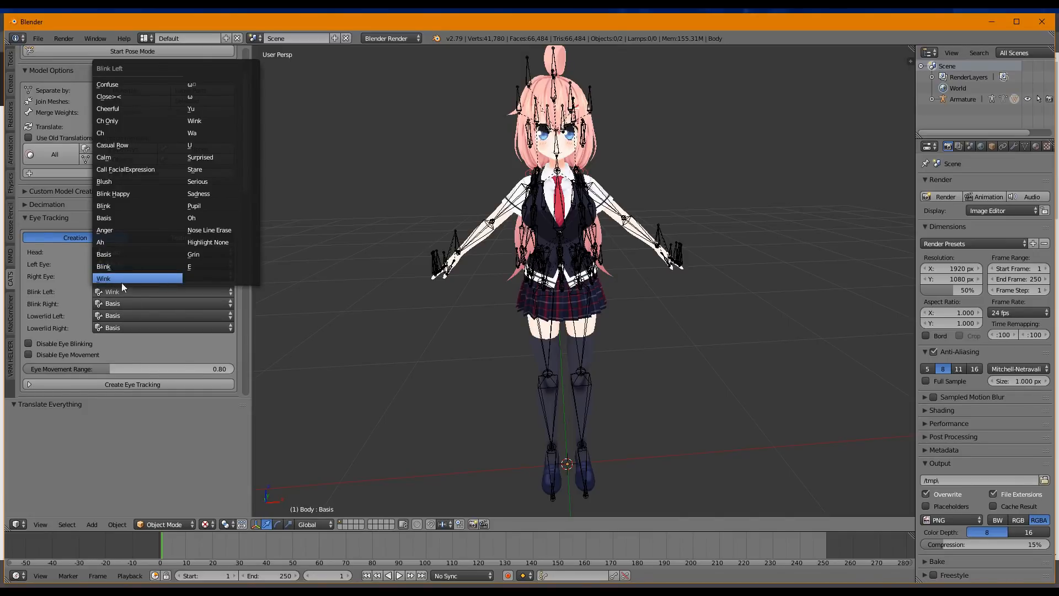
{"action": "left_click", "coordinate": [112, 278]}
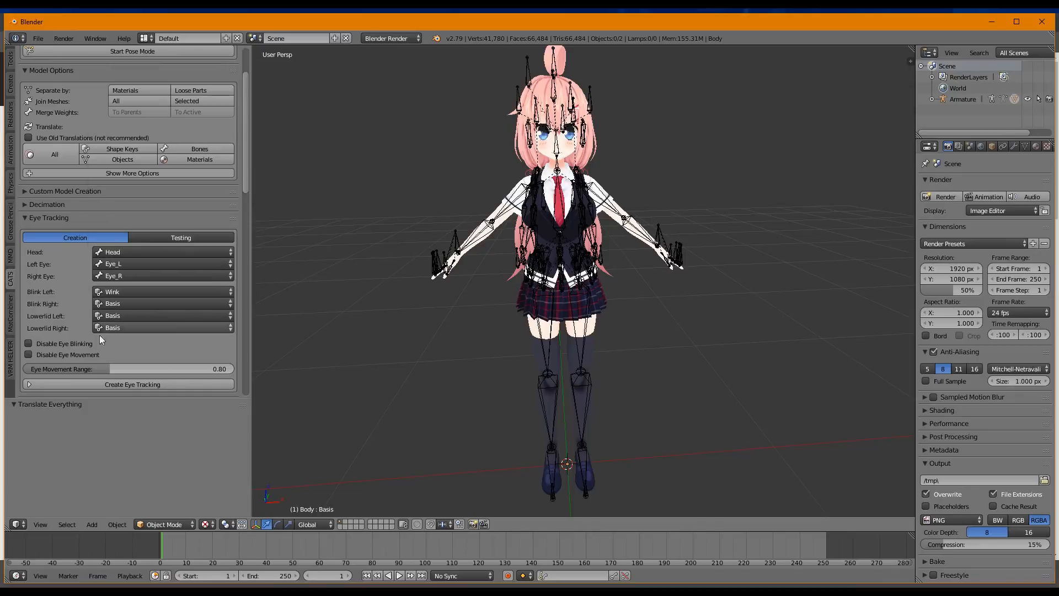
{"action": "left_click", "coordinate": [162, 291]}
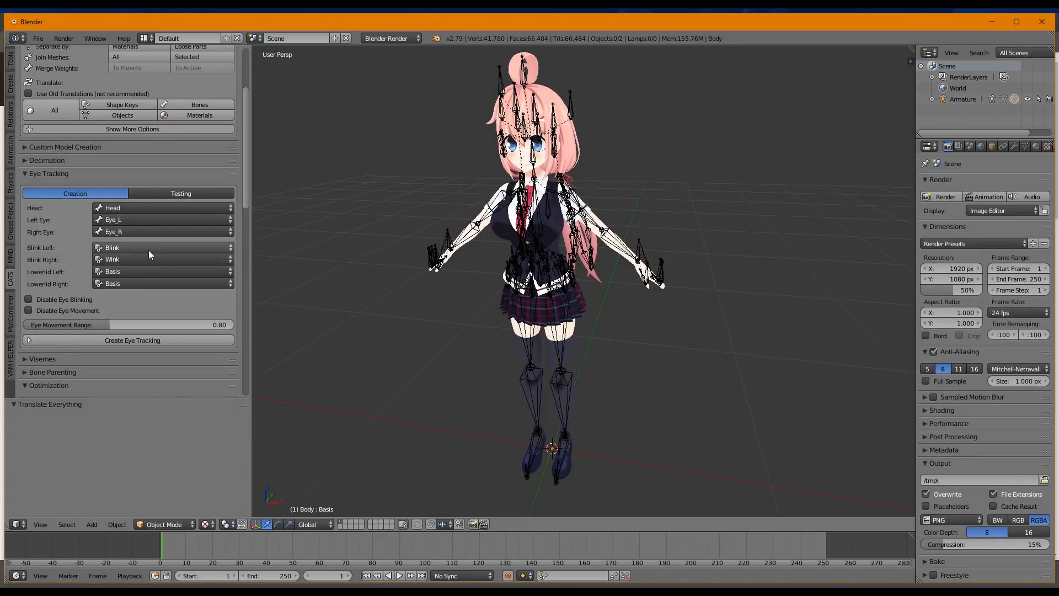
{"action": "mouse_move", "coordinate": [208, 324]}
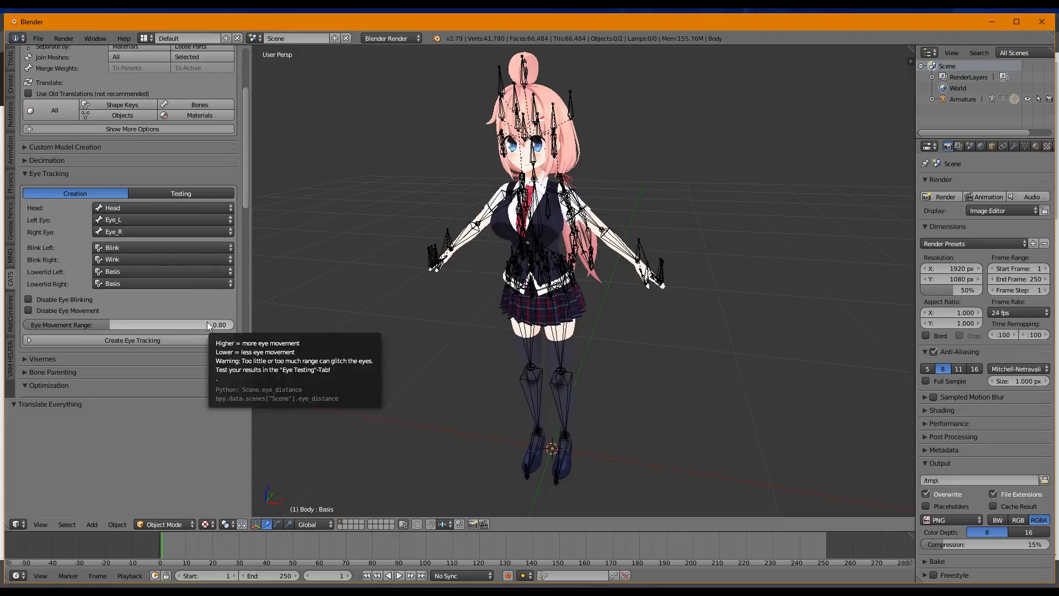
{"action": "mouse_move", "coordinate": [241, 372]}
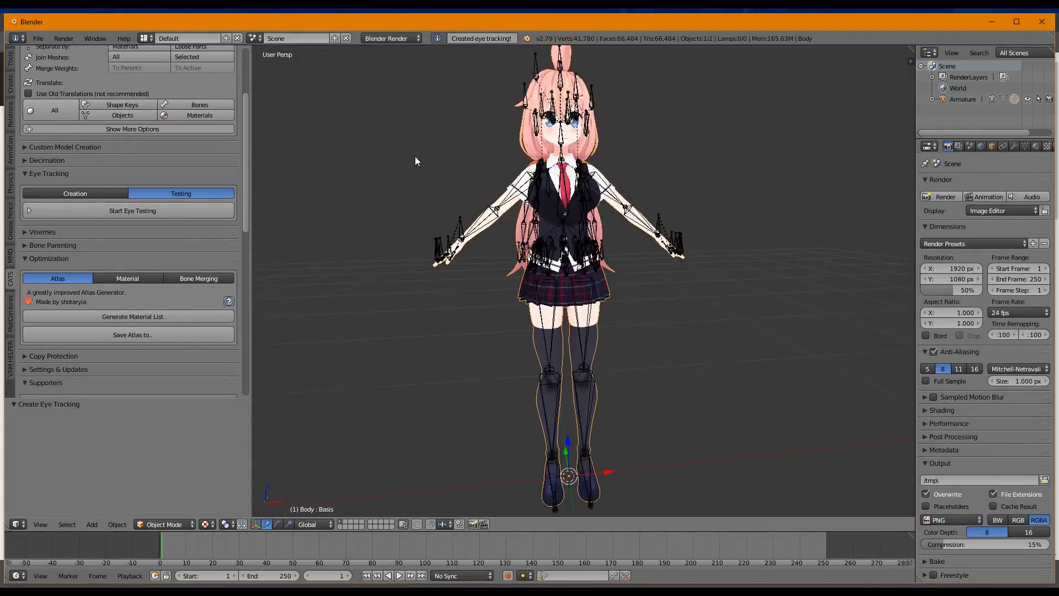
Step: Create and briefly test the eye tracking, then stop eye testing
{"action": "left_click", "coordinate": [133, 210]}
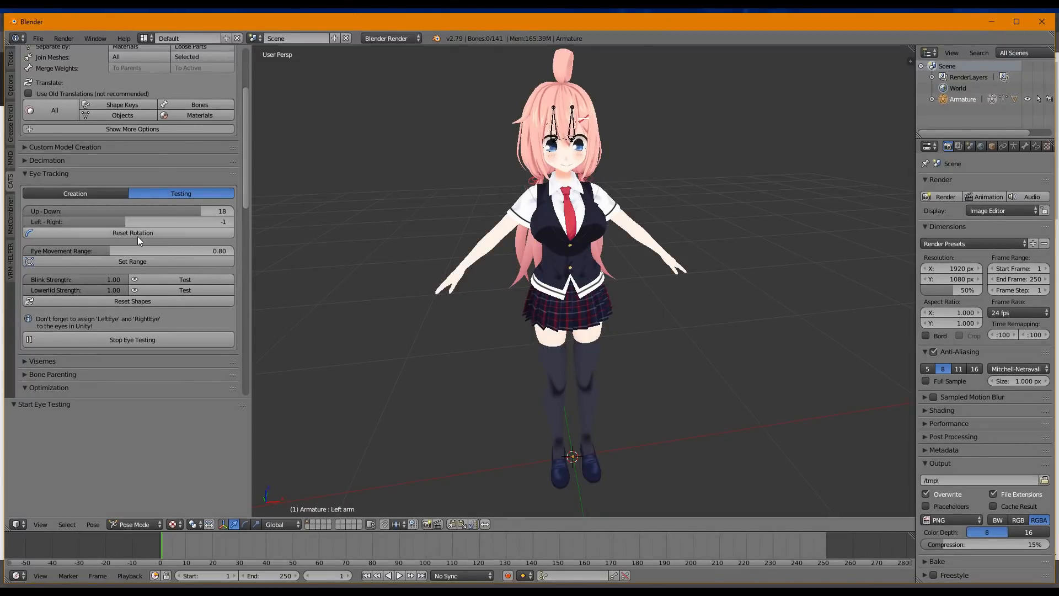
{"action": "left_click", "coordinate": [131, 339]}
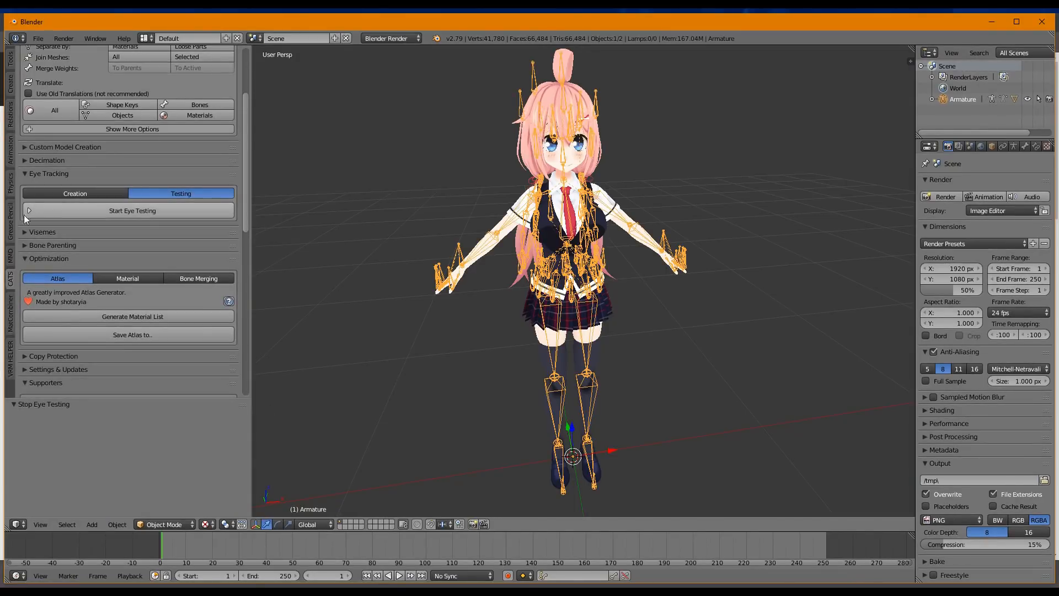
Step: Create the Body viseme shape keys from the Ah, Oh and Ch mouth shapes
{"action": "left_click", "coordinate": [42, 231]}
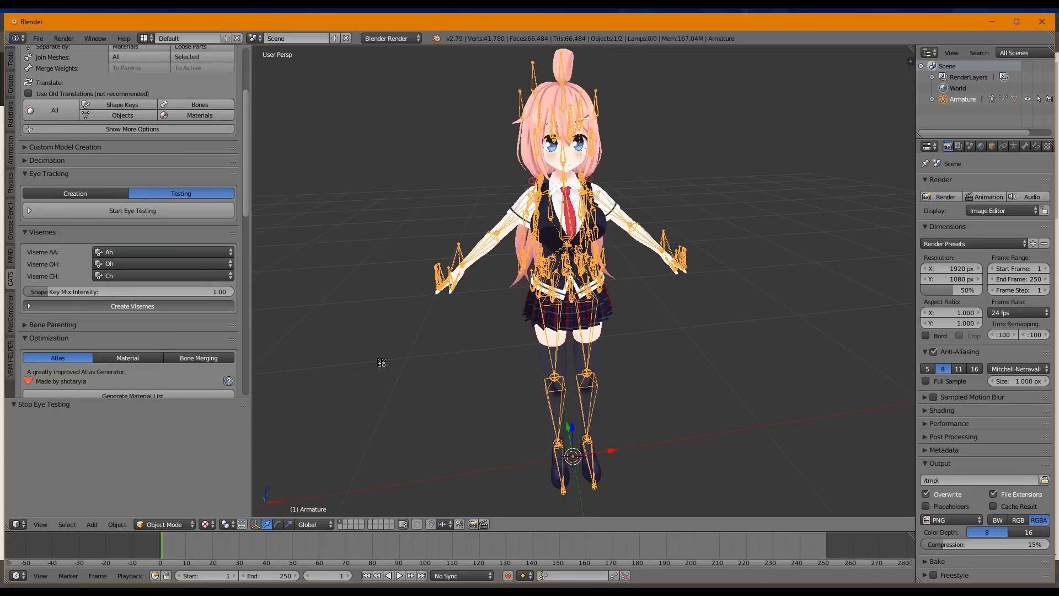
{"action": "mouse_move", "coordinate": [386, 365]}
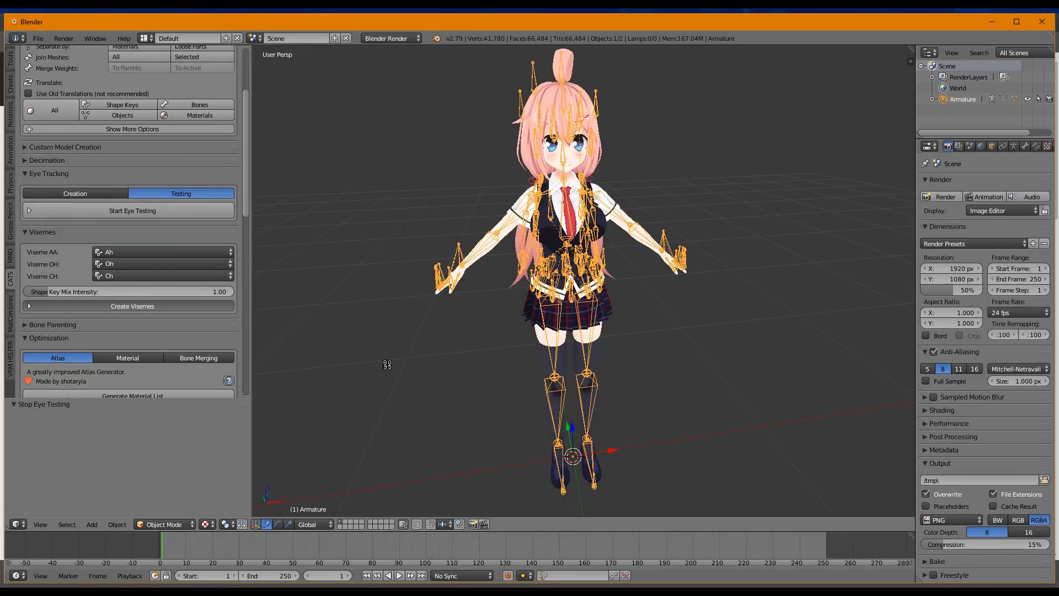
{"action": "left_click", "coordinate": [132, 306]}
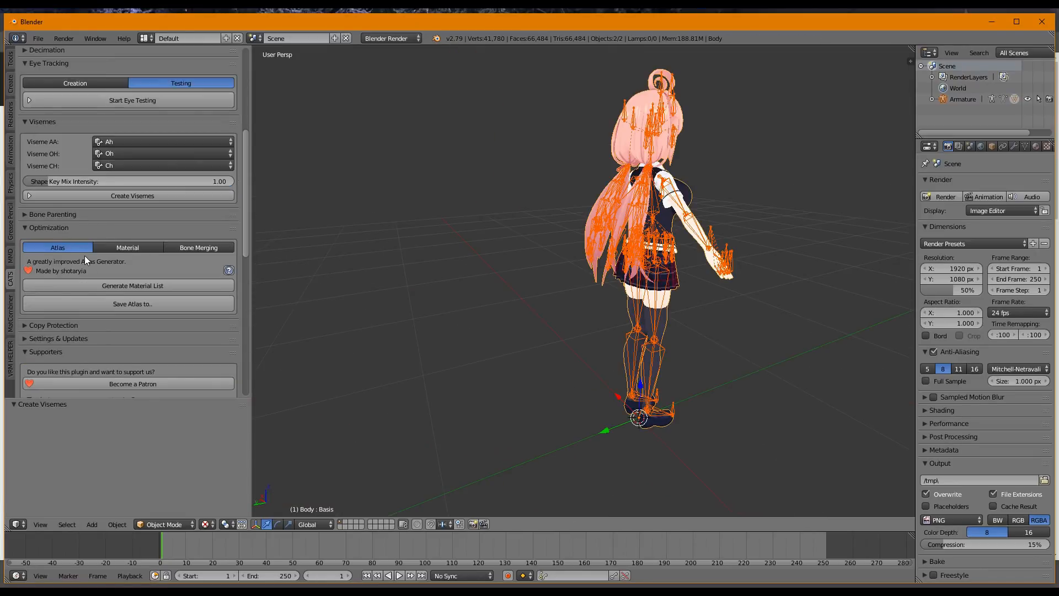
Step: Merge the Skirt_0_0 group (12 bones) at 50% ratio and refresh the root bone list
{"action": "left_click", "coordinate": [197, 247]}
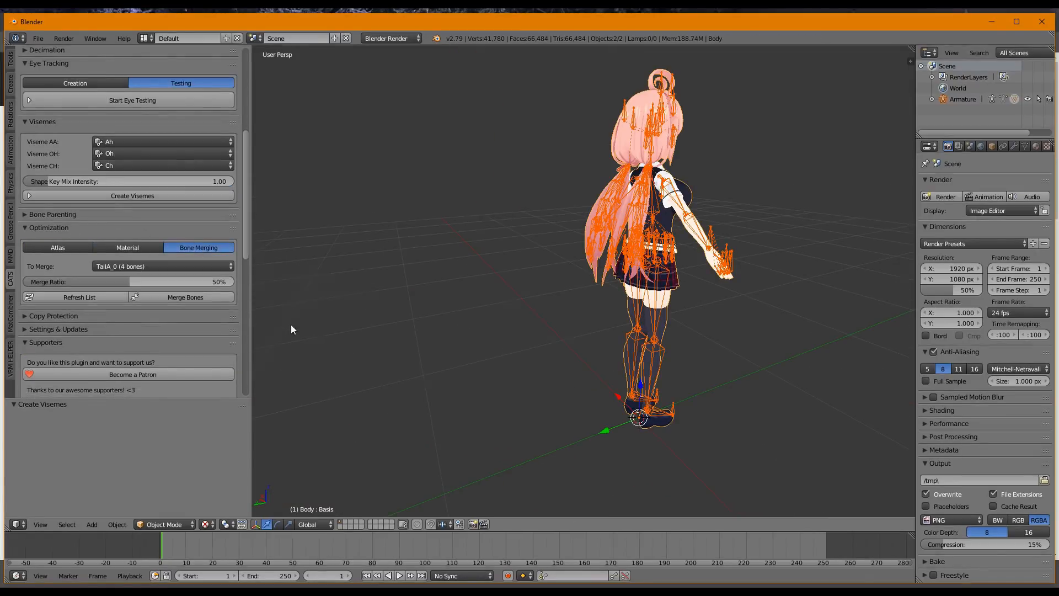
{"action": "left_click", "coordinate": [162, 266]}
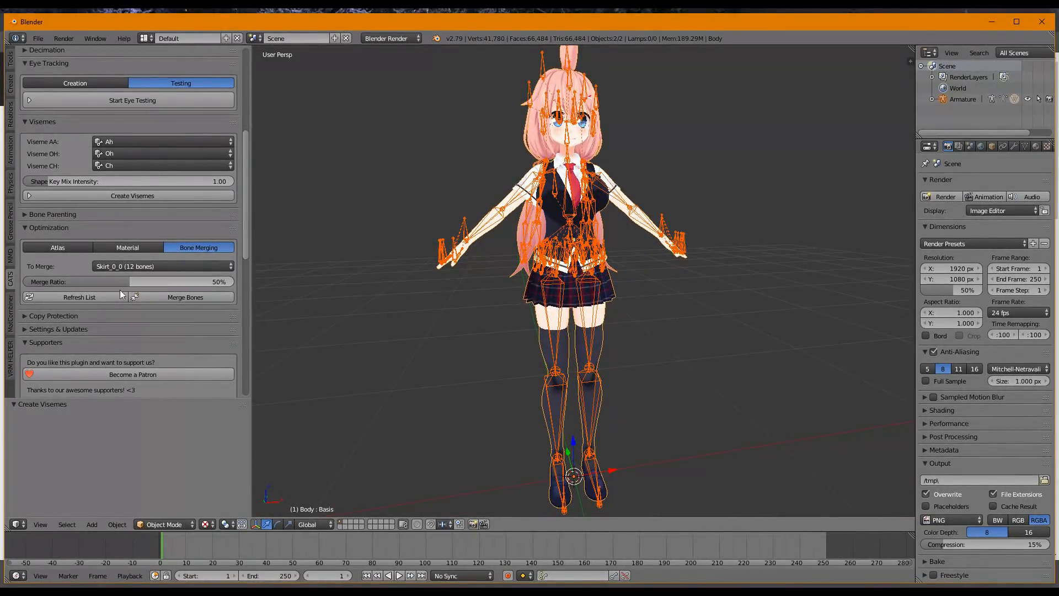
{"action": "left_click", "coordinate": [160, 266]}
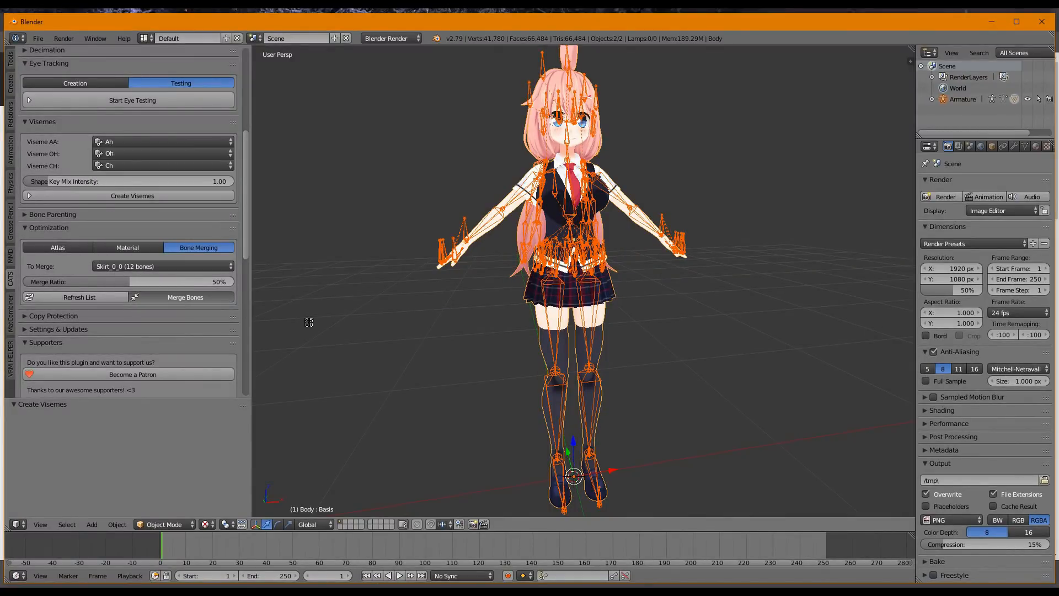
{"action": "left_click", "coordinate": [184, 297]}
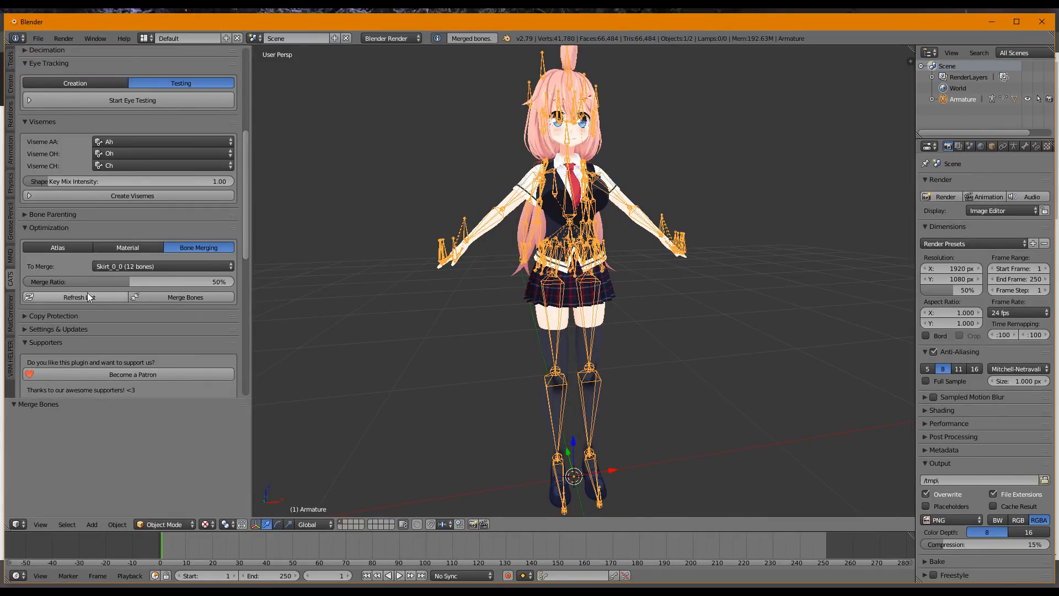
{"action": "left_click", "coordinate": [78, 297]}
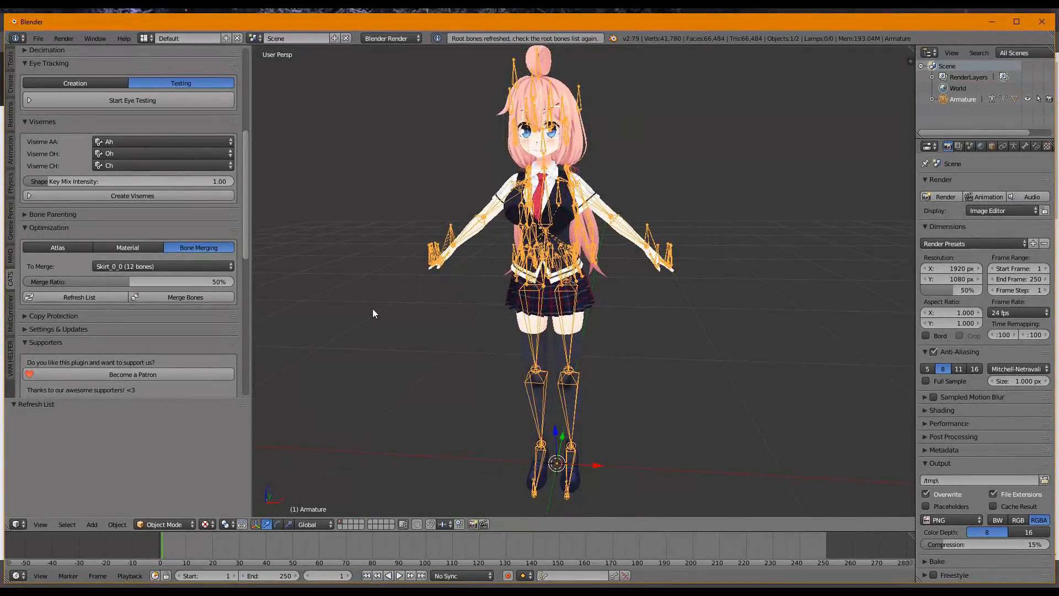
{"action": "left_click", "coordinate": [56, 247]}
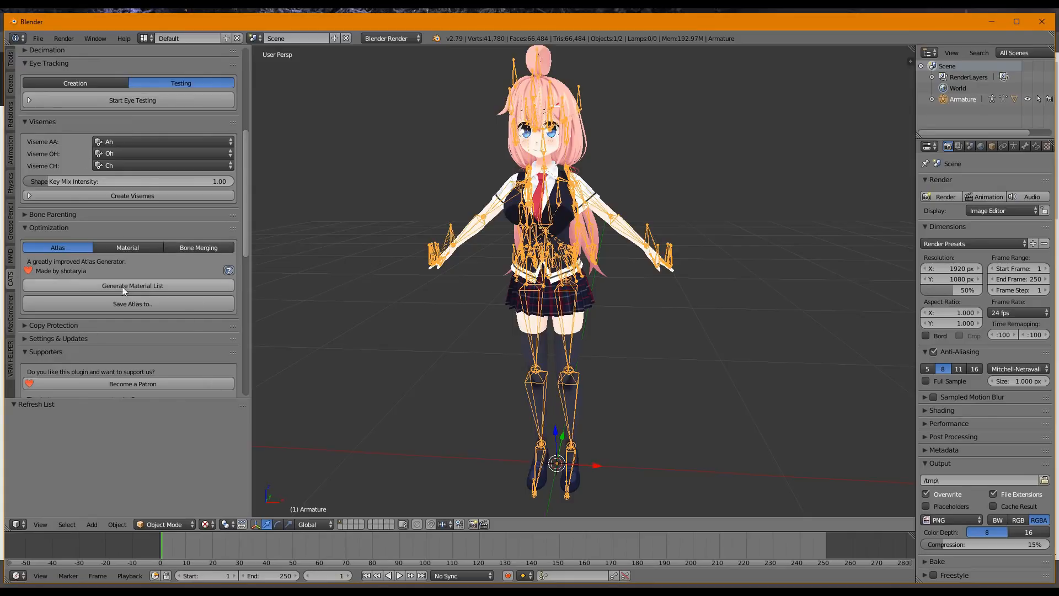
Step: Generate the Body atlas material list with Material7 through Material17 ticked
{"action": "left_click", "coordinate": [131, 284]}
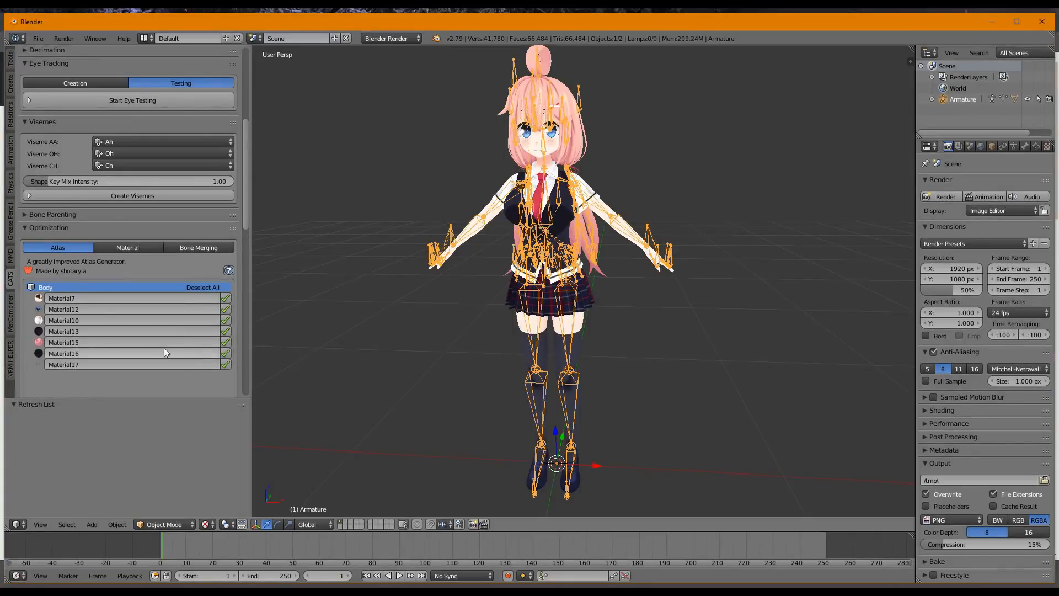
{"action": "left_click", "coordinate": [44, 63]}
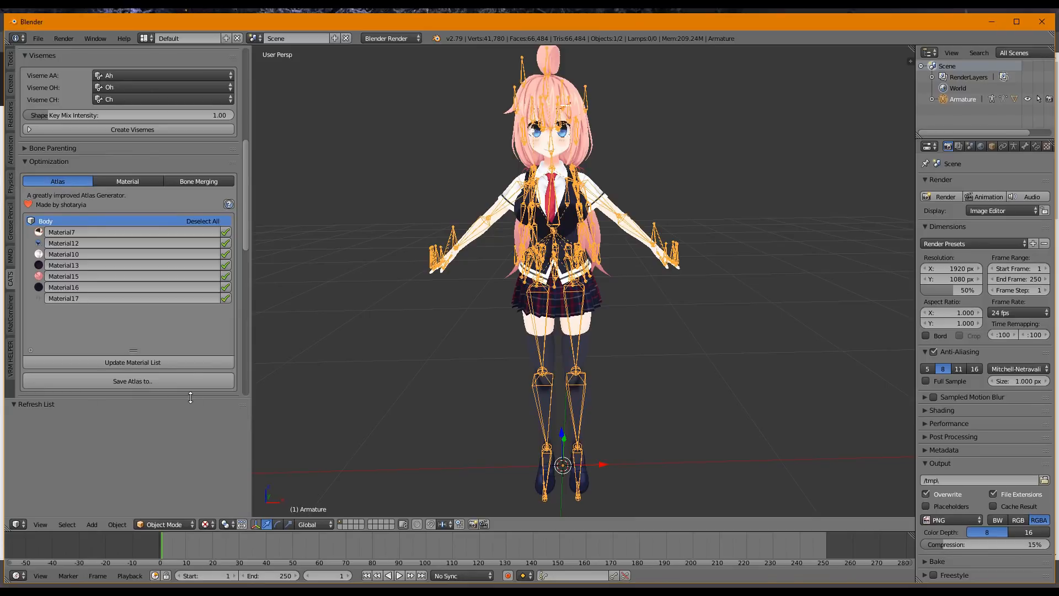
{"action": "mouse_move", "coordinate": [131, 380]}
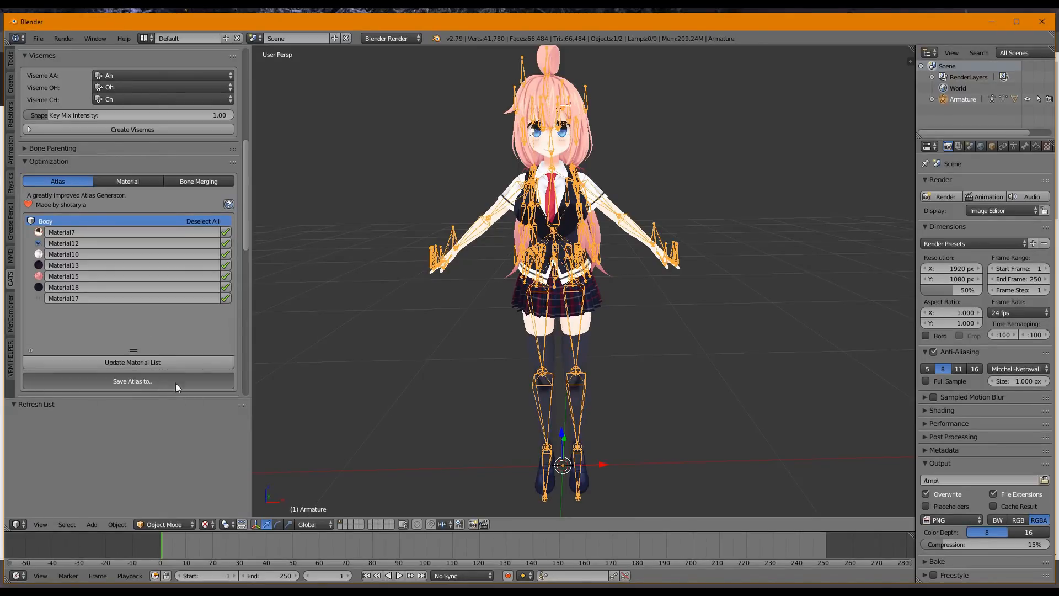
Step: Choose the PMD folder as the save location for the combined atlas material
{"action": "left_click", "coordinate": [132, 381]}
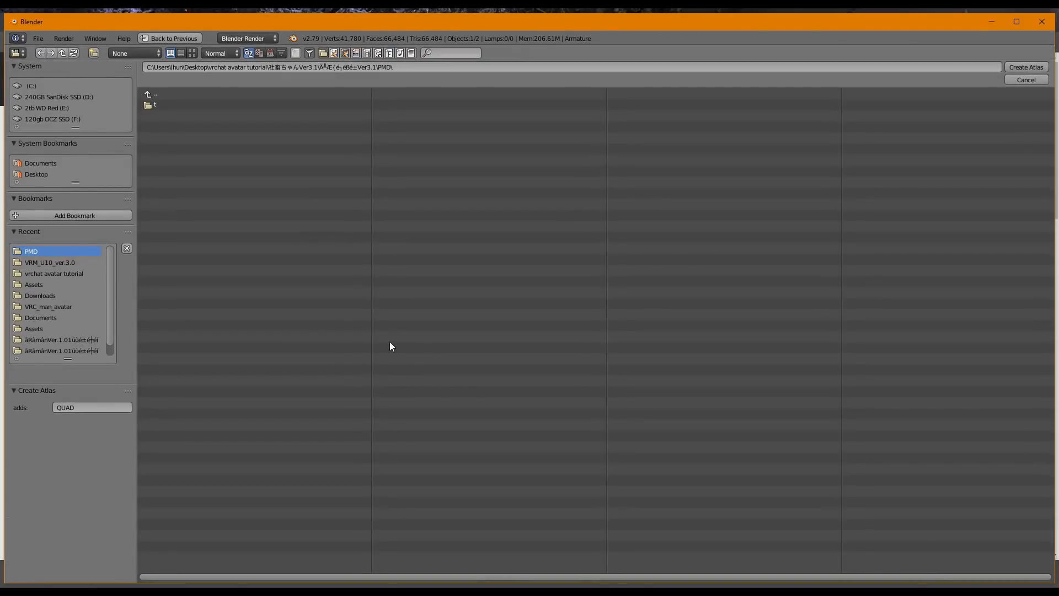
{"action": "mouse_move", "coordinate": [464, 332]}
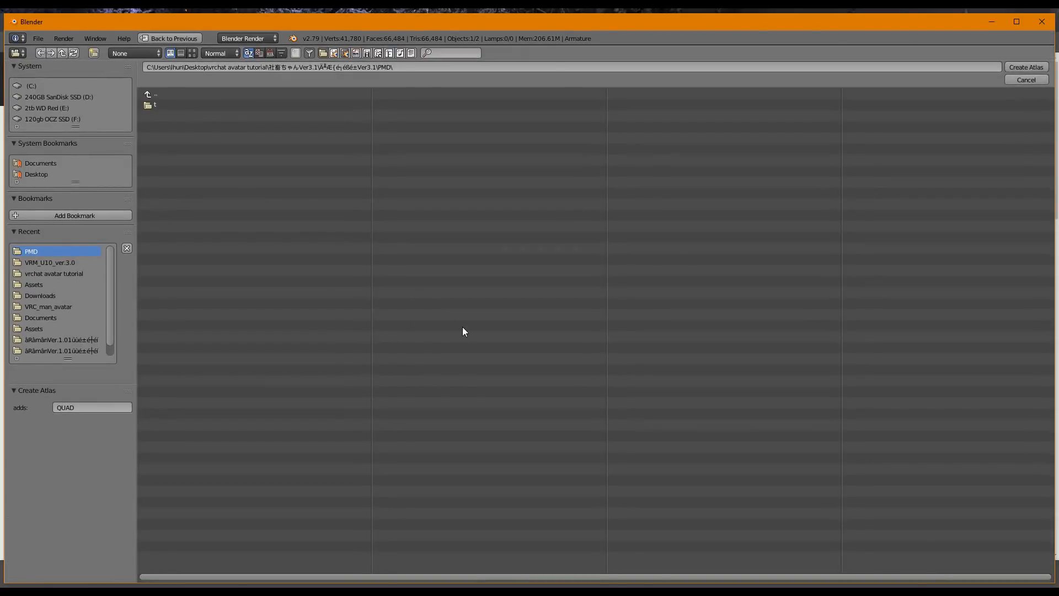
{"action": "mouse_move", "coordinate": [482, 300]}
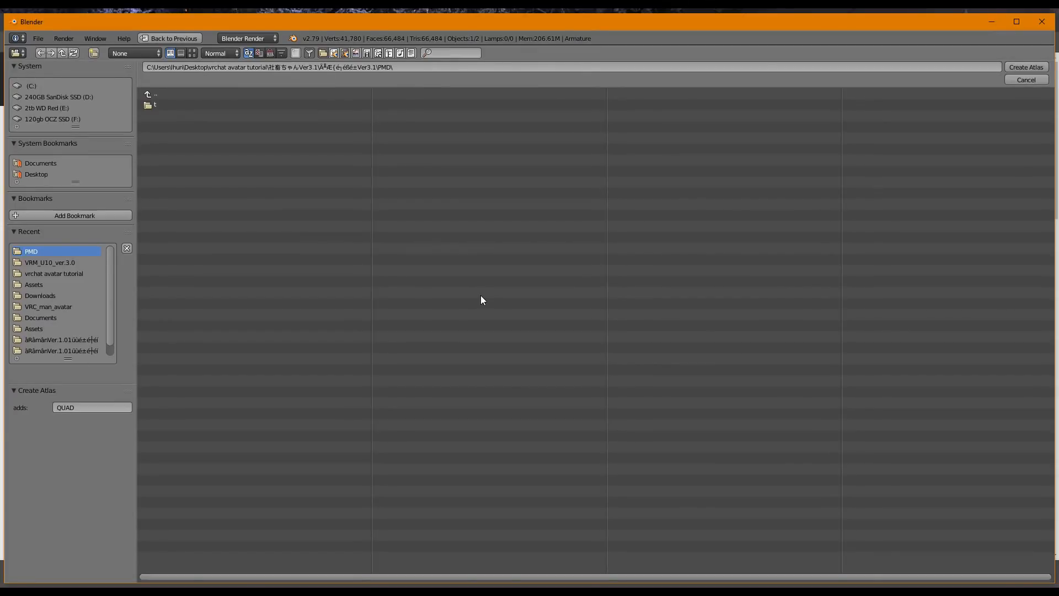
{"action": "mouse_move", "coordinate": [633, 313]}
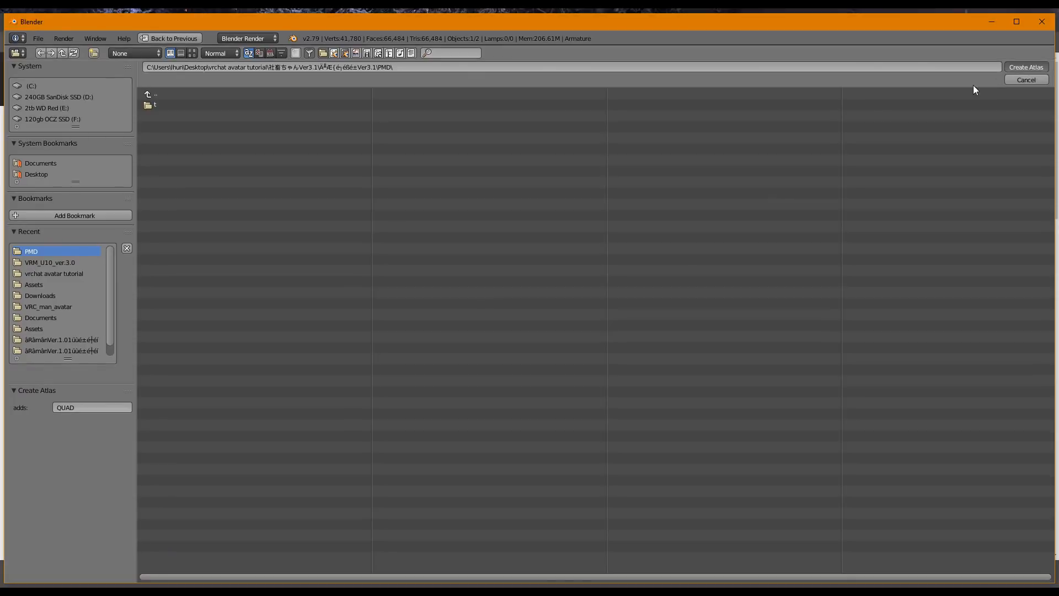
{"action": "mouse_move", "coordinate": [515, 245]}
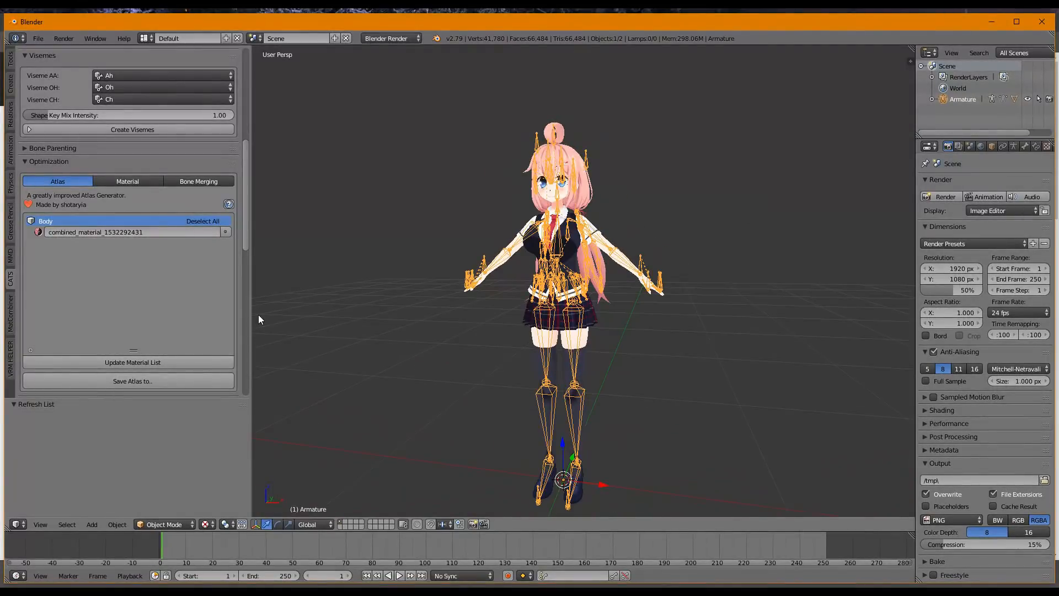
{"action": "mouse_move", "coordinate": [163, 287]}
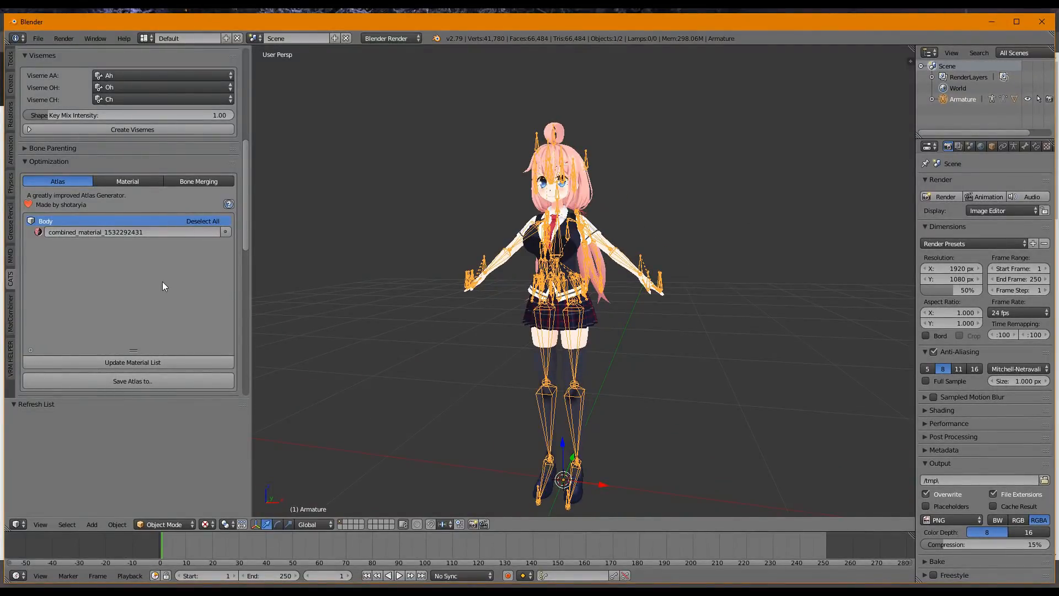
Step: Convert the model's textures to PNG (zero files needed) and start an FBX export
{"action": "left_click", "coordinate": [127, 181]}
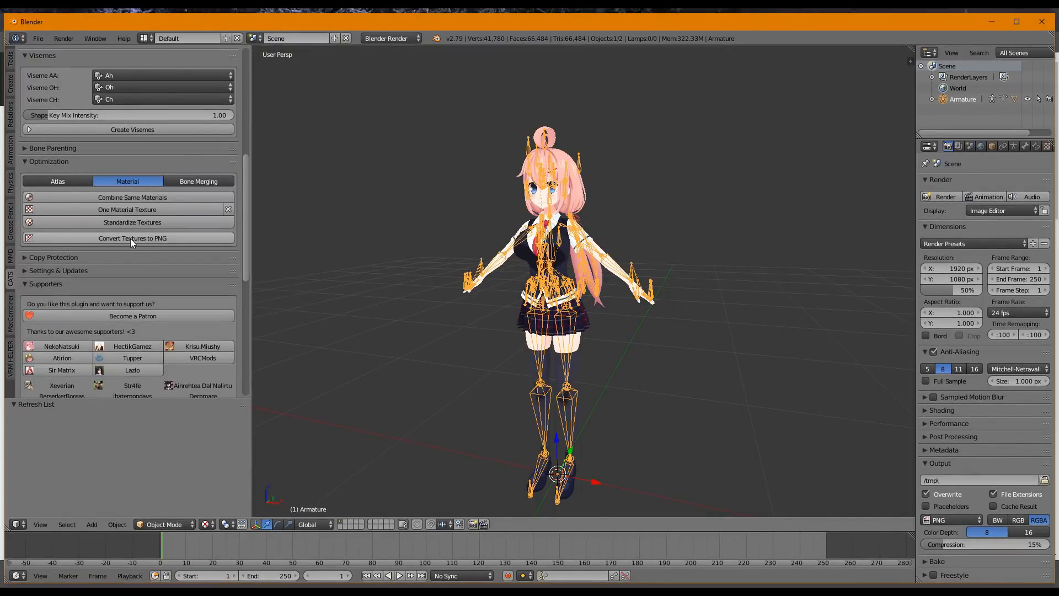
{"action": "left_click", "coordinate": [132, 238]}
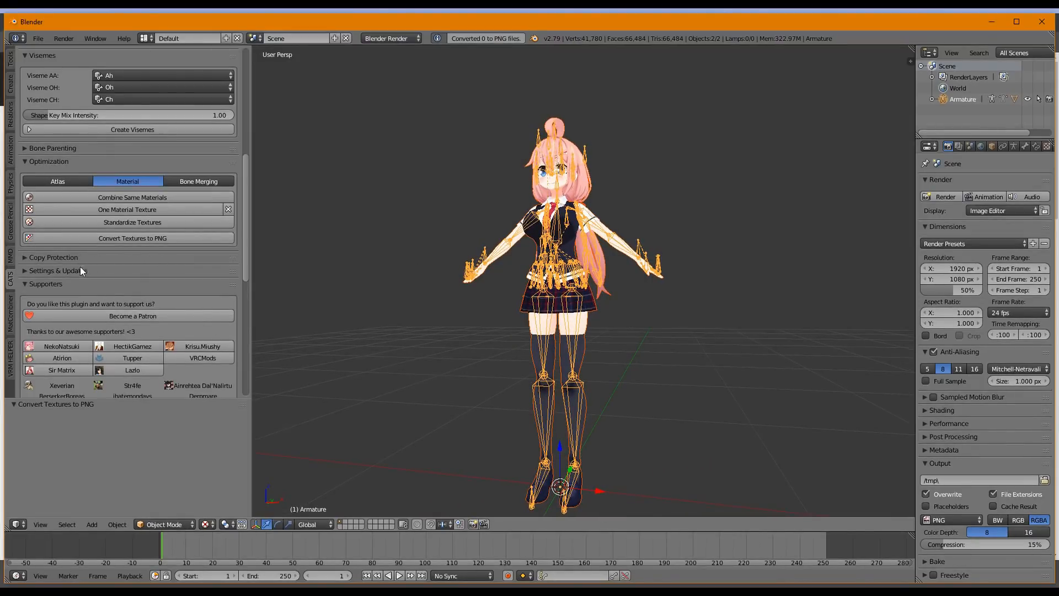
{"action": "left_click", "coordinate": [53, 257]}
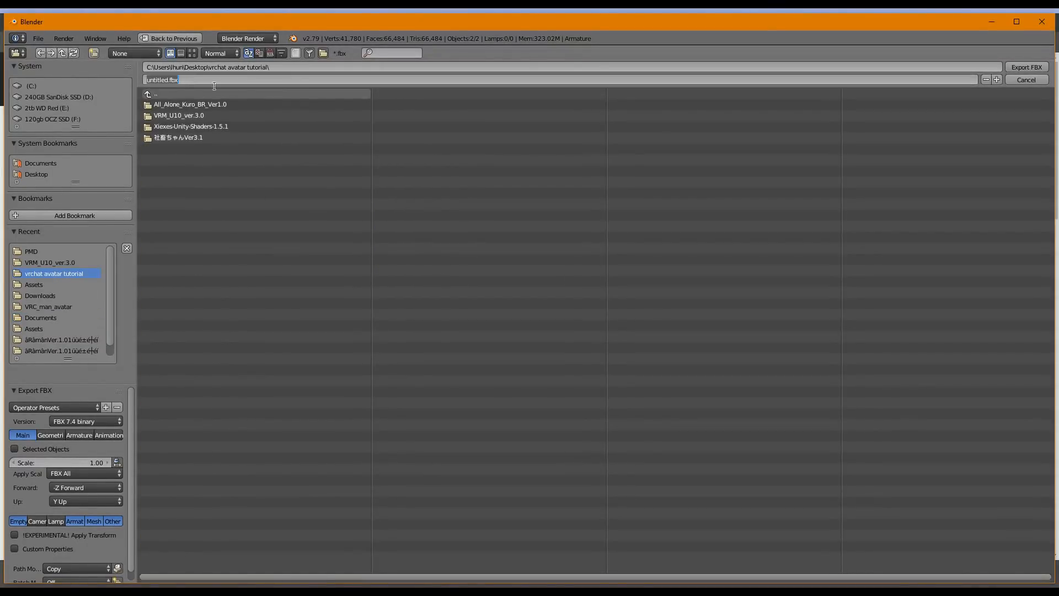
Step: Name the export file my model.fbx in the vrchat avatar tutorial folder
{"action": "type", "text": "my model.fbx"}
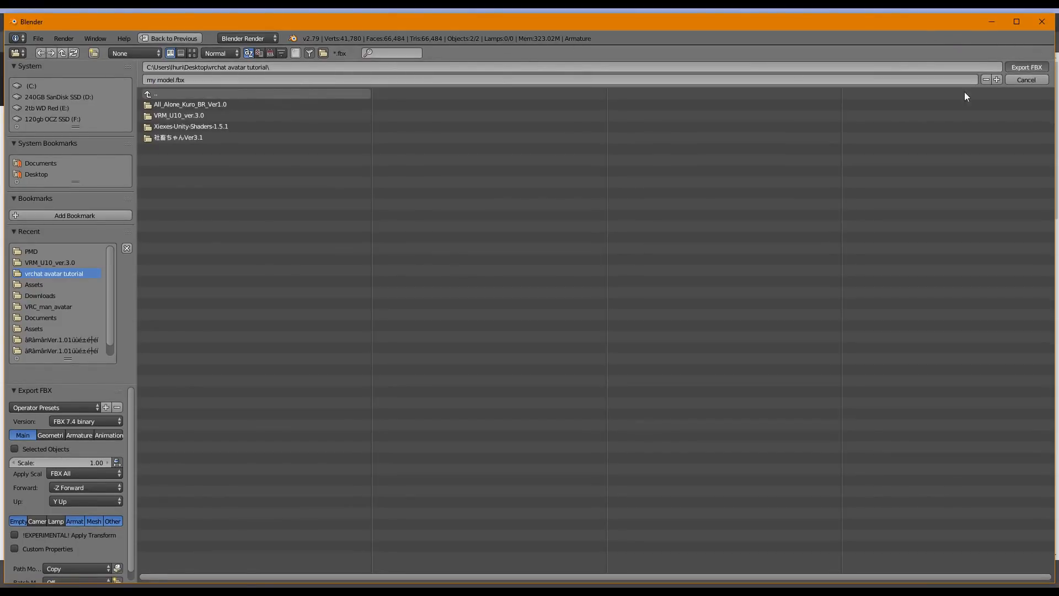
{"action": "mouse_move", "coordinate": [503, 288]}
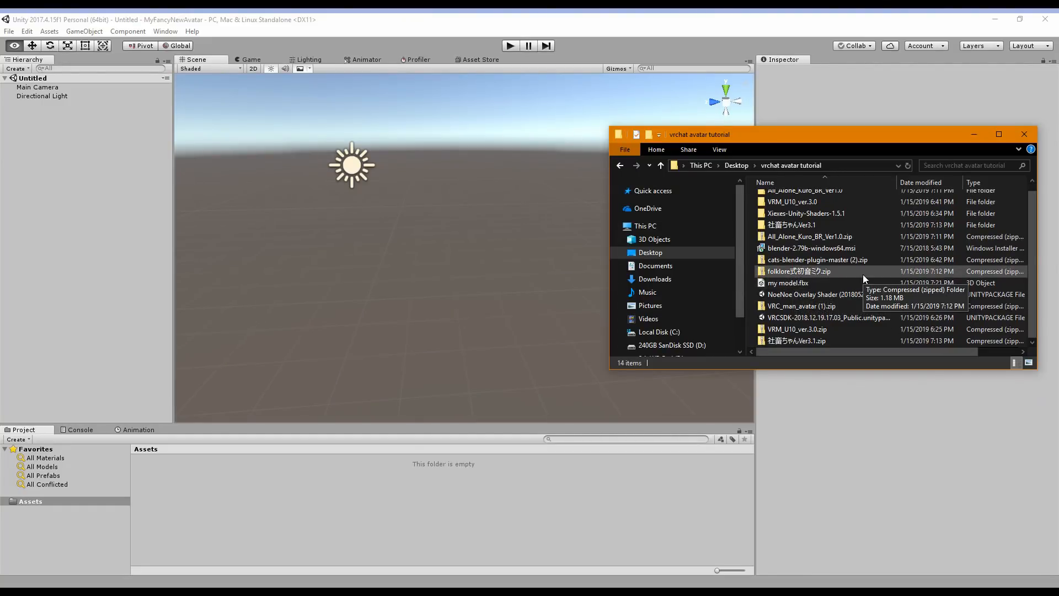
Step: Import the VRCSDK .unitypackage from File Explorer into the empty Unity project
{"action": "left_click", "coordinate": [828, 318]}
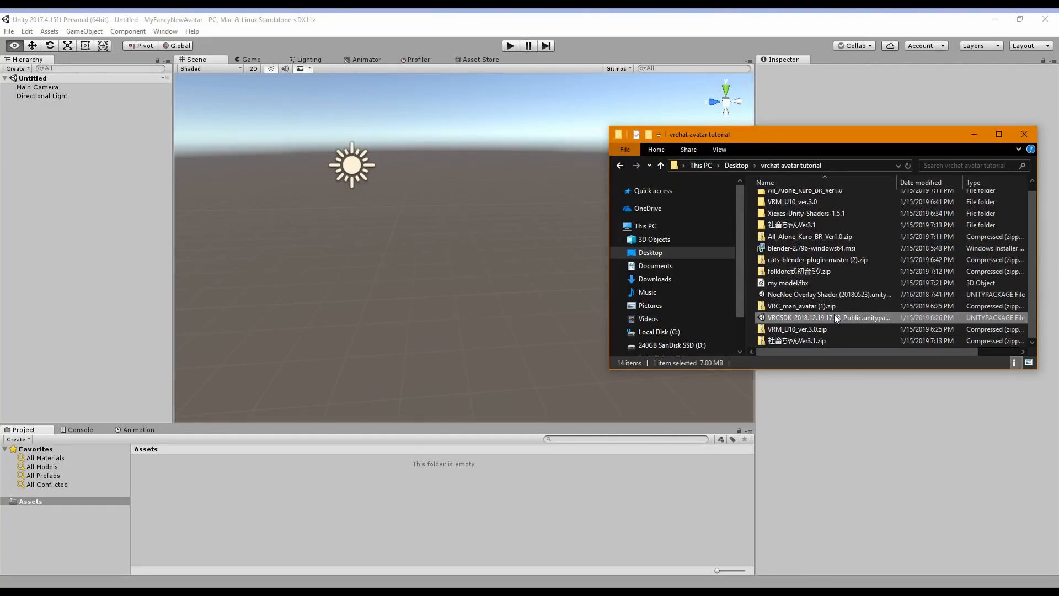
{"action": "double_click", "coordinate": [830, 318]}
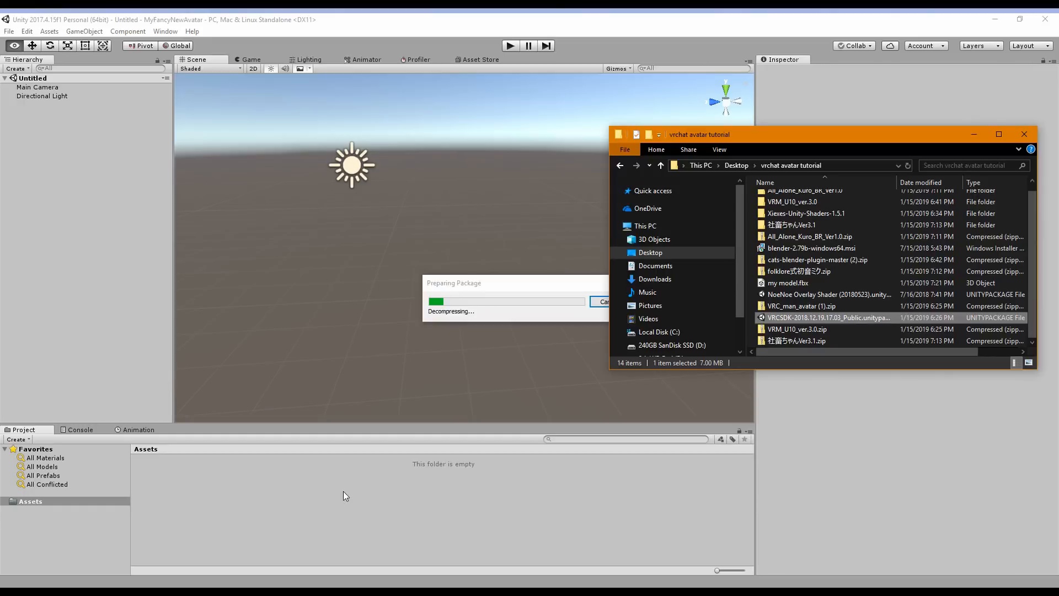
{"action": "mouse_move", "coordinate": [353, 488]}
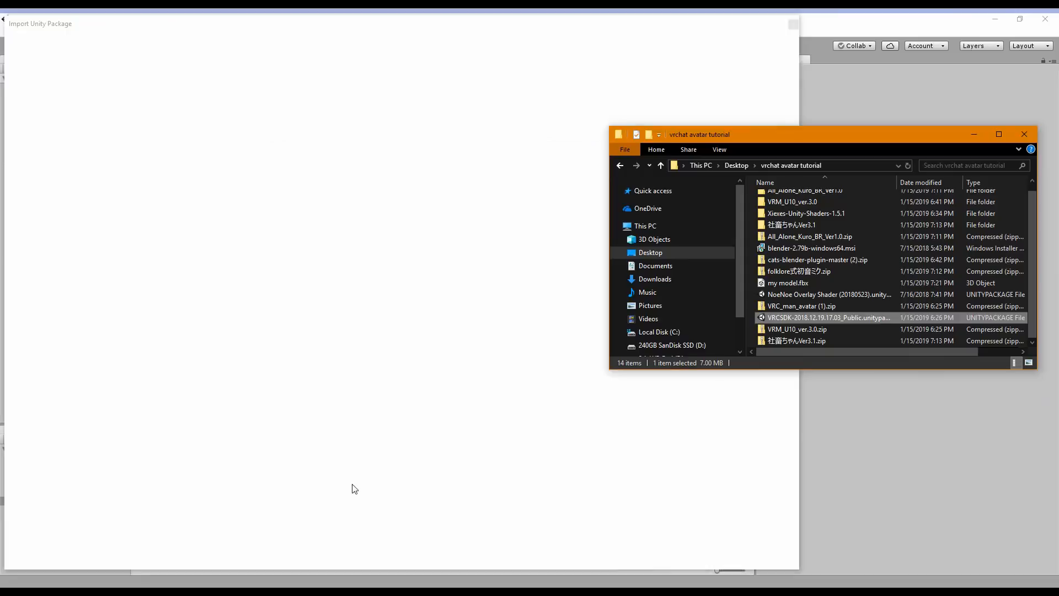
Step: Import all files of the VRCSDK-2018.12.19.17.03_Public package and wait for it to finish
{"action": "double_click", "coordinate": [829, 317]}
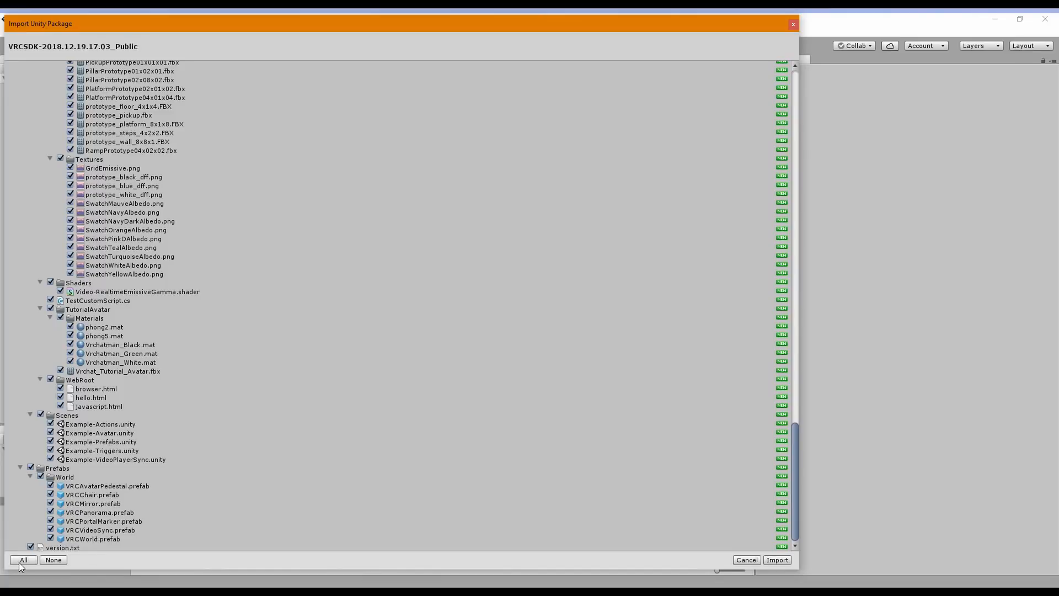
{"action": "mouse_move", "coordinate": [782, 560]}
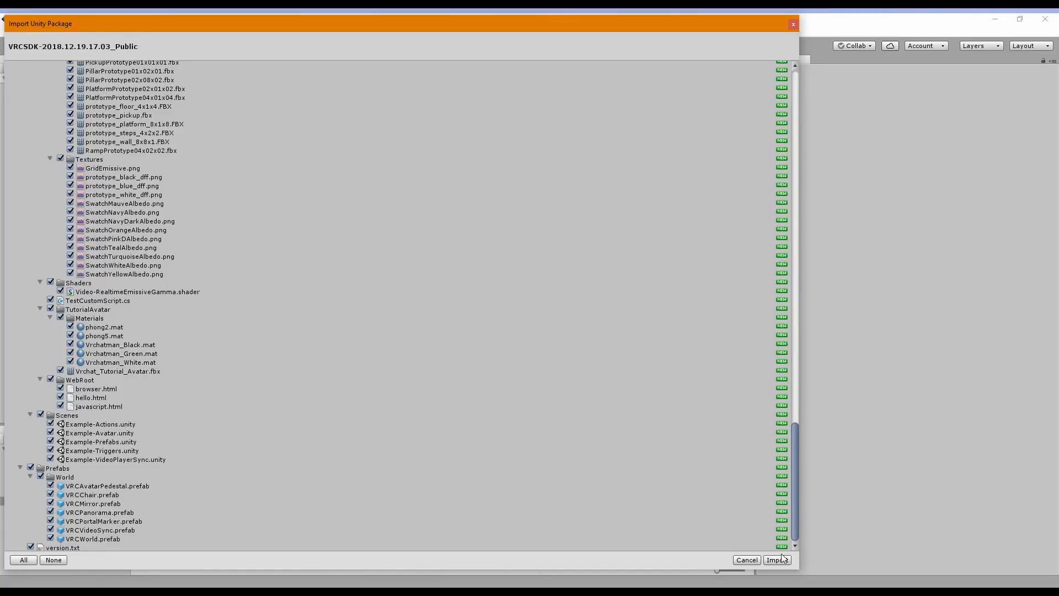
{"action": "left_click", "coordinate": [775, 559]}
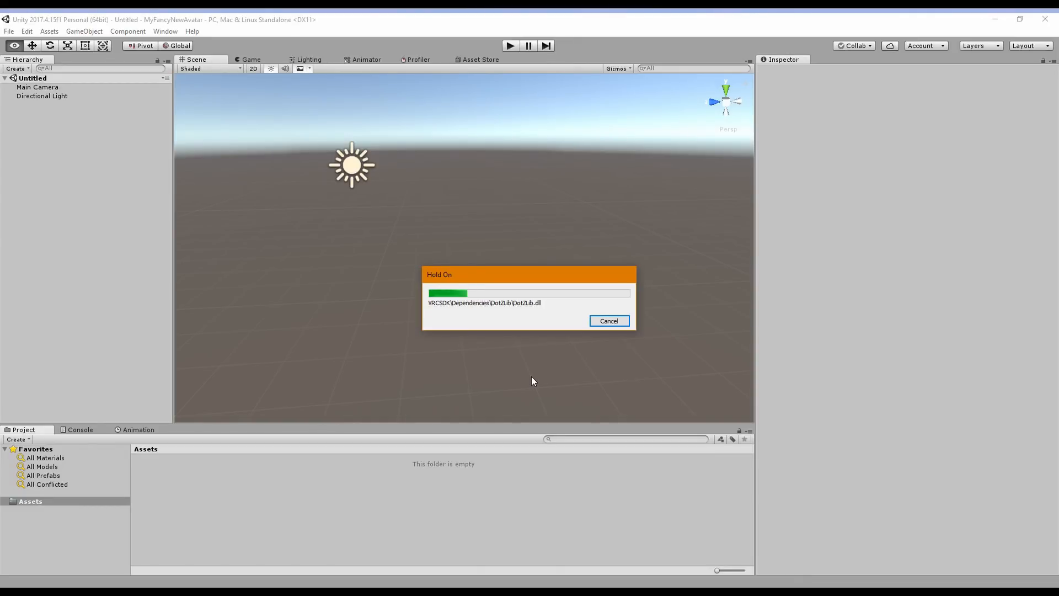
{"action": "mouse_move", "coordinate": [547, 379]}
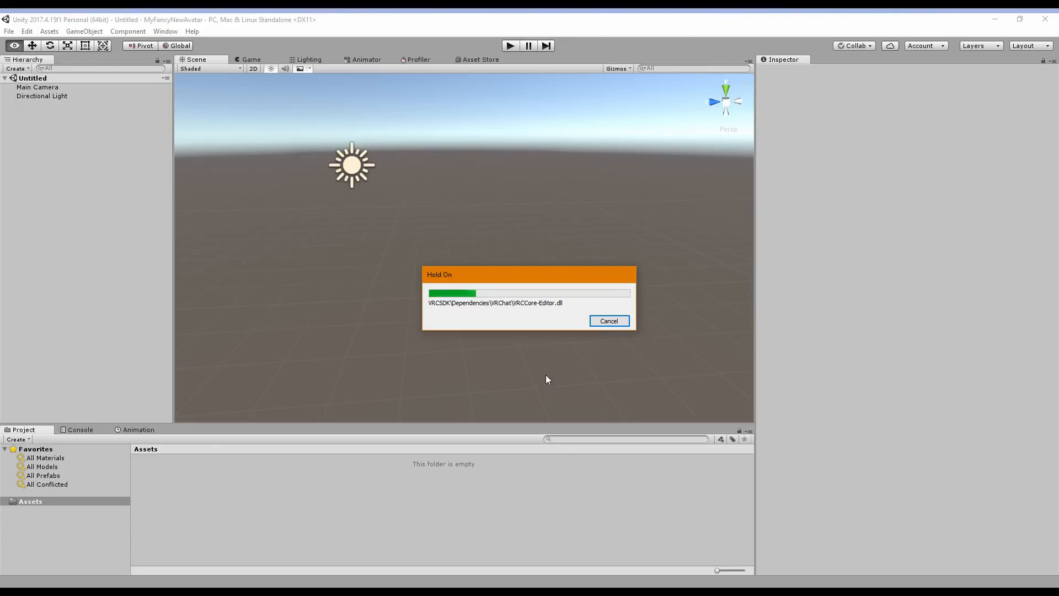
{"action": "key", "text": "alt+tab"}
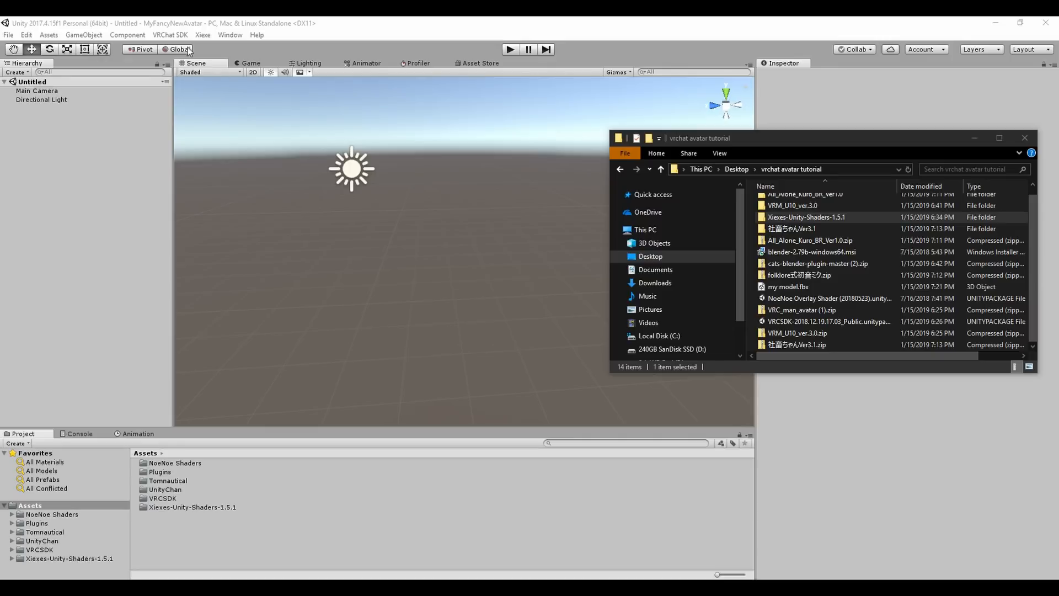
Step: Open the VRChat SDK Settings before adding my model.fbx to Assets
{"action": "left_click", "coordinate": [170, 34]}
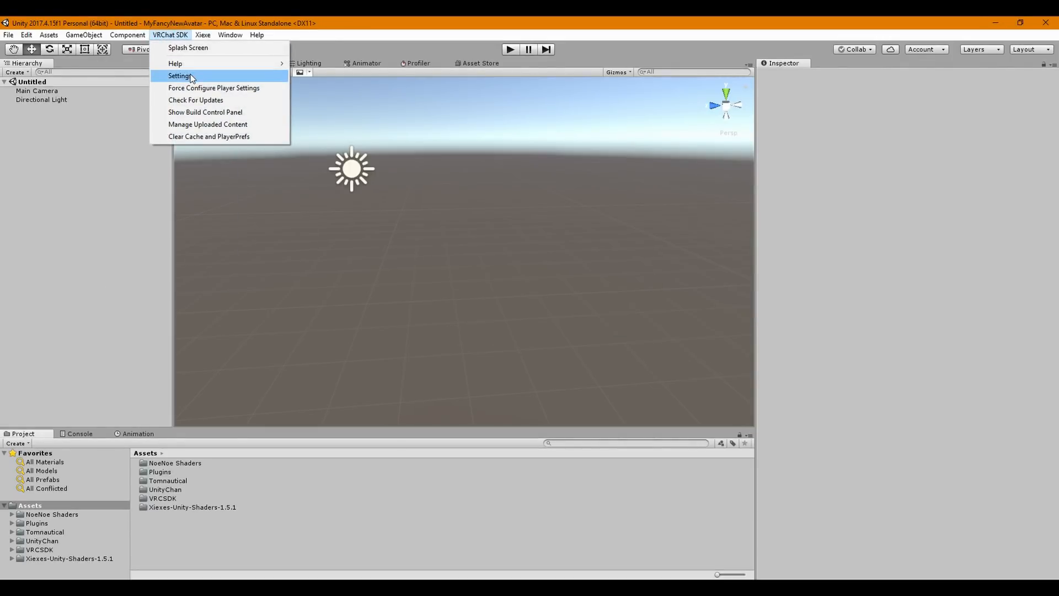
{"action": "left_click", "coordinate": [180, 76]}
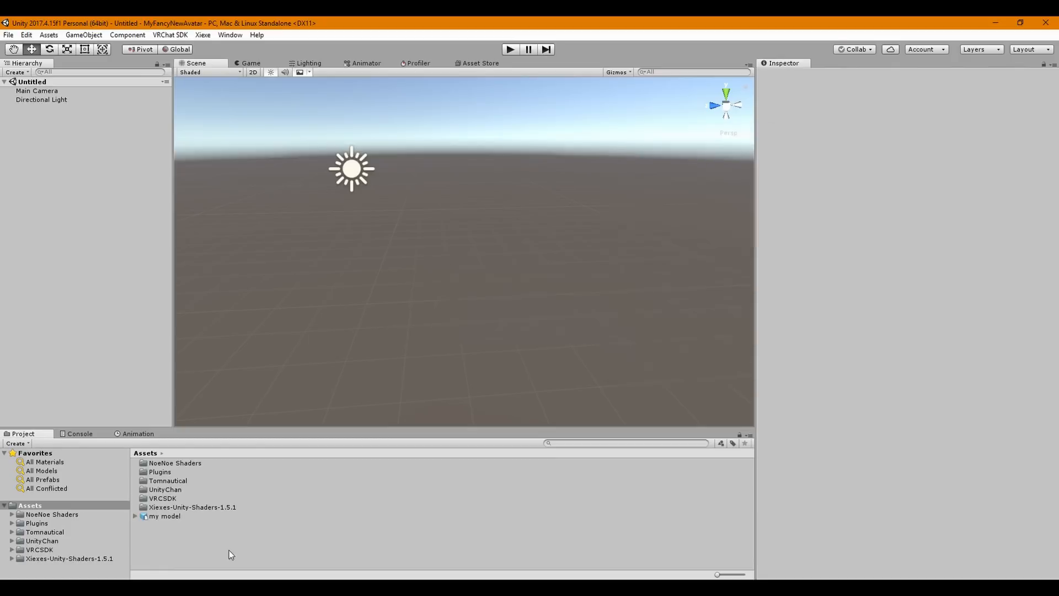
Step: Set my model's material Location to Use External Materials (Legacy) and apply it
{"action": "left_click", "coordinate": [164, 515]}
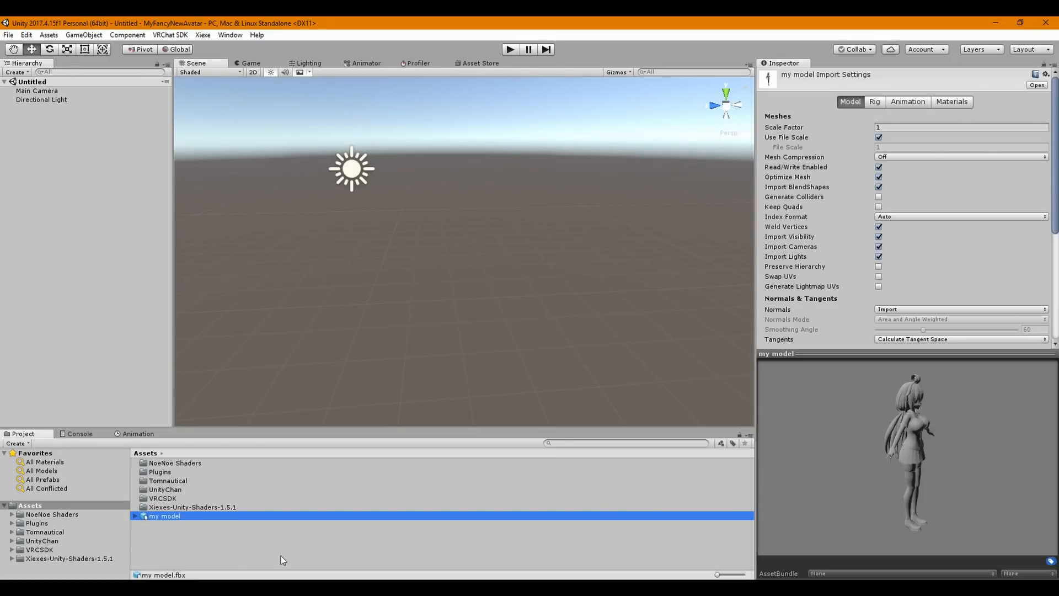
{"action": "mouse_move", "coordinate": [395, 497]}
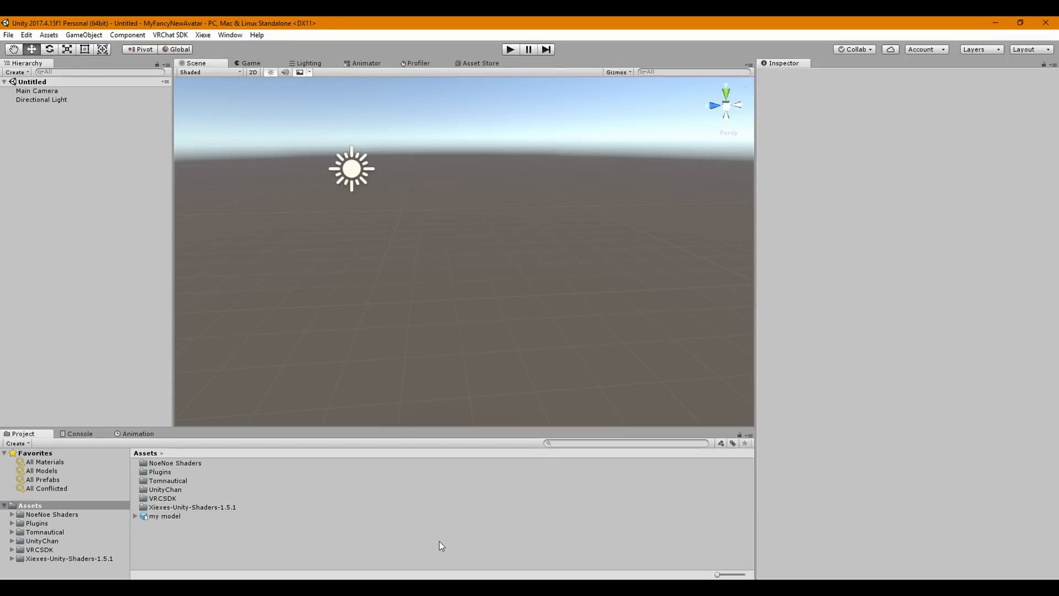
{"action": "left_click", "coordinate": [164, 515]}
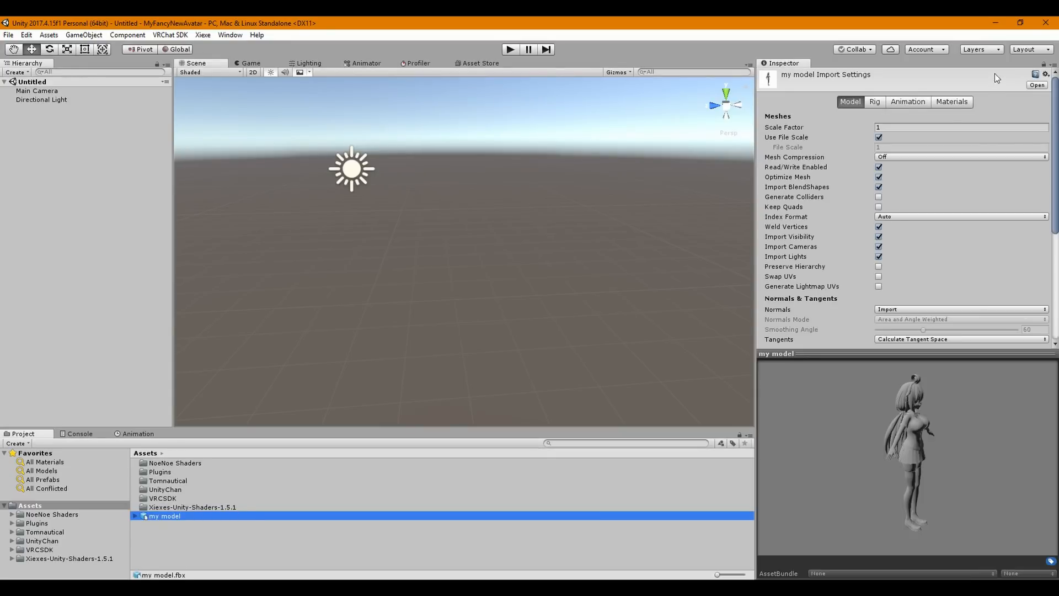
{"action": "left_click", "coordinate": [951, 102]}
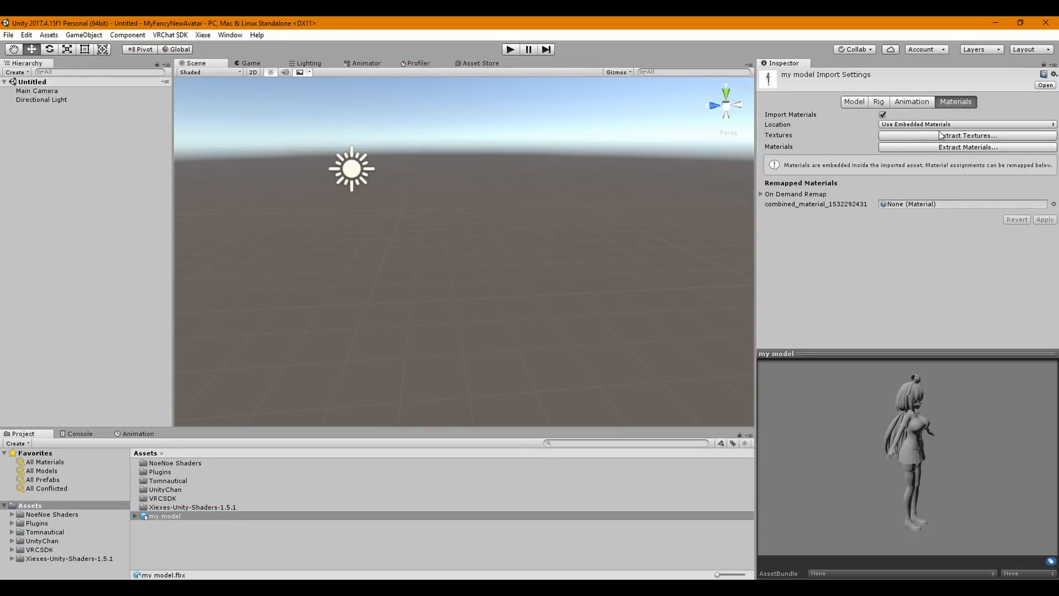
{"action": "left_click", "coordinate": [966, 125]}
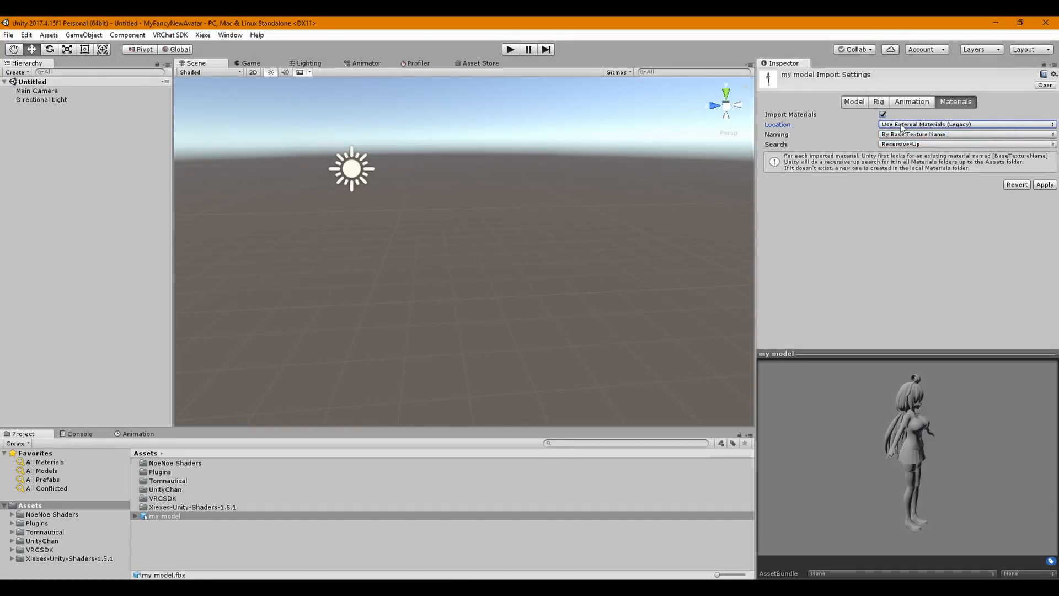
{"action": "left_click", "coordinate": [1044, 184]}
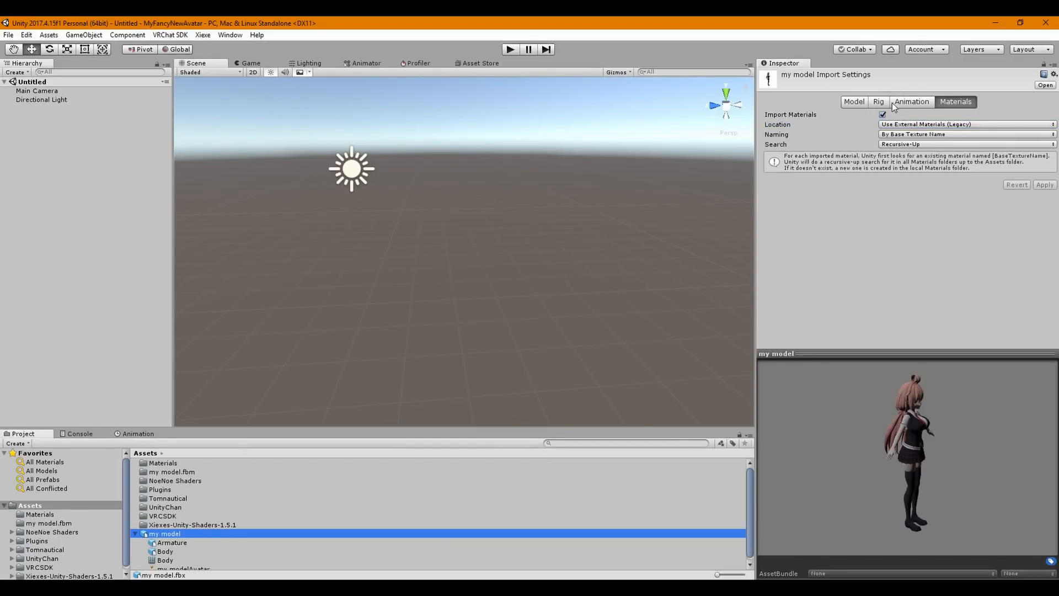
Step: Set Animation Type to Humanoid with the avatar created from this model, and apply
{"action": "left_click", "coordinate": [878, 102]}
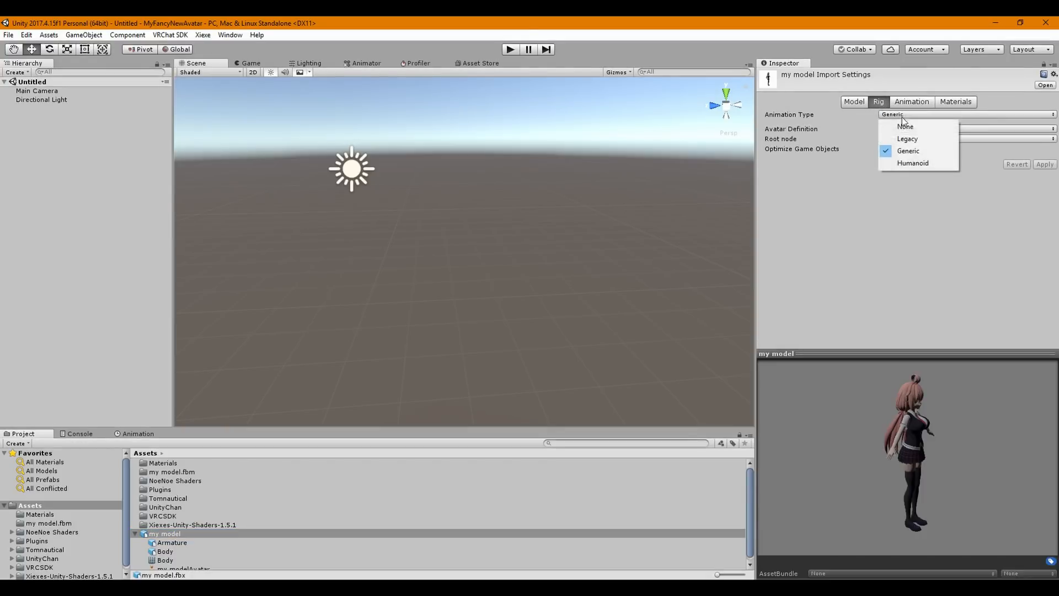
{"action": "left_click", "coordinate": [912, 163]}
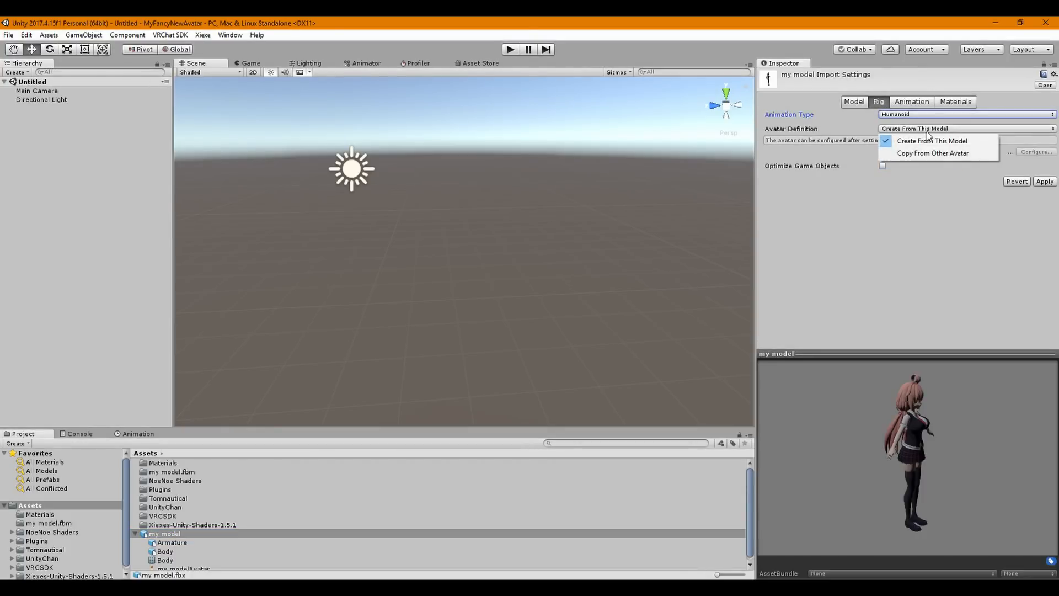
{"action": "left_click", "coordinate": [931, 140]}
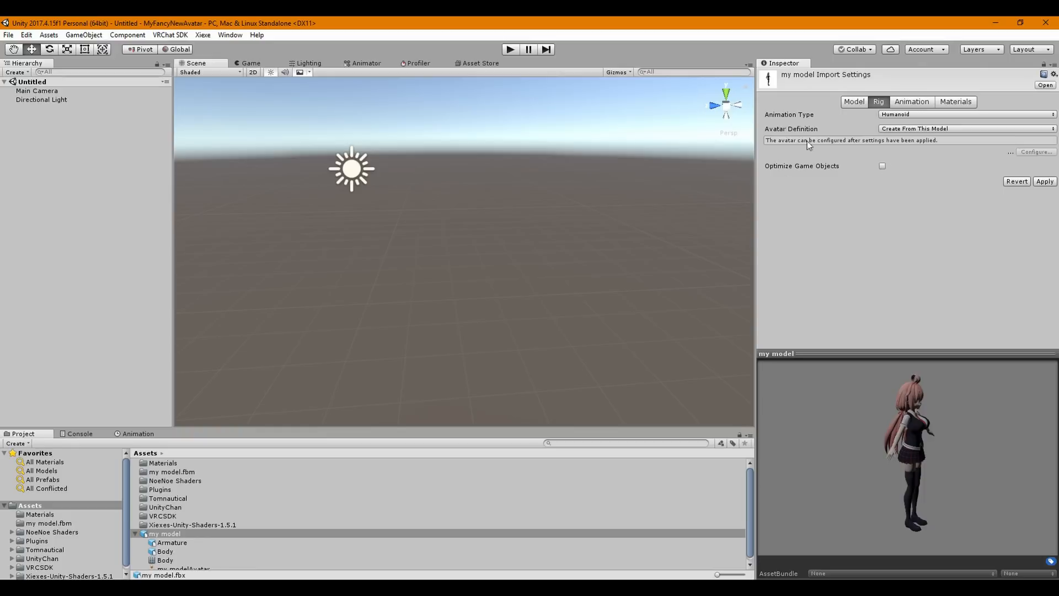
{"action": "left_click", "coordinate": [1044, 181]}
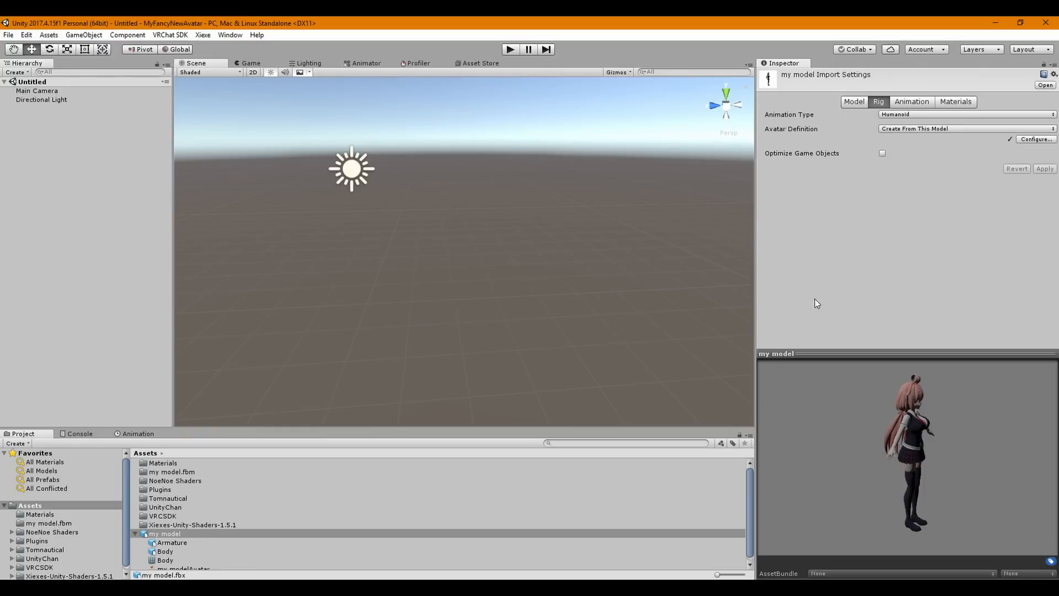
Step: Configure the avatar, assigning Right toe as the right leg's Toes and reviewing the Head mapping
{"action": "left_click", "coordinate": [1035, 139]}
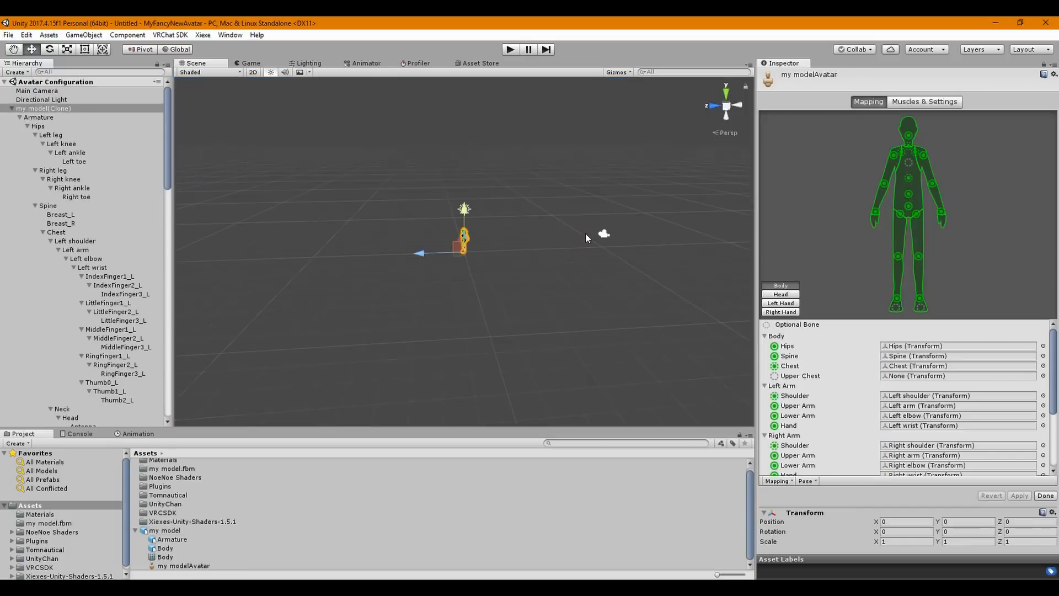
{"action": "mouse_move", "coordinate": [904, 350]}
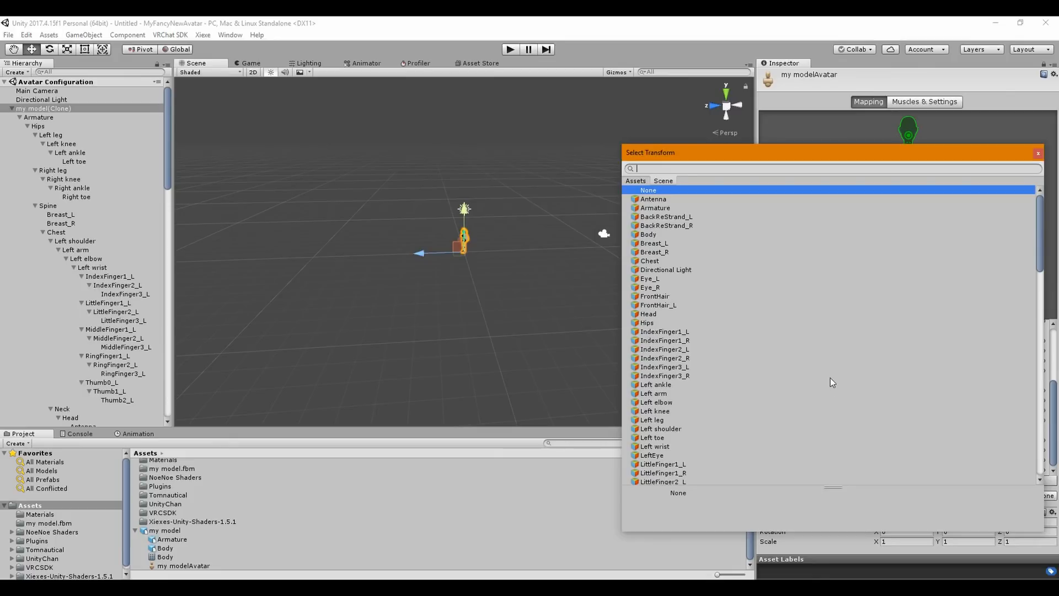
{"action": "type", "text": "to"}
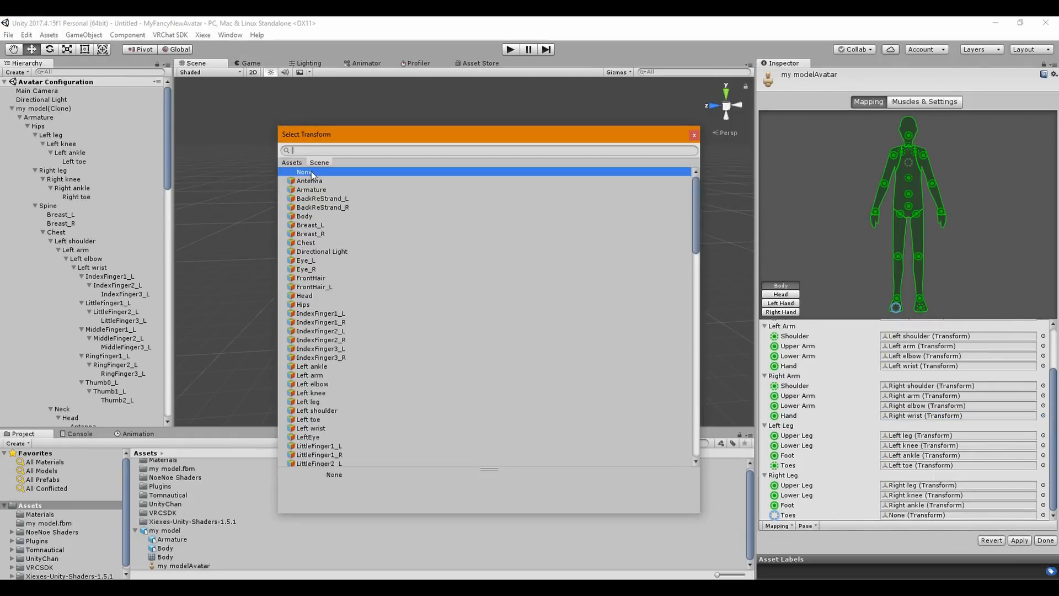
{"action": "type", "text": "right"}
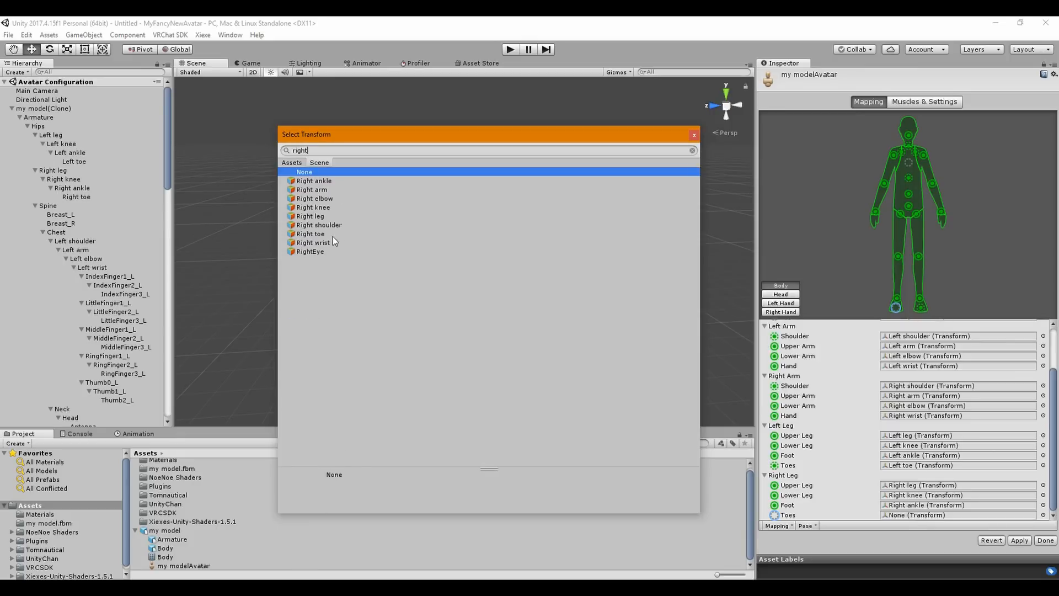
{"action": "left_click", "coordinate": [310, 234]}
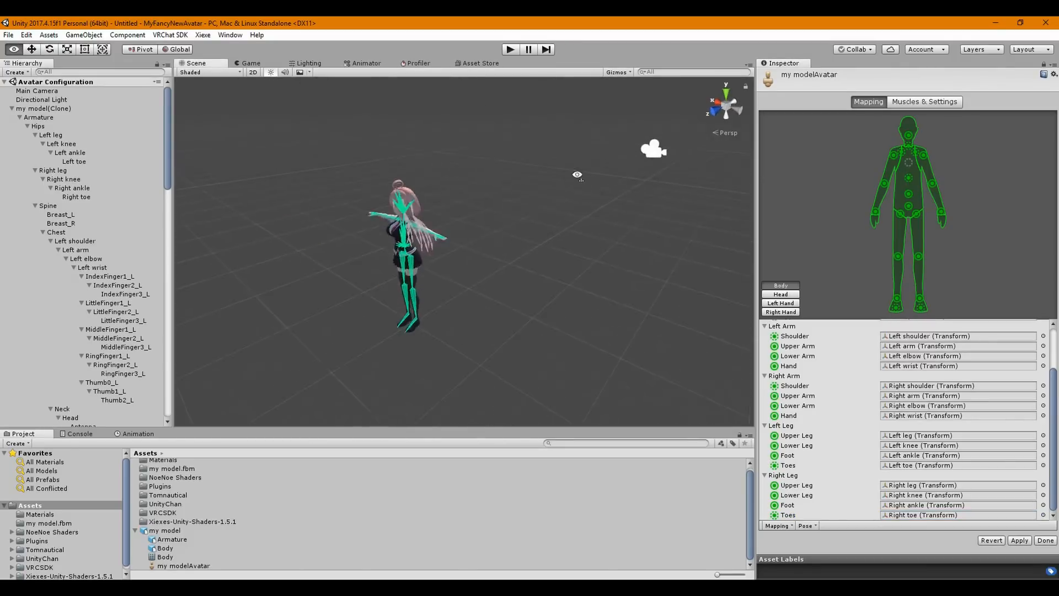
{"action": "left_click", "coordinate": [781, 295]}
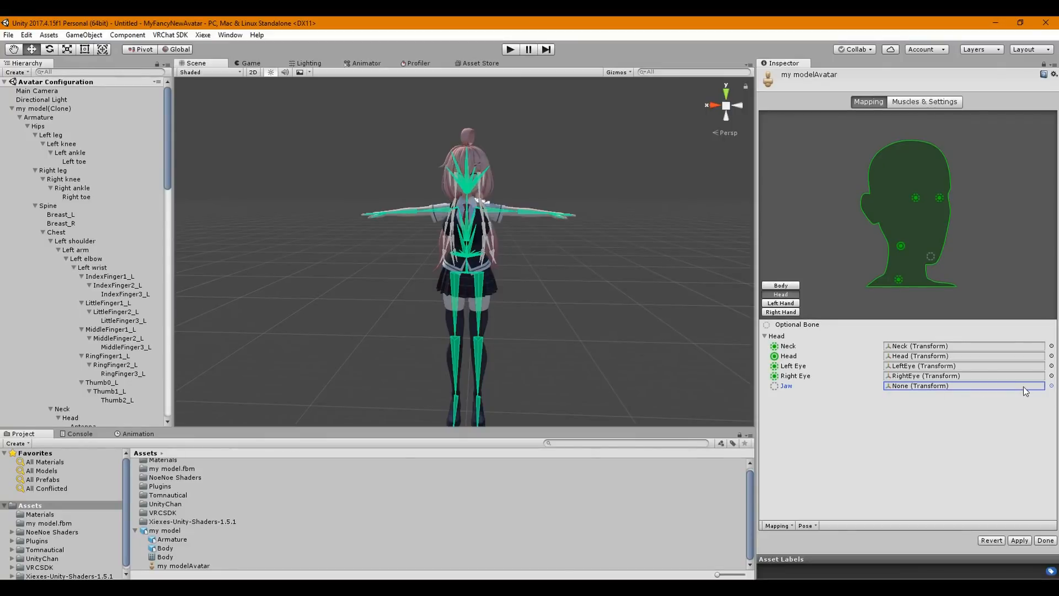
{"action": "mouse_move", "coordinate": [850, 398]}
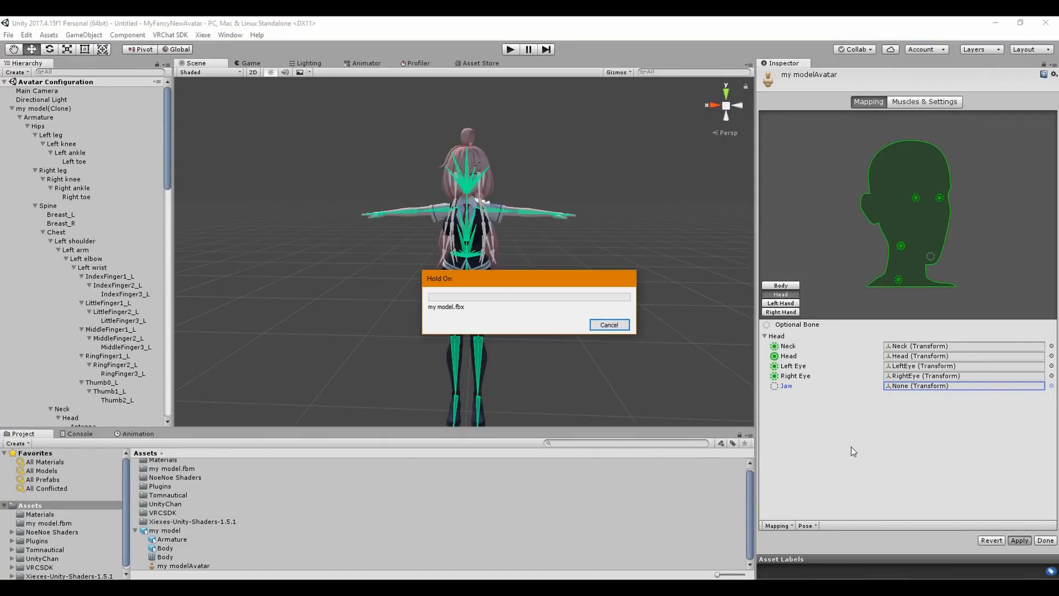
{"action": "mouse_move", "coordinate": [418, 408]}
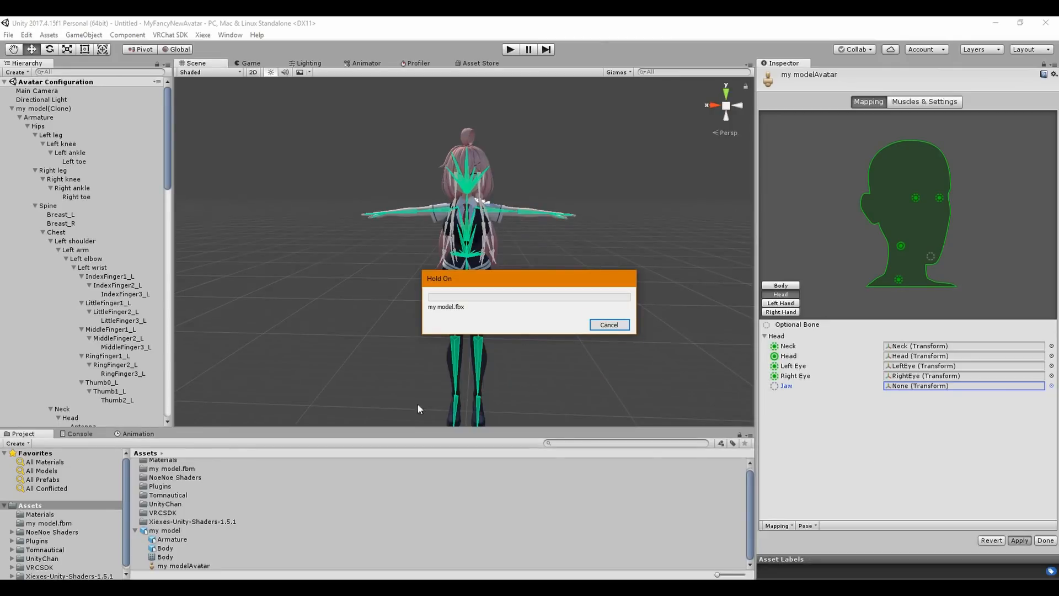
{"action": "mouse_move", "coordinate": [640, 173]}
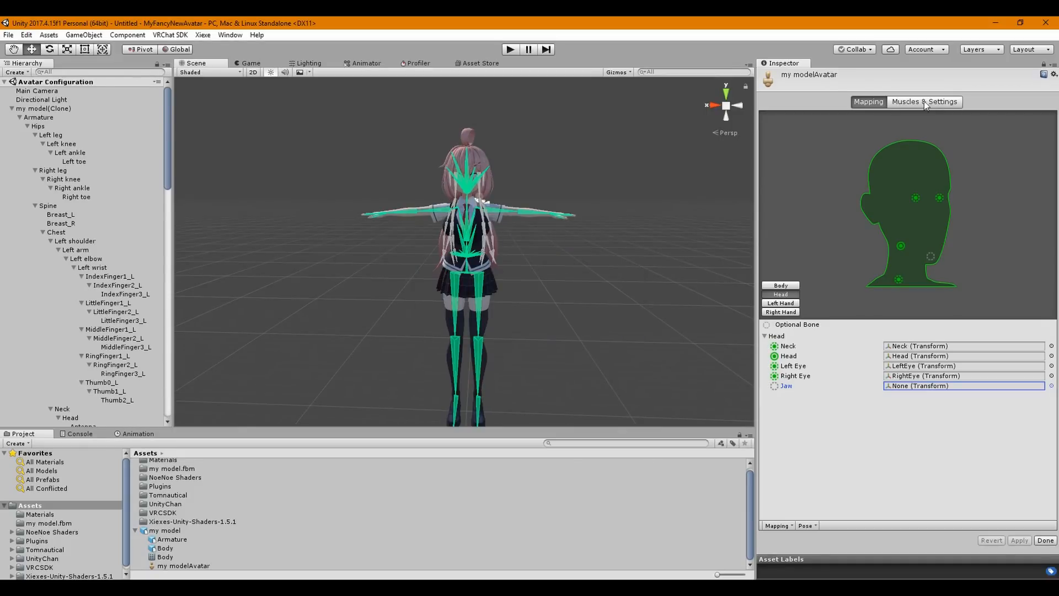
Step: Preview the Muscles & Settings arm roll slider, then finish the configuration with Done
{"action": "left_click", "coordinate": [925, 101]}
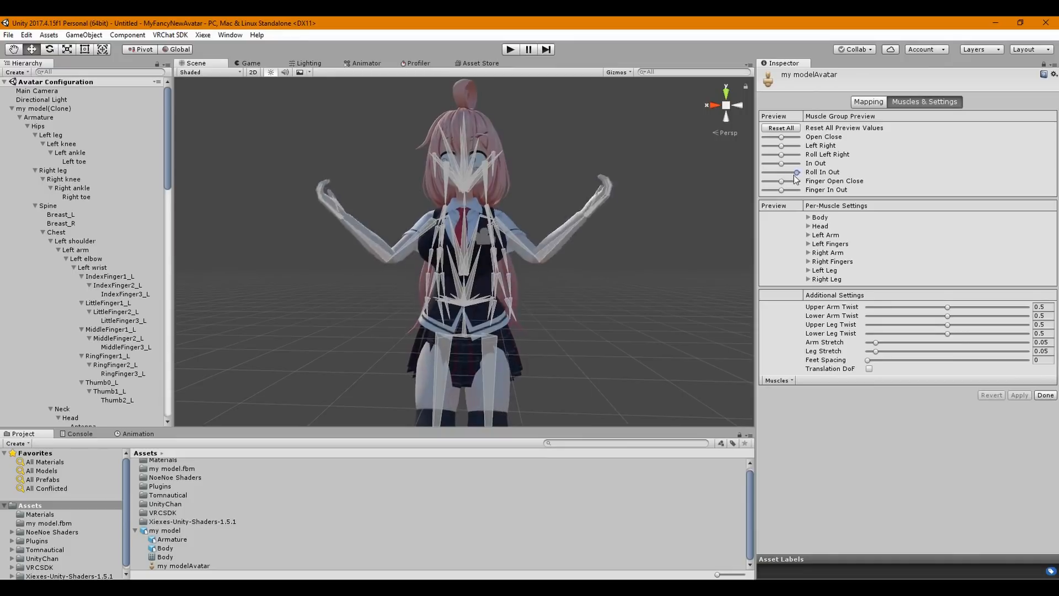
{"action": "left_click_drag", "start_coordinate": [797, 174], "coordinate": [777, 174]}
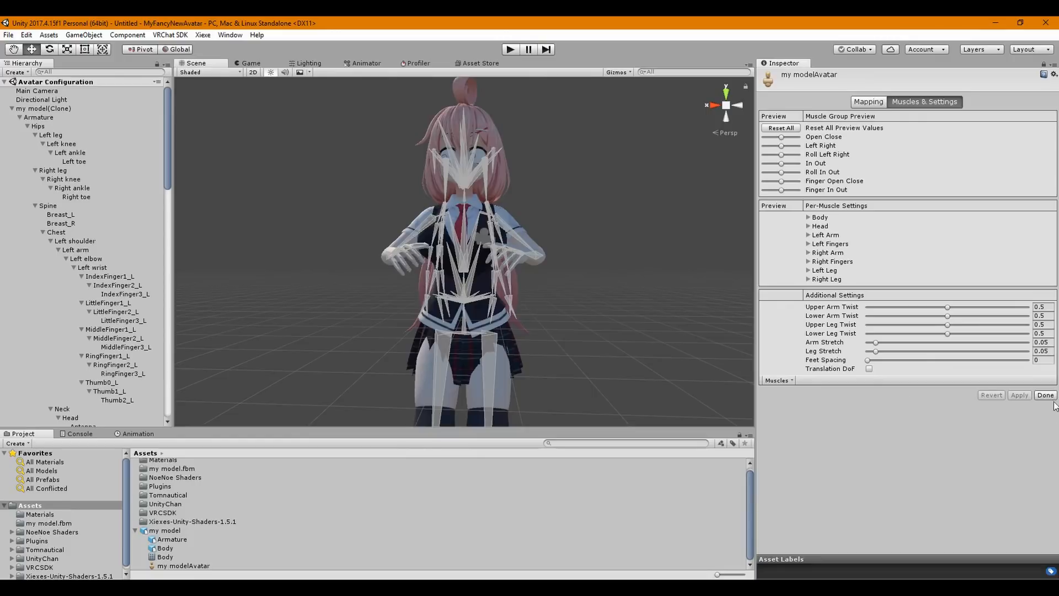
{"action": "left_click", "coordinate": [1044, 395]}
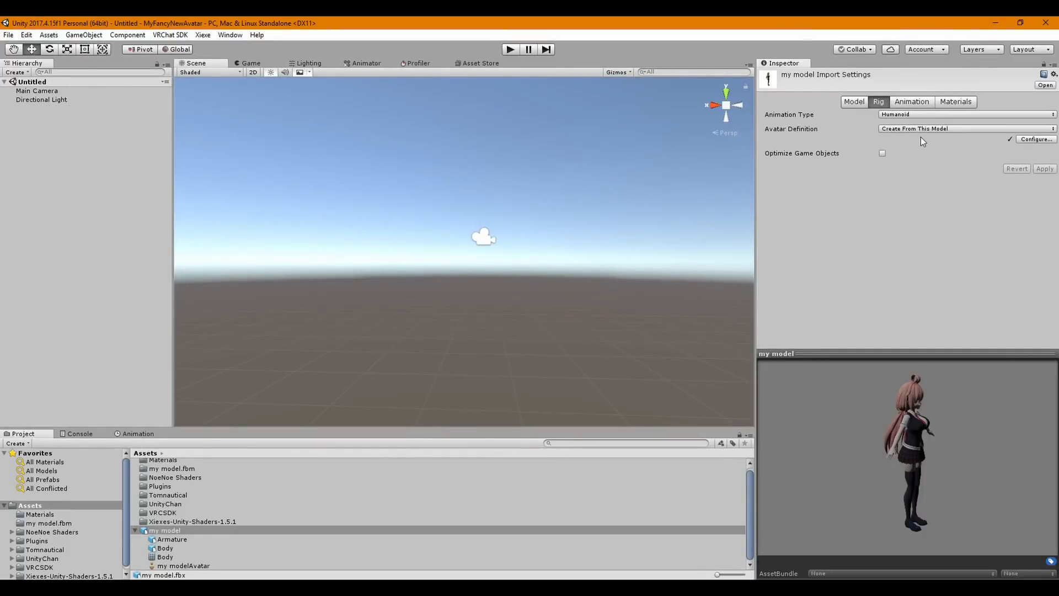
{"action": "left_click", "coordinate": [851, 101]}
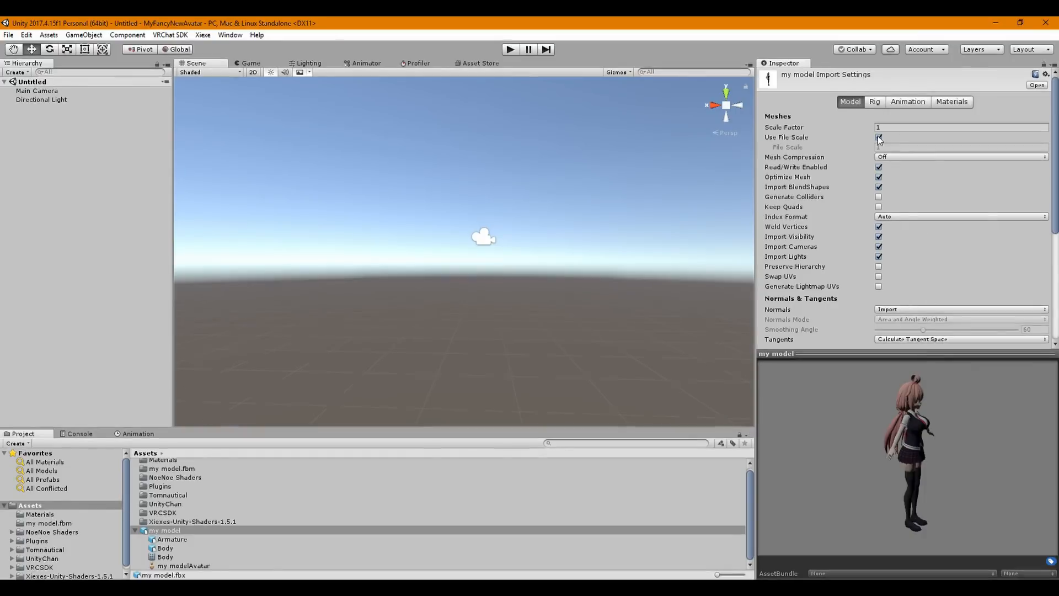
{"action": "left_click", "coordinate": [166, 531]}
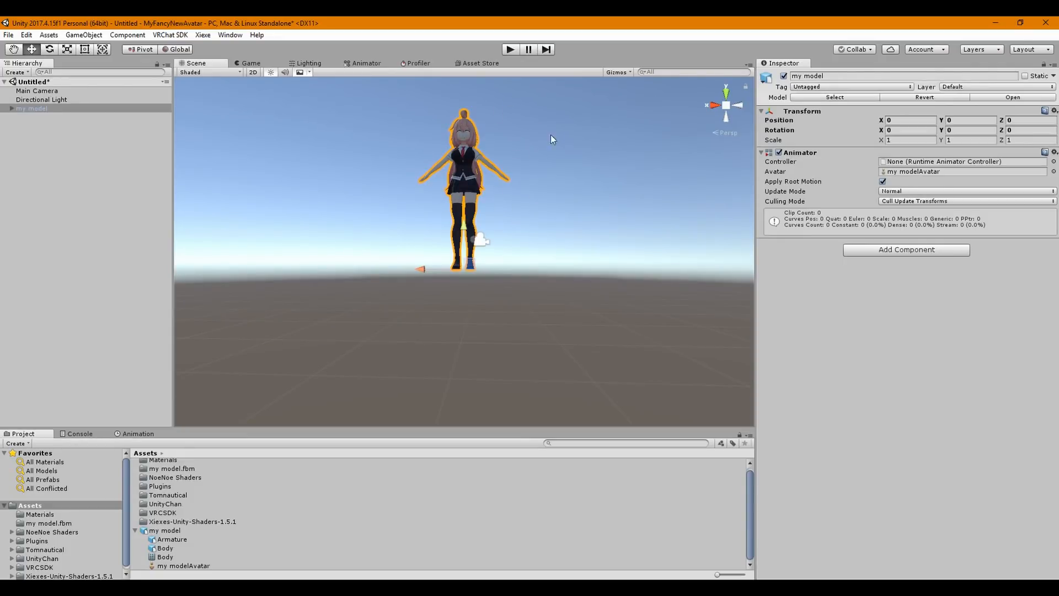
{"action": "mouse_move", "coordinate": [523, 135]}
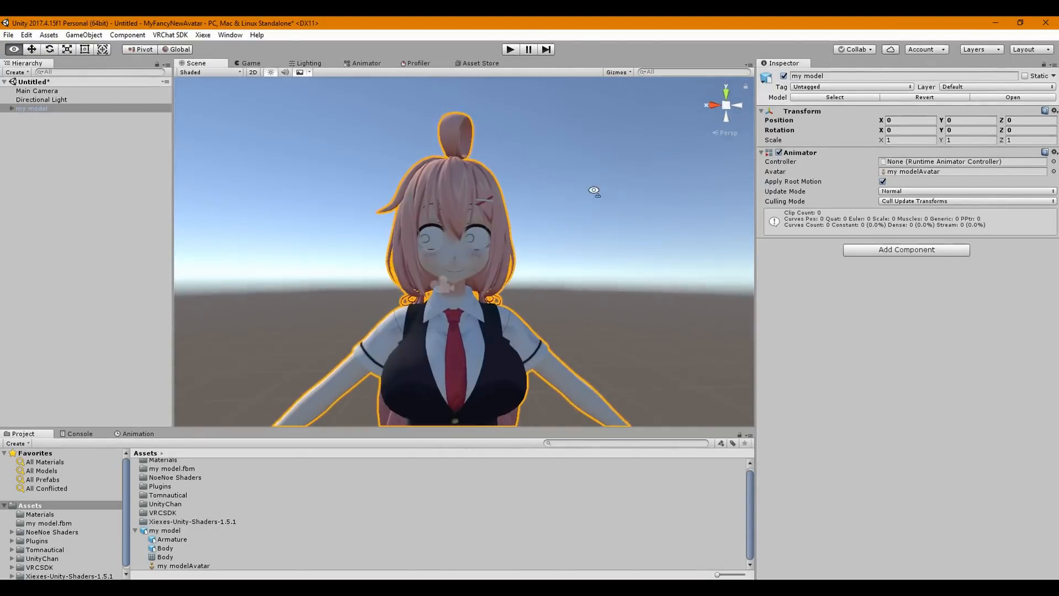
{"action": "left_click_drag", "start_coordinate": [594, 188], "coordinate": [534, 207]}
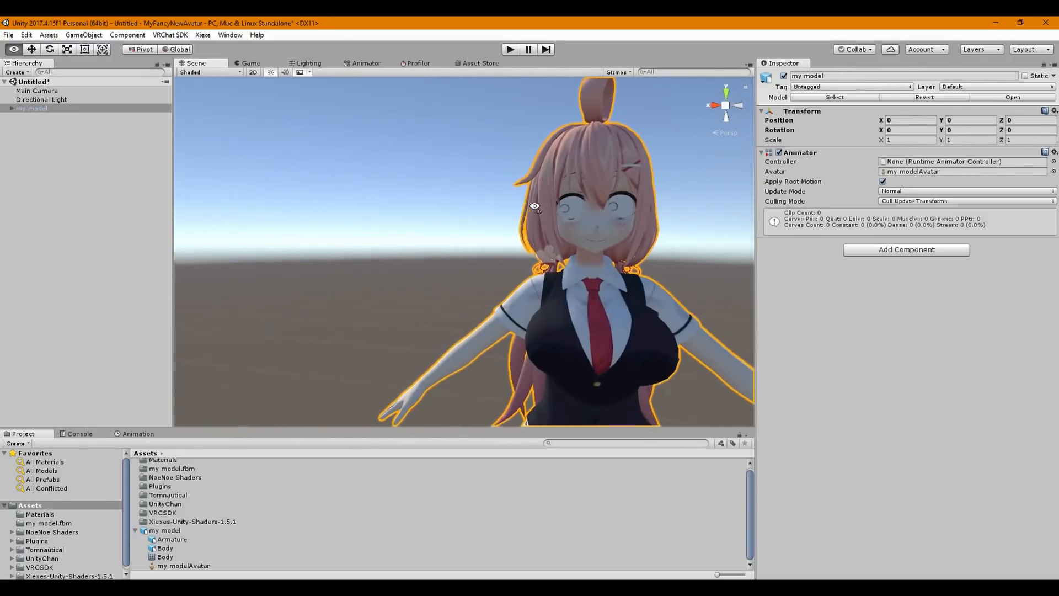
{"action": "left_click", "coordinate": [31, 126]}
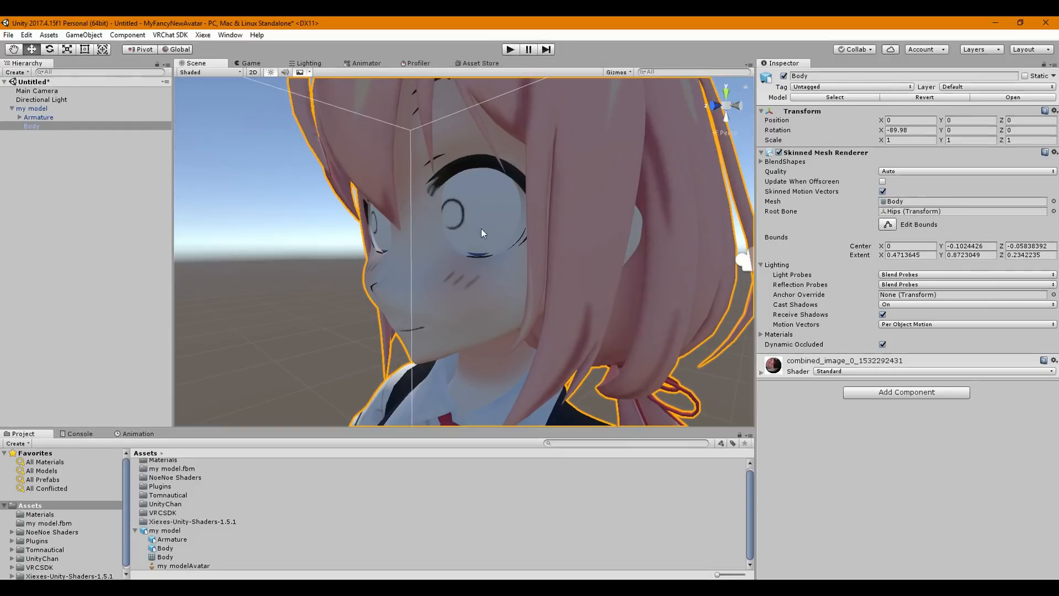
Step: Expand the avatar and Armature in the Hierarchy and inspect the Body mesh's vrc viseme blend shapes
{"action": "left_click", "coordinate": [32, 108]}
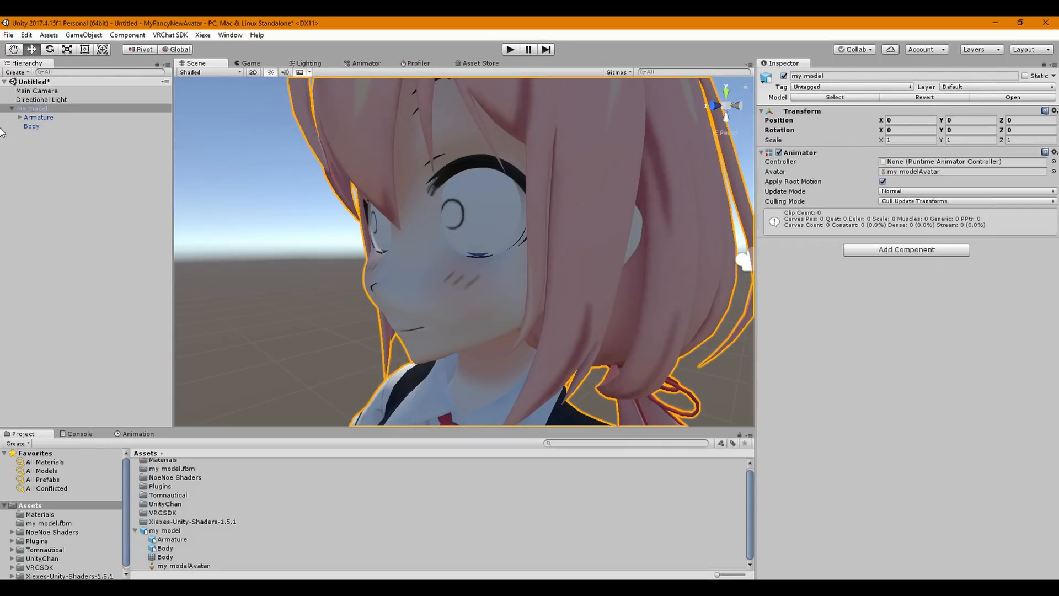
{"action": "left_click", "coordinate": [20, 117]}
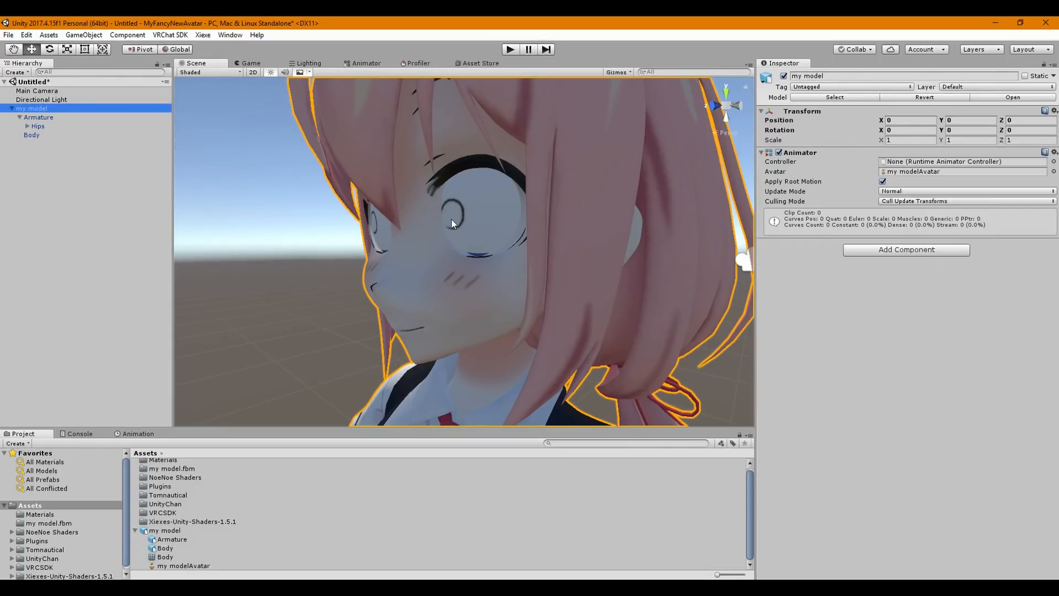
{"action": "mouse_move", "coordinate": [363, 135]}
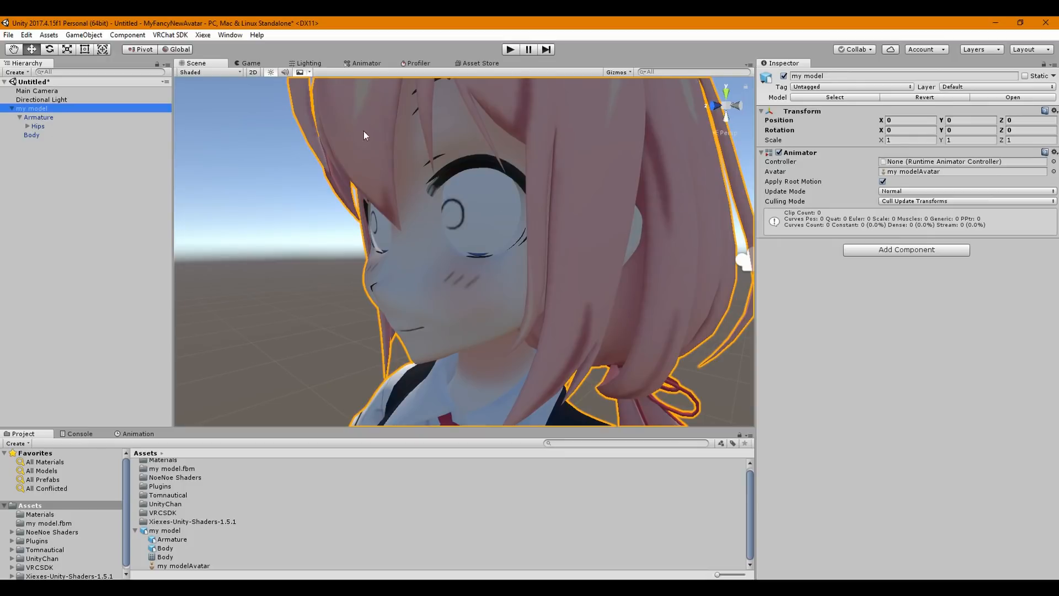
{"action": "left_click", "coordinate": [32, 135]}
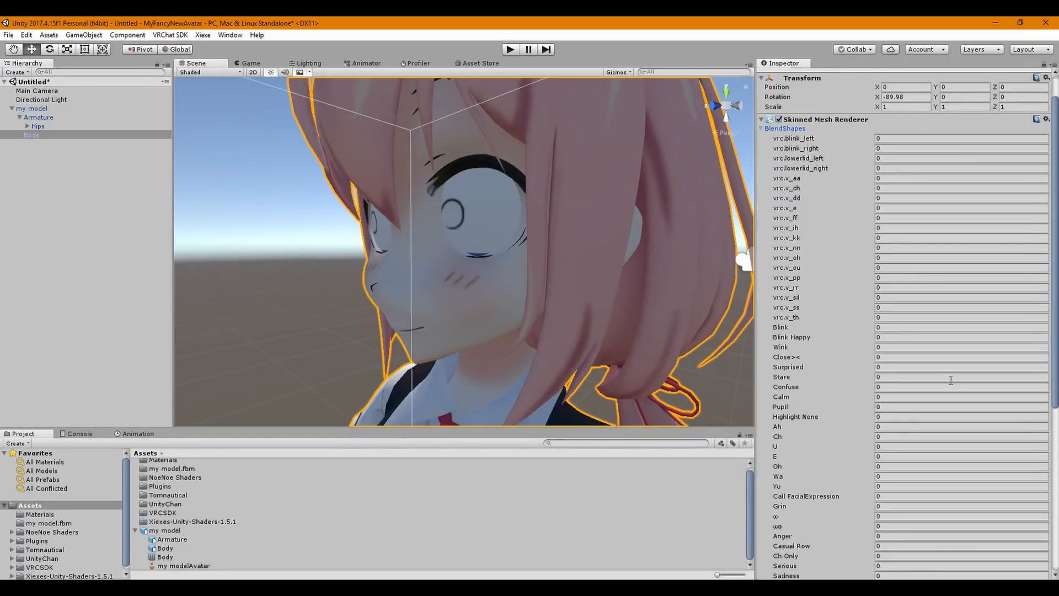
{"action": "scroll", "scroll_direction": "down", "scroll_amount": 3}
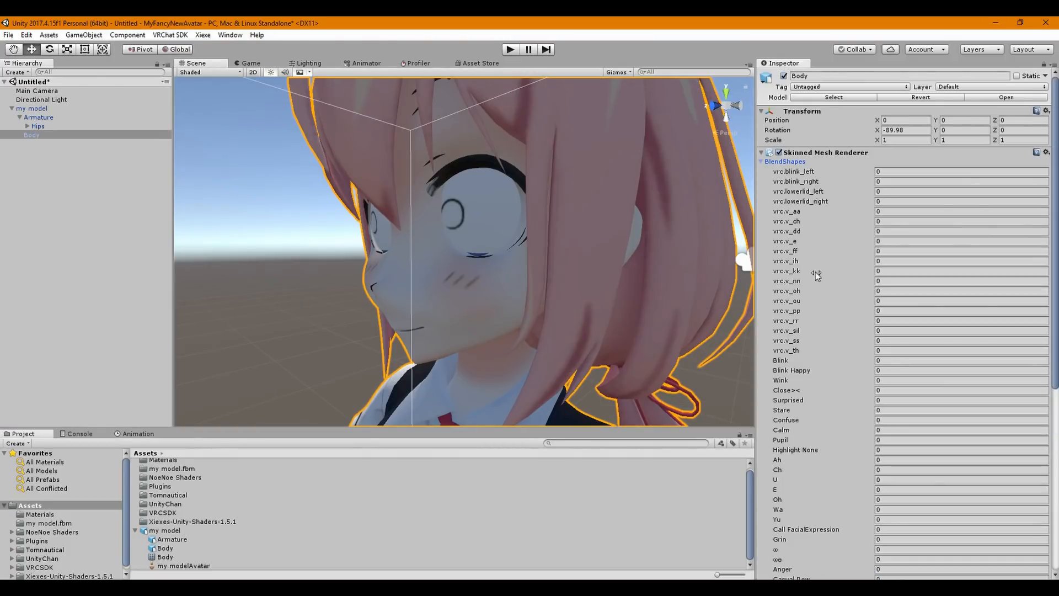
{"action": "left_click", "coordinate": [32, 109]}
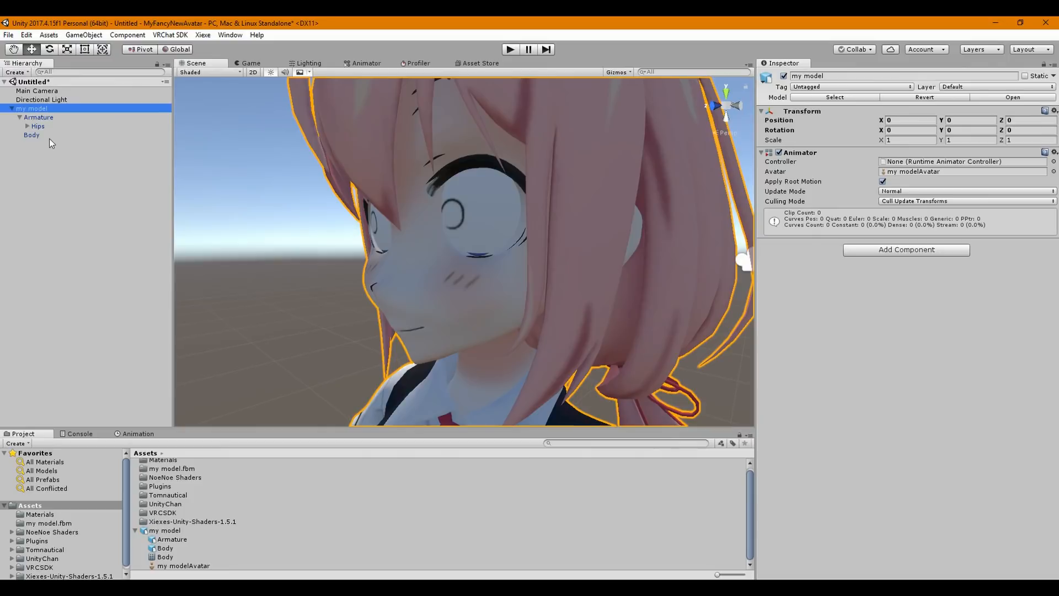
{"action": "left_click", "coordinate": [32, 134]}
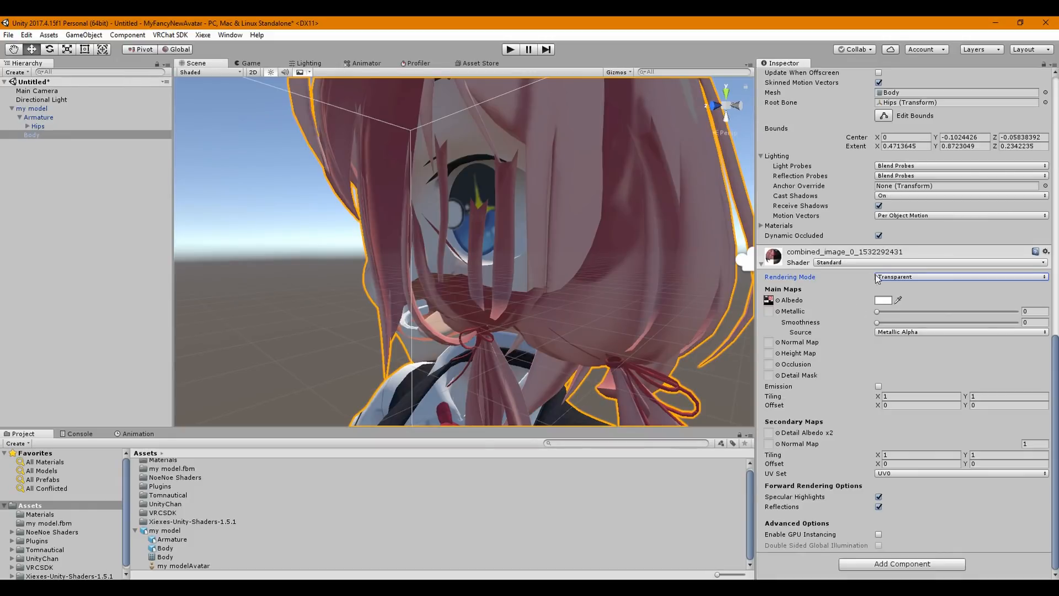
Step: Switch the Body material's shader to NoeNoe Toon Transparent
{"action": "left_click", "coordinate": [932, 262]}
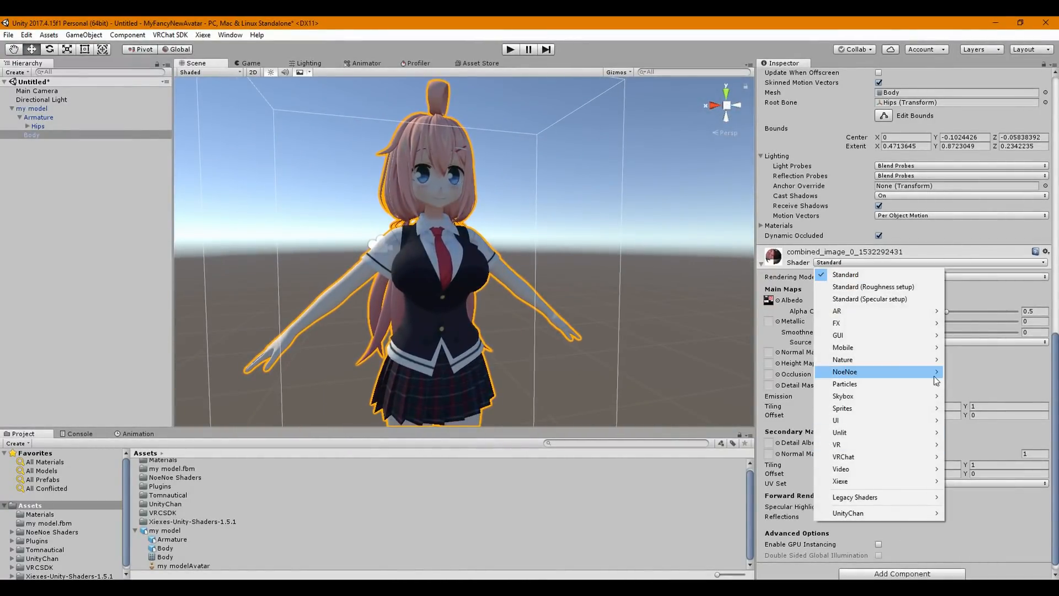
{"action": "mouse_move", "coordinate": [845, 372]}
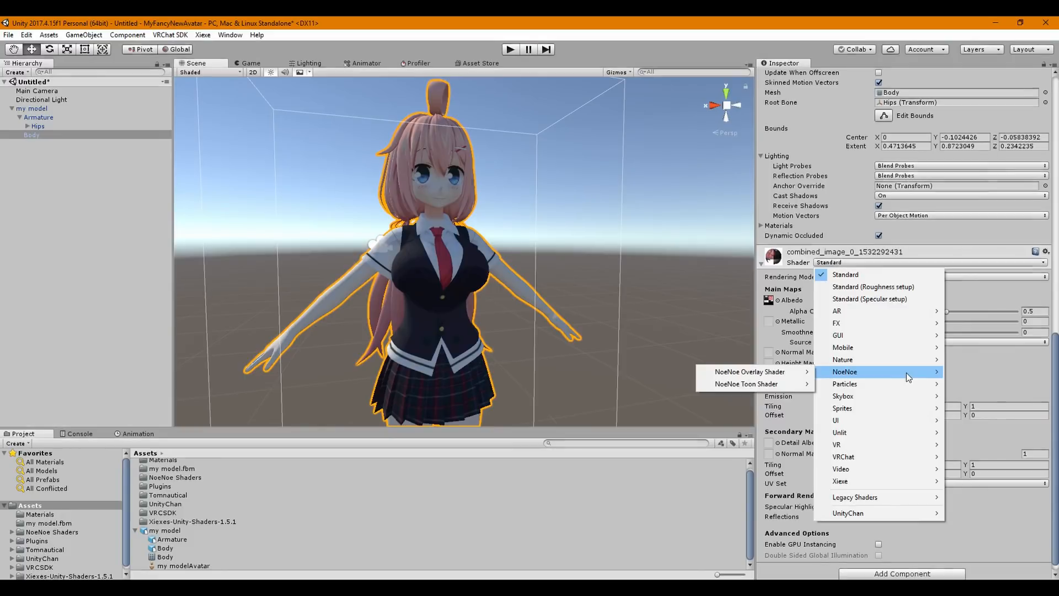
{"action": "left_click", "coordinate": [747, 383]}
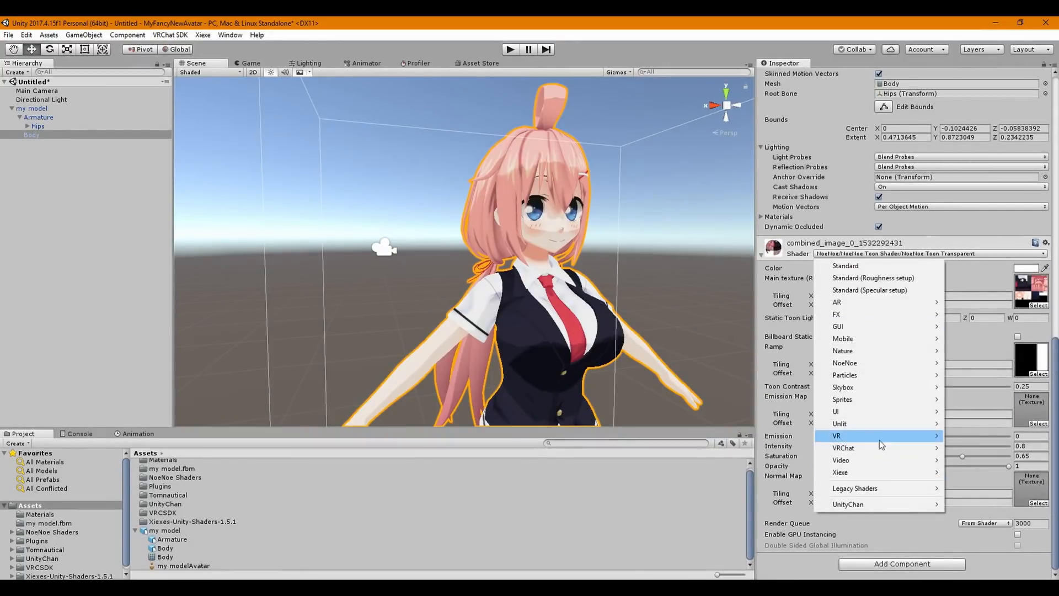
{"action": "mouse_move", "coordinate": [844, 363]}
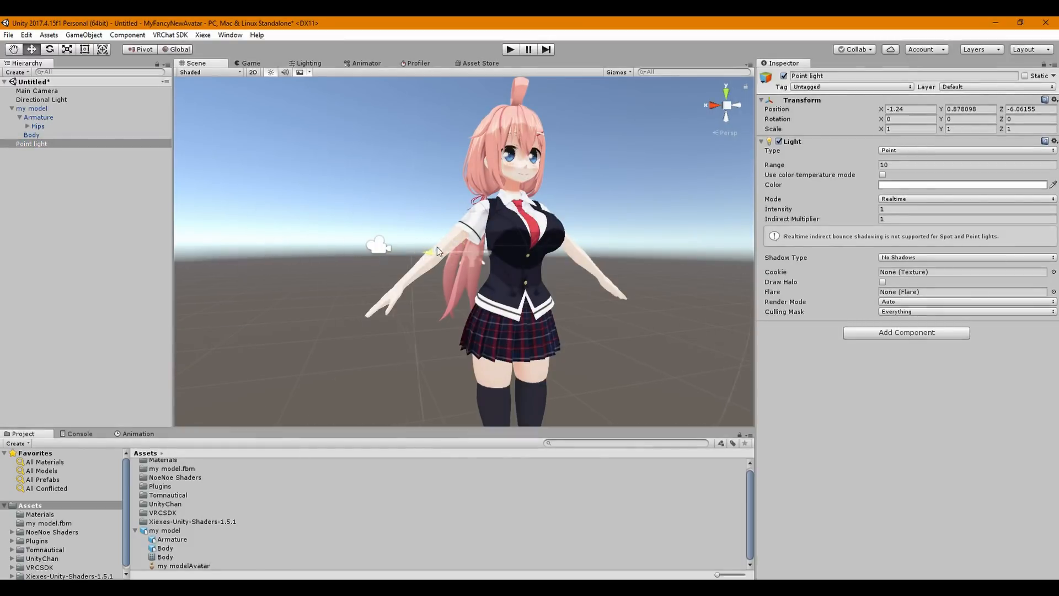
{"action": "left_click_drag", "start_coordinate": [428, 254], "coordinate": [302, 254]}
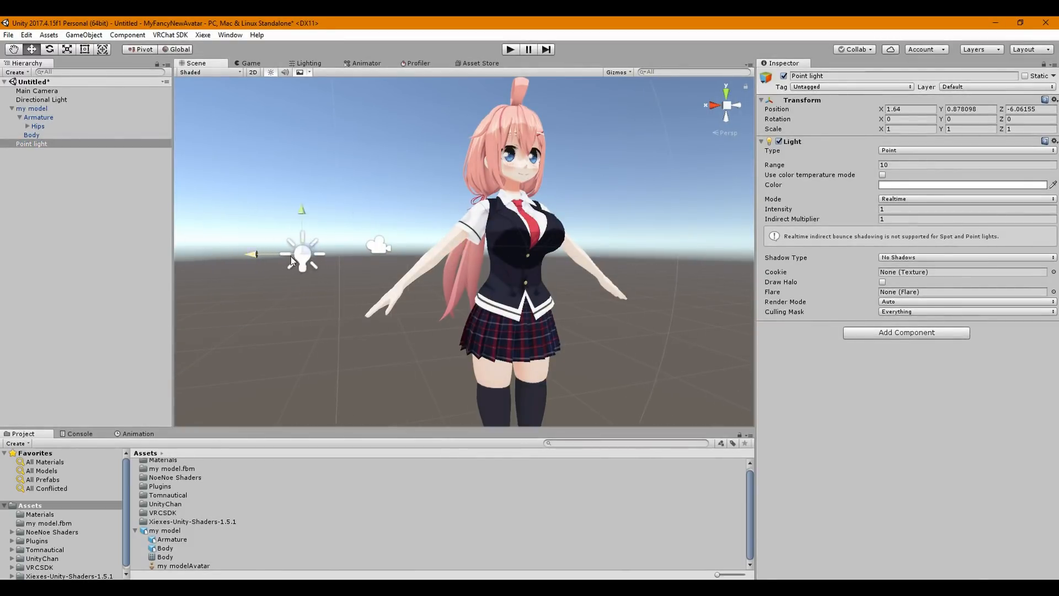
{"action": "scroll", "scroll_direction": "down", "scroll_amount": 3}
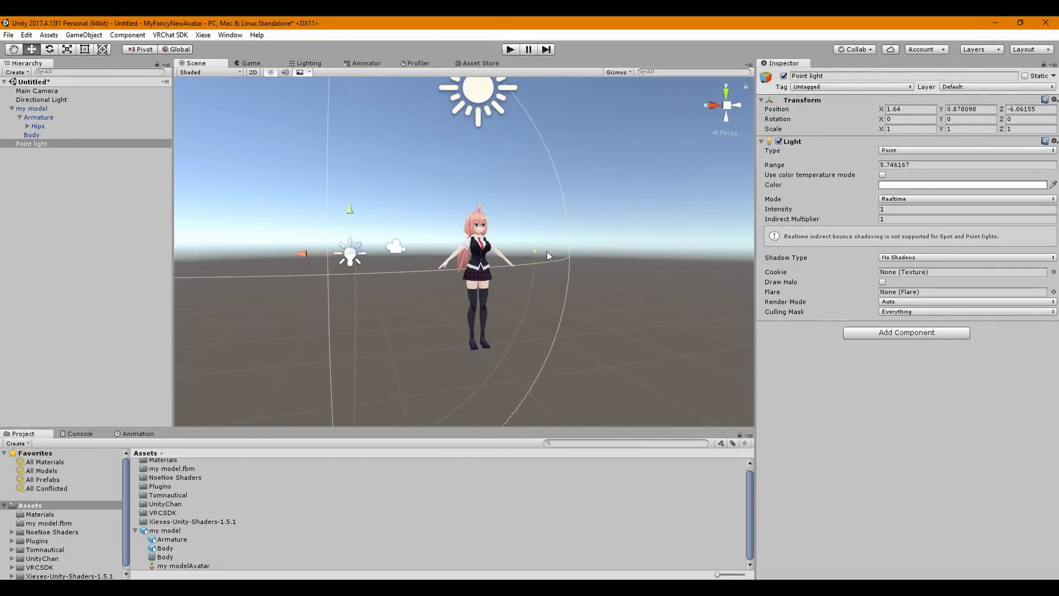
{"action": "left_click", "coordinate": [962, 184]}
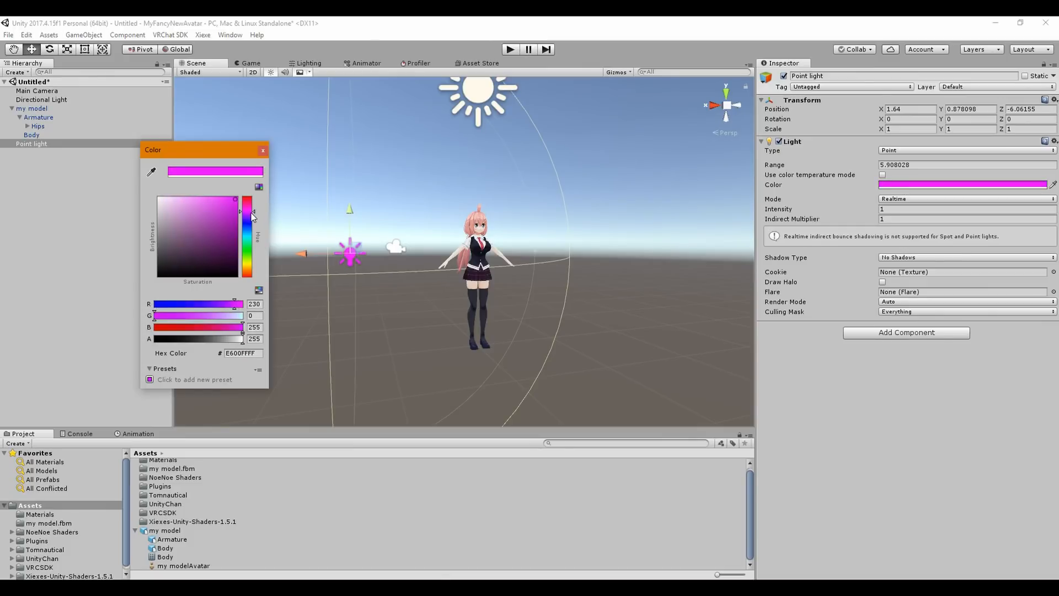
{"action": "left_click_drag", "start_coordinate": [250, 212], "coordinate": [250, 215]}
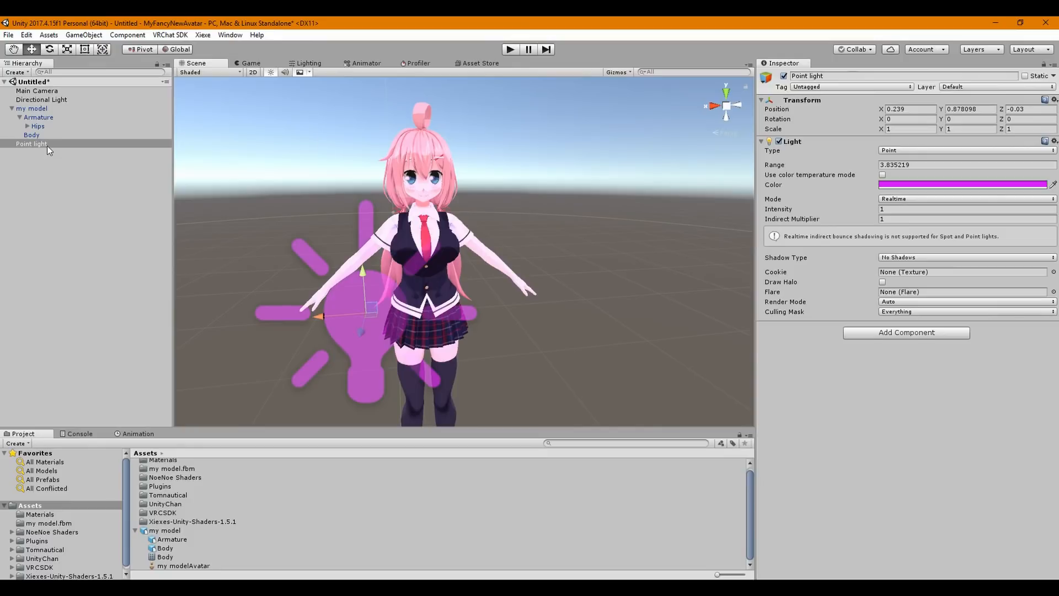
{"action": "left_click", "coordinate": [31, 144]}
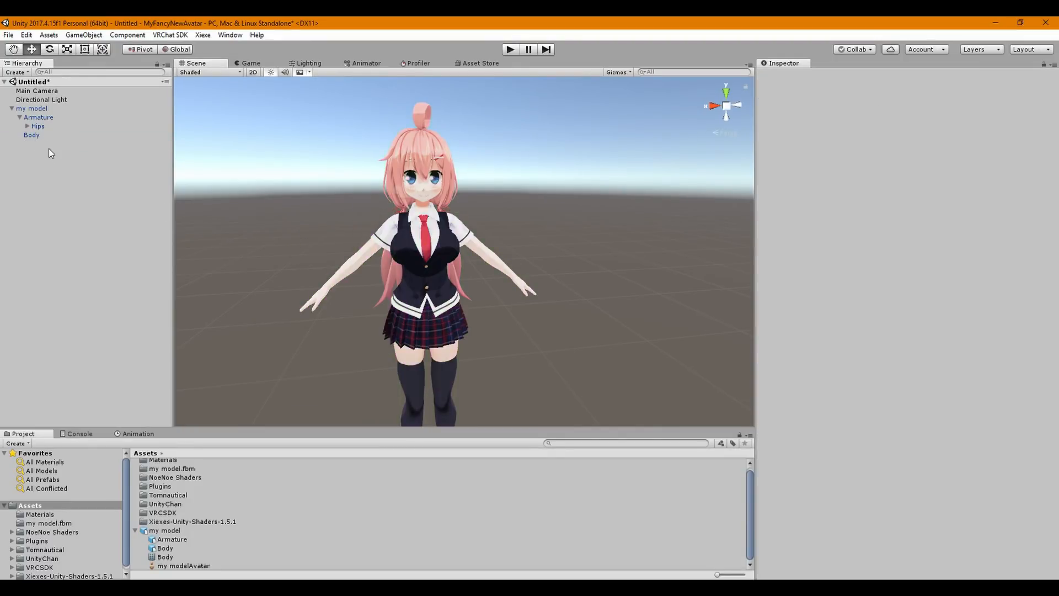
Step: Add a VRC_Avatar Descriptor component to the 'my model' root object
{"action": "left_click", "coordinate": [32, 108]}
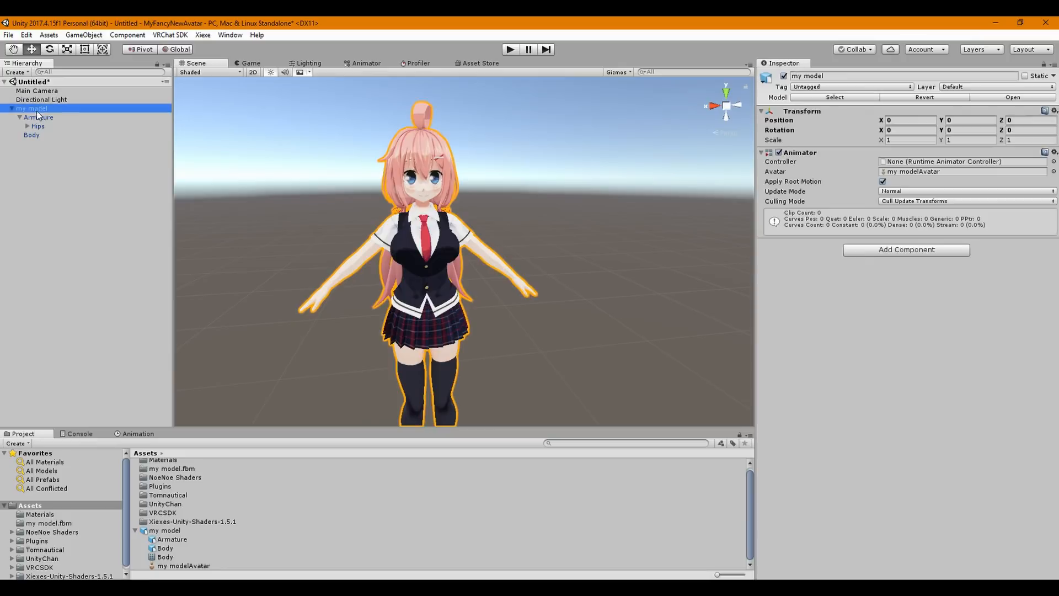
{"action": "mouse_move", "coordinate": [761, 219]}
{"action": "type", "text": "vrc"}
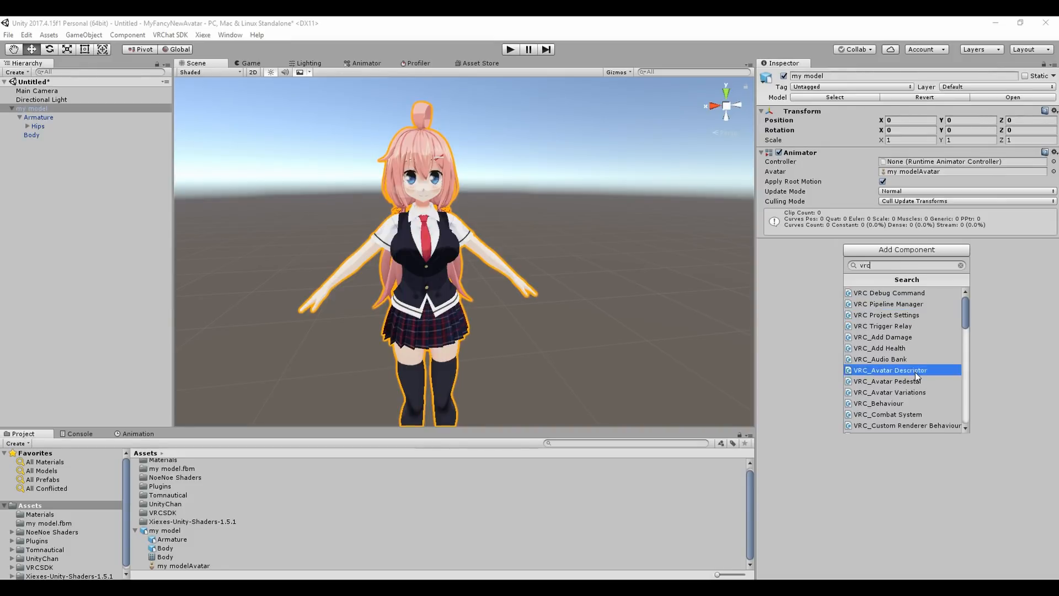
{"action": "left_click", "coordinate": [890, 370]}
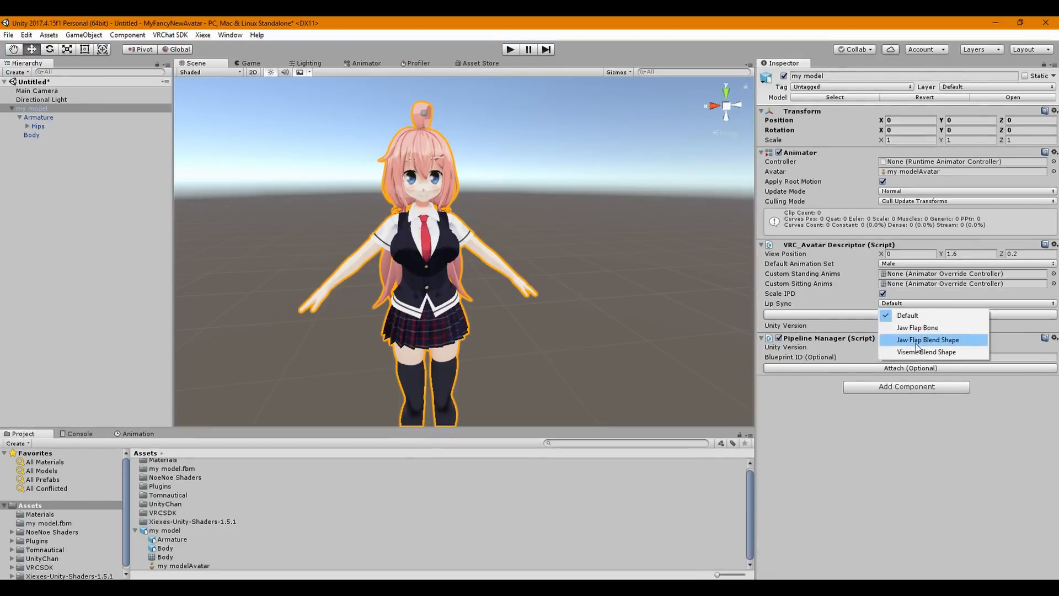
Step: Set Lip Sync to Viseme Blend Shape with Body as the Face Mesh
{"action": "left_click", "coordinate": [928, 351]}
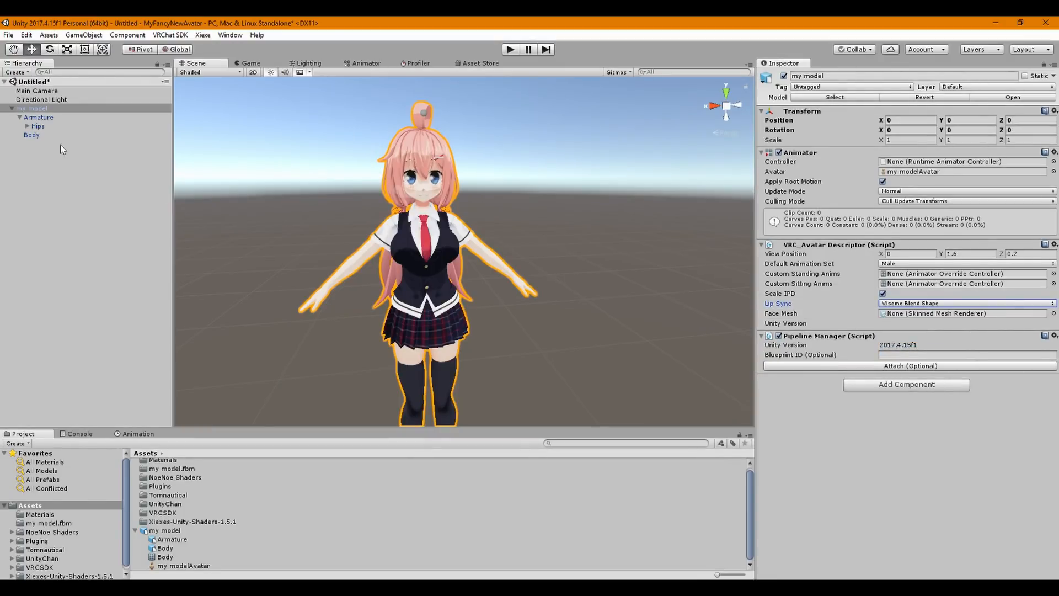
{"action": "left_click", "coordinate": [962, 312]}
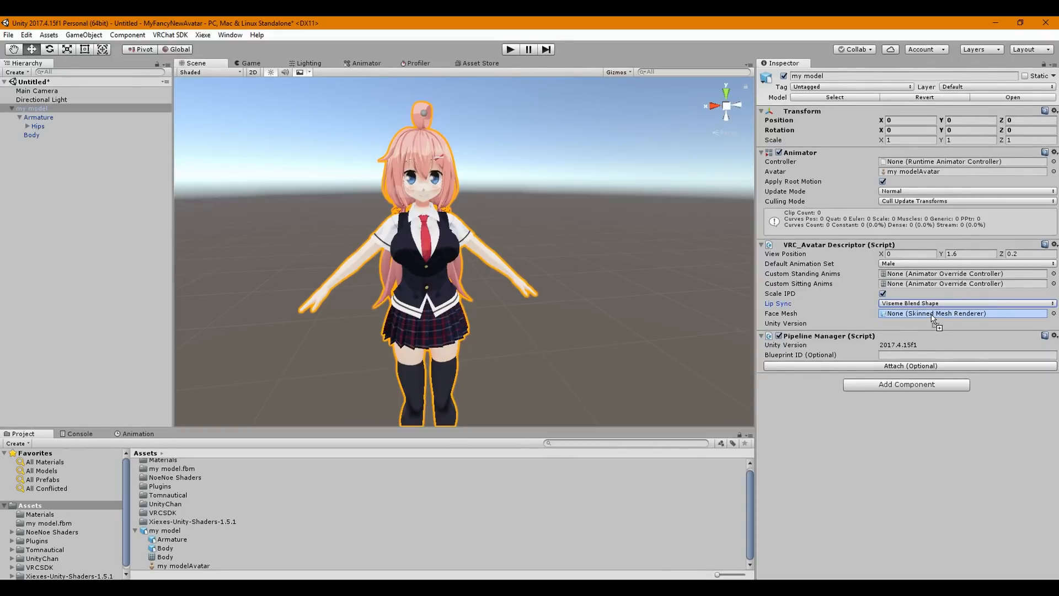
{"action": "left_click", "coordinate": [962, 312]}
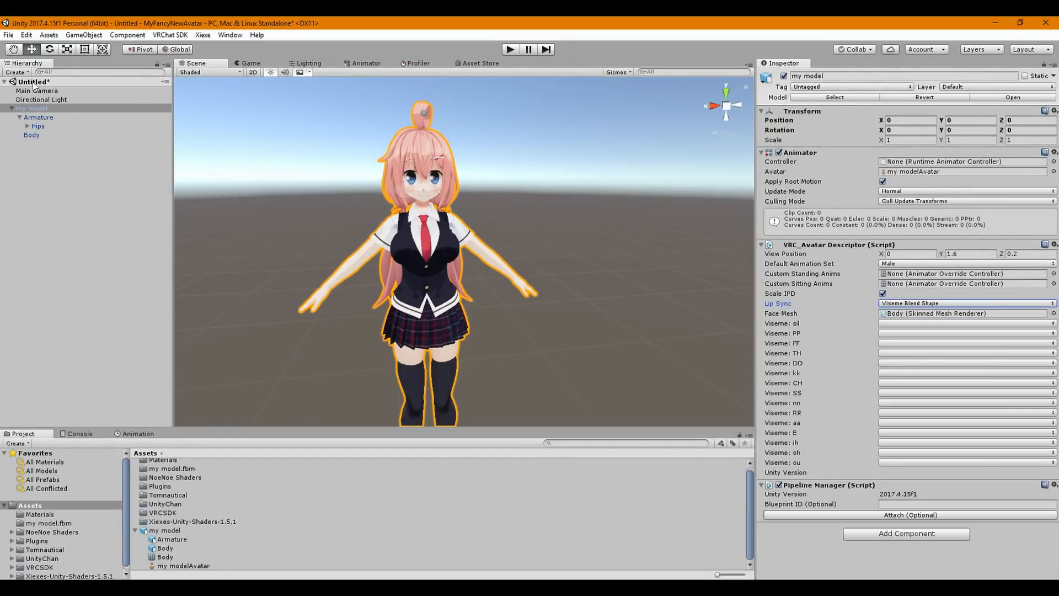
{"action": "mouse_move", "coordinate": [904, 330]}
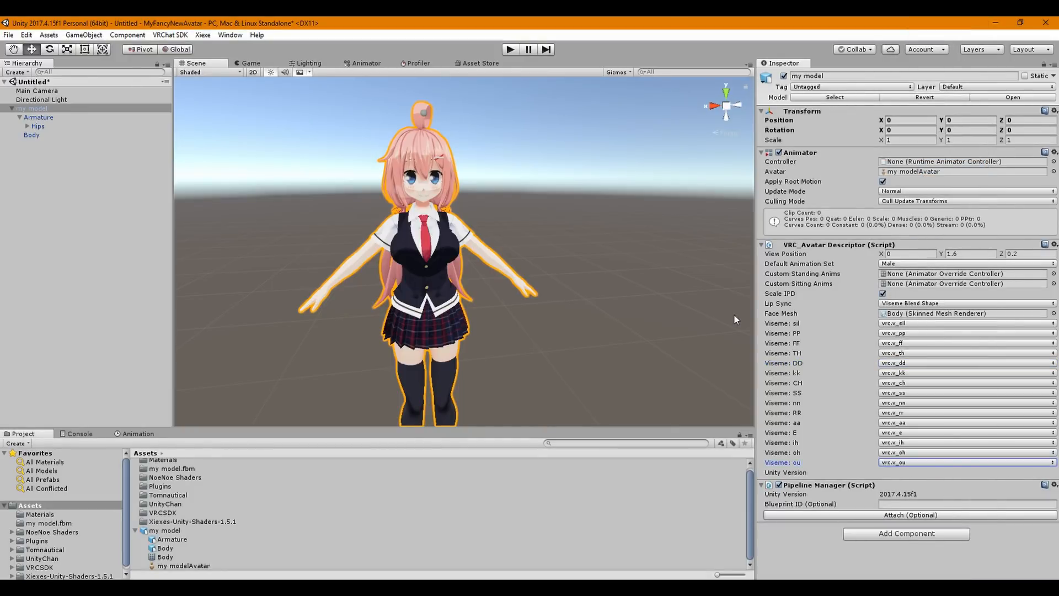
{"action": "mouse_move", "coordinate": [569, 320]}
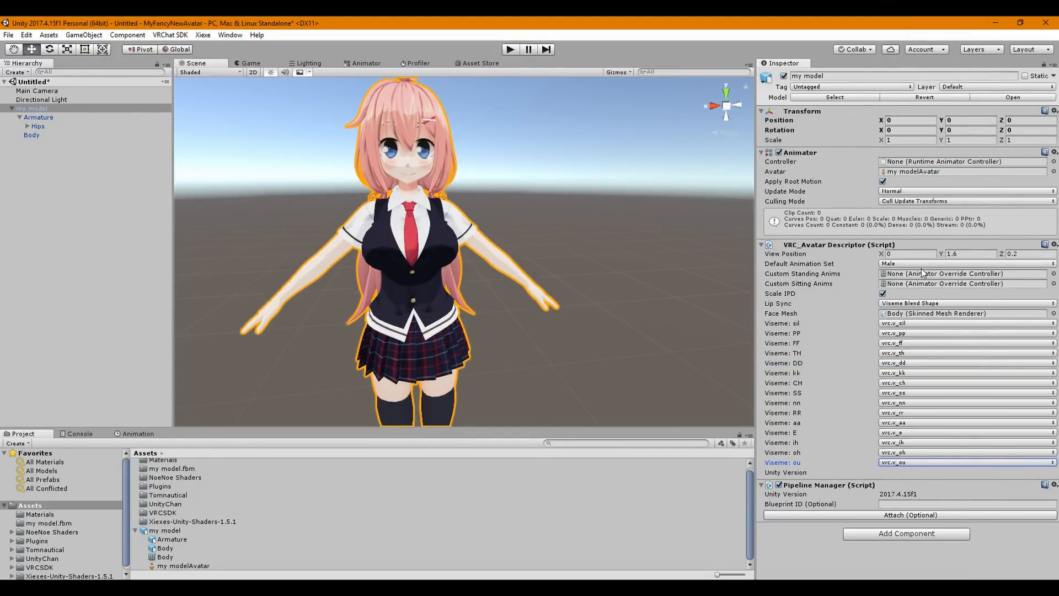
Step: Set default animations to Female and frame the avatar's head in close side view
{"action": "left_click", "coordinate": [962, 262]}
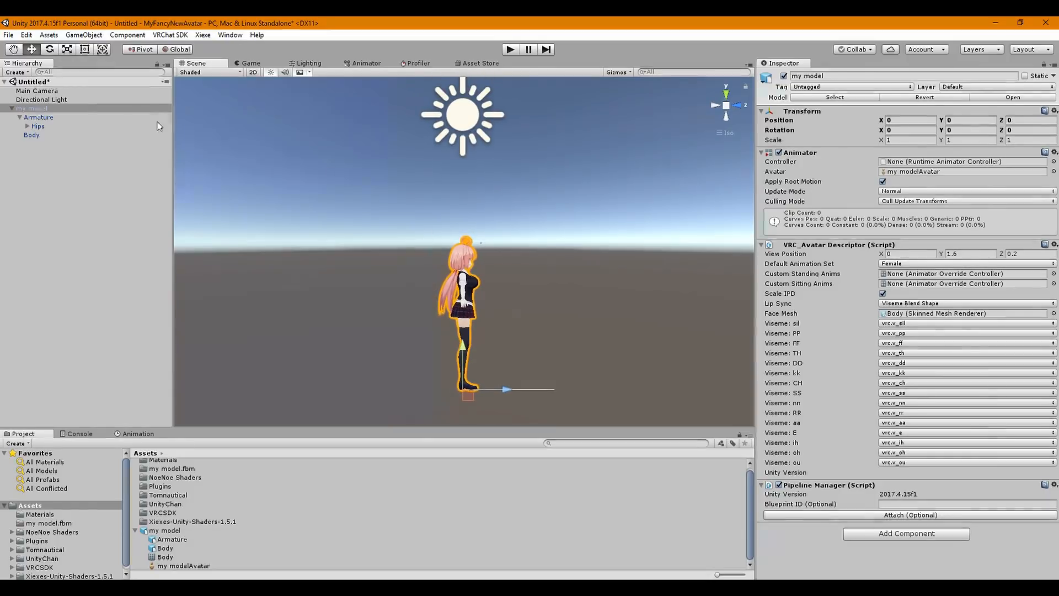
{"action": "left_click", "coordinate": [31, 134]}
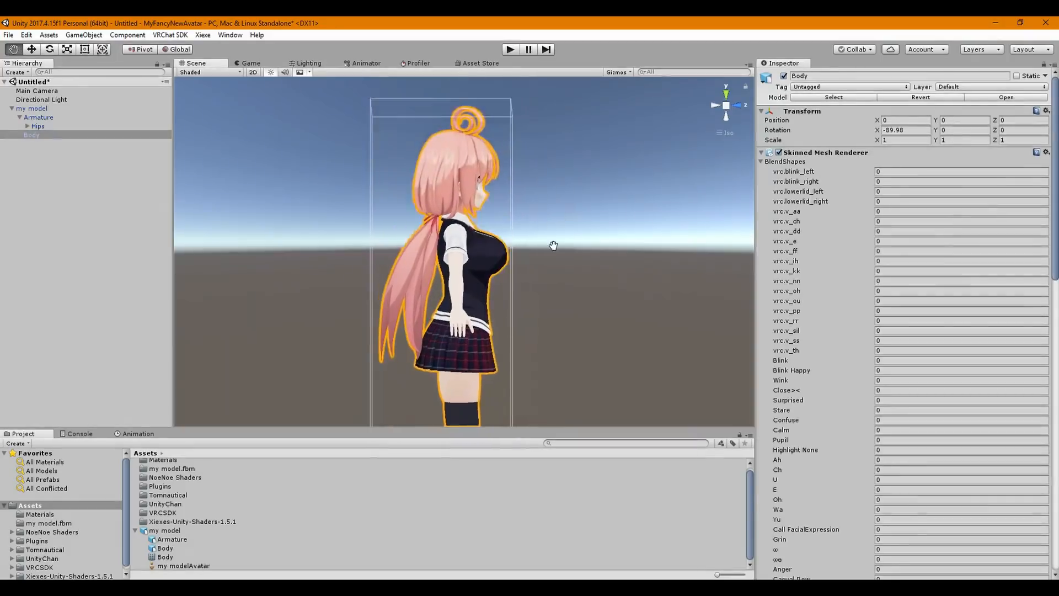
{"action": "left_click_drag", "start_coordinate": [553, 245], "coordinate": [554, 201]}
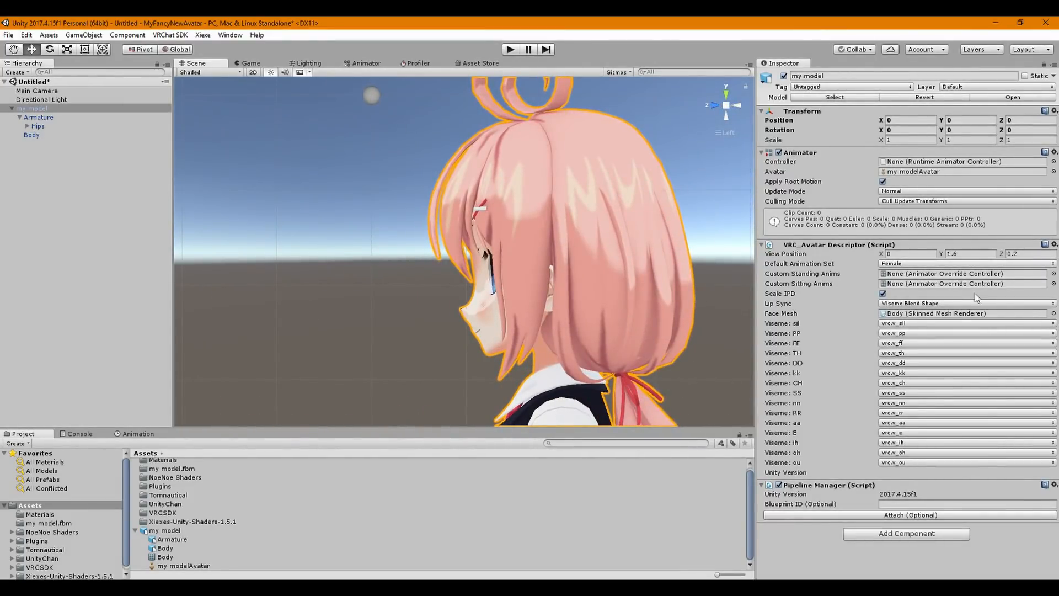
Step: Set the descriptor's View Position near eye level, Y about 1.41 and Z 0.09
{"action": "left_click", "coordinate": [970, 254]}
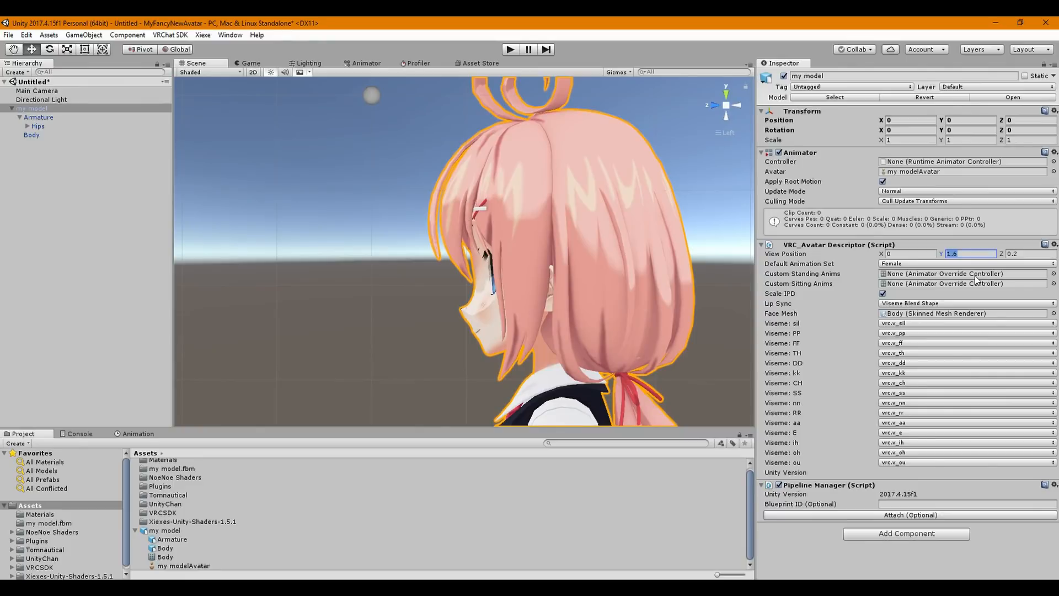
{"action": "type", "text": "1"}
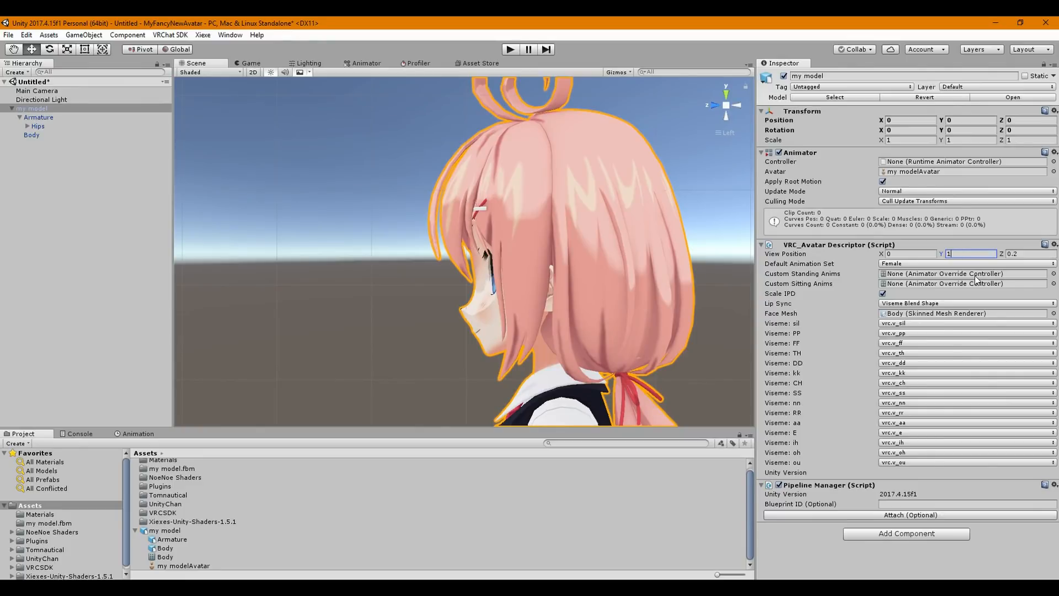
{"action": "type", "text": "1.3"}
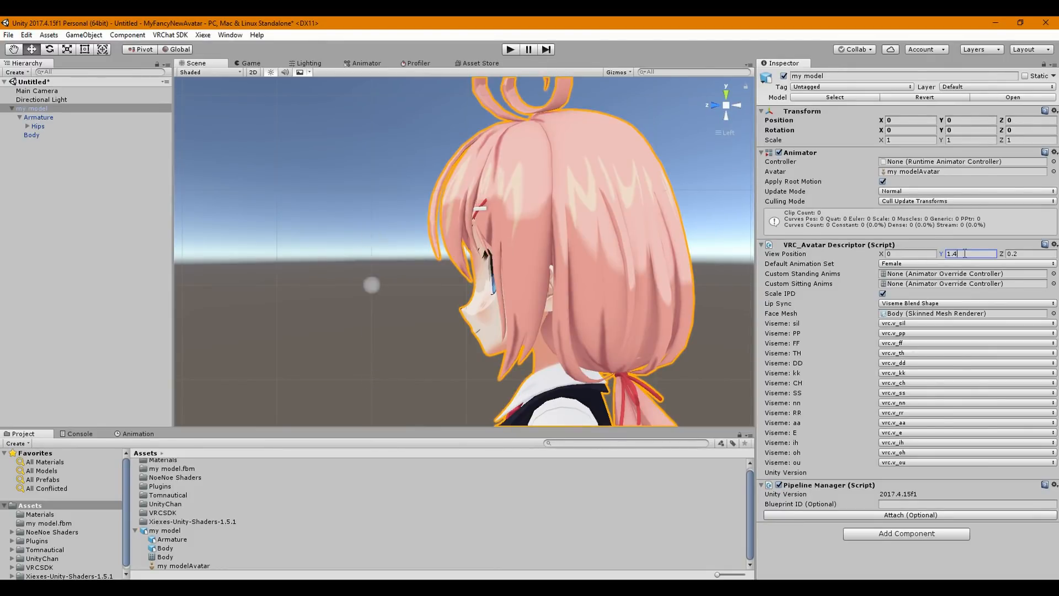
{"action": "type", "text": "1.422"}
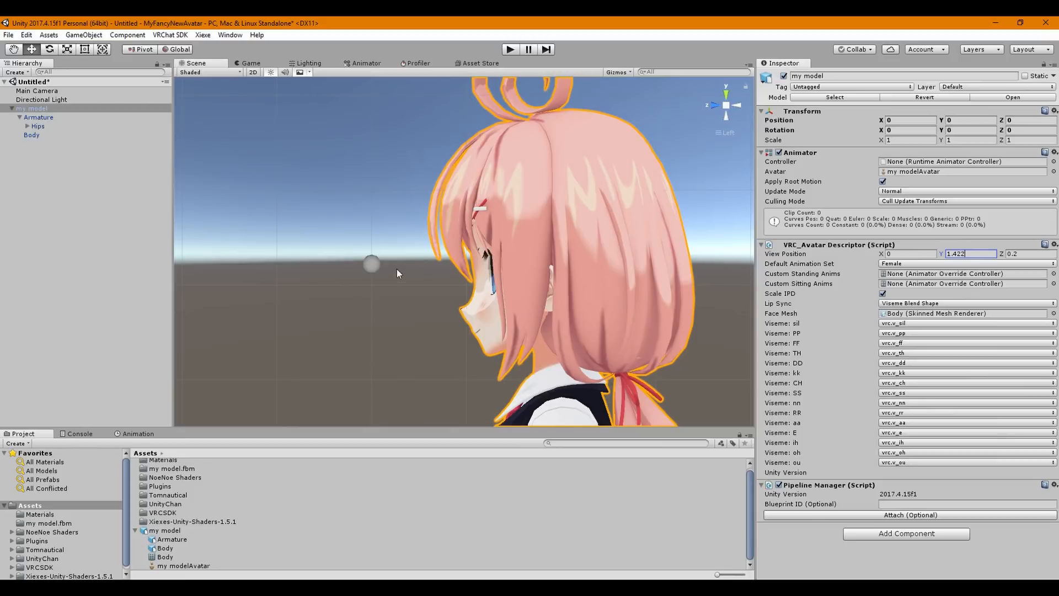
{"action": "mouse_move", "coordinate": [558, 358]}
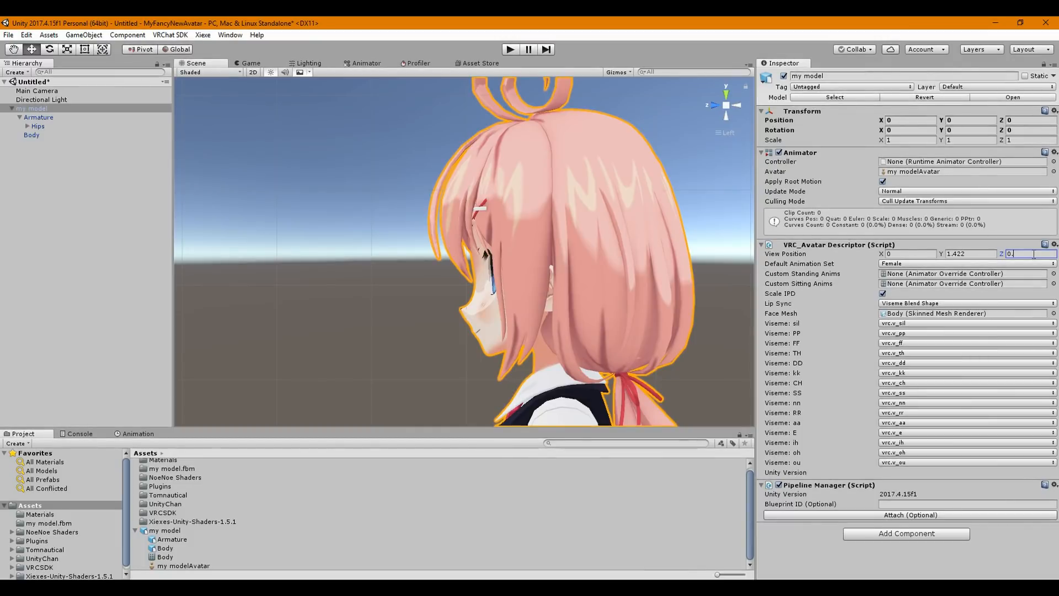
{"action": "type", "text": "0.08"}
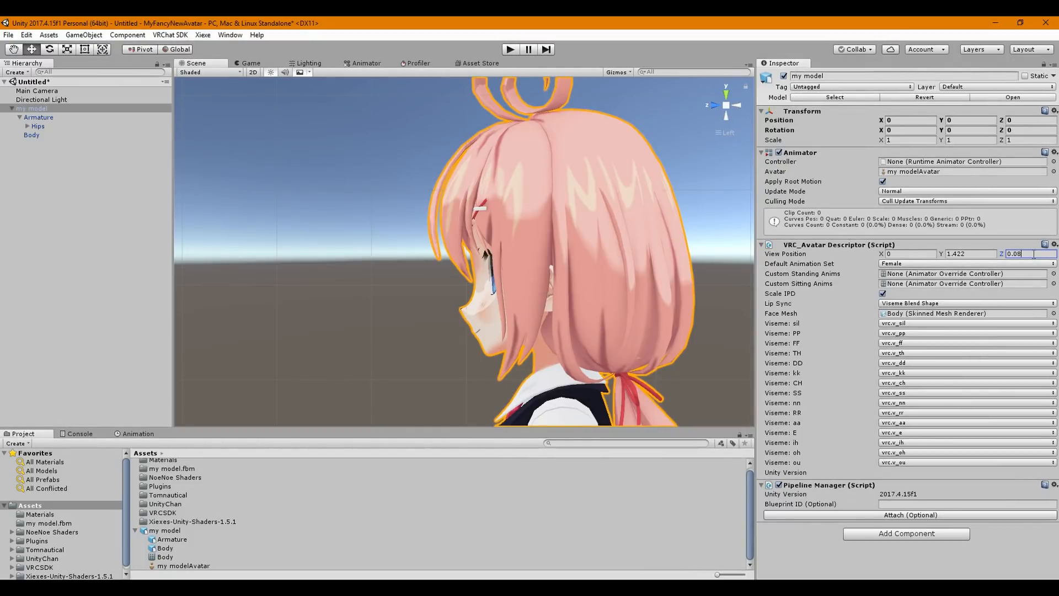
{"action": "type", "text": "0.09"}
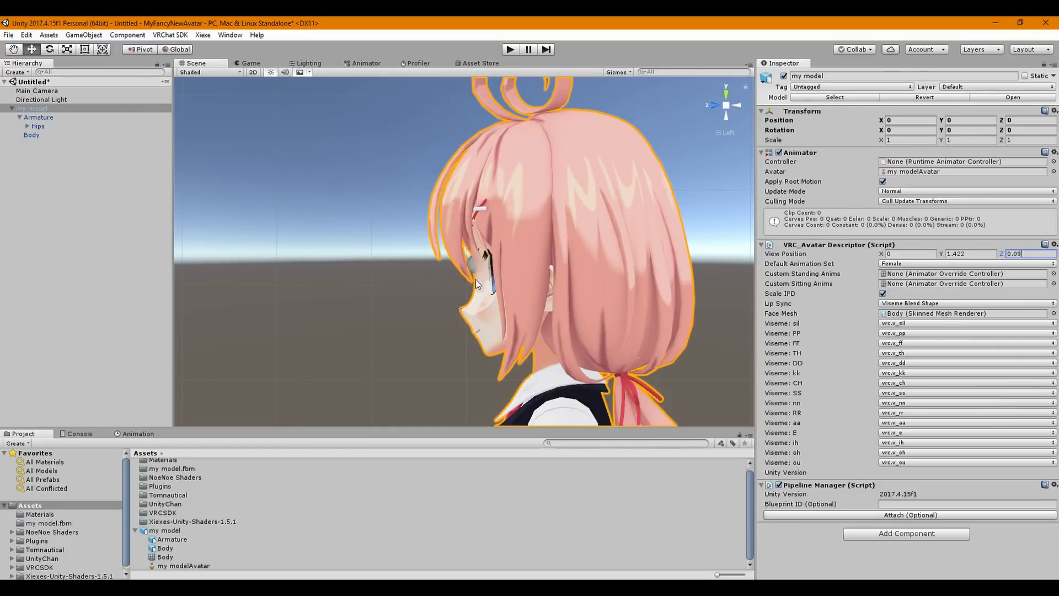
{"action": "mouse_move", "coordinate": [351, 206]}
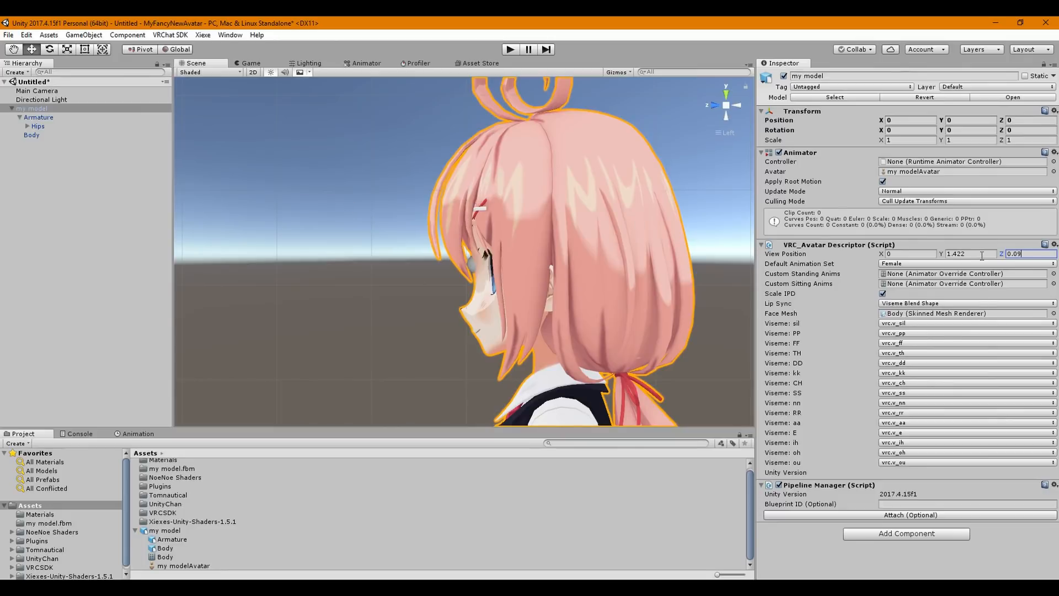
{"action": "left_click", "coordinate": [967, 253]}
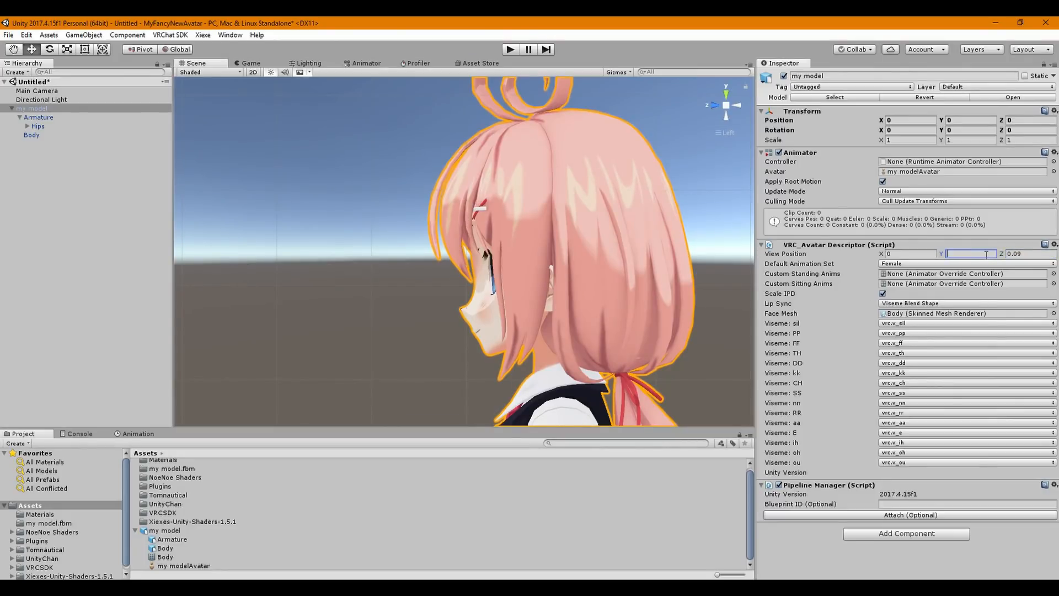
{"action": "type", "text": "1.41"}
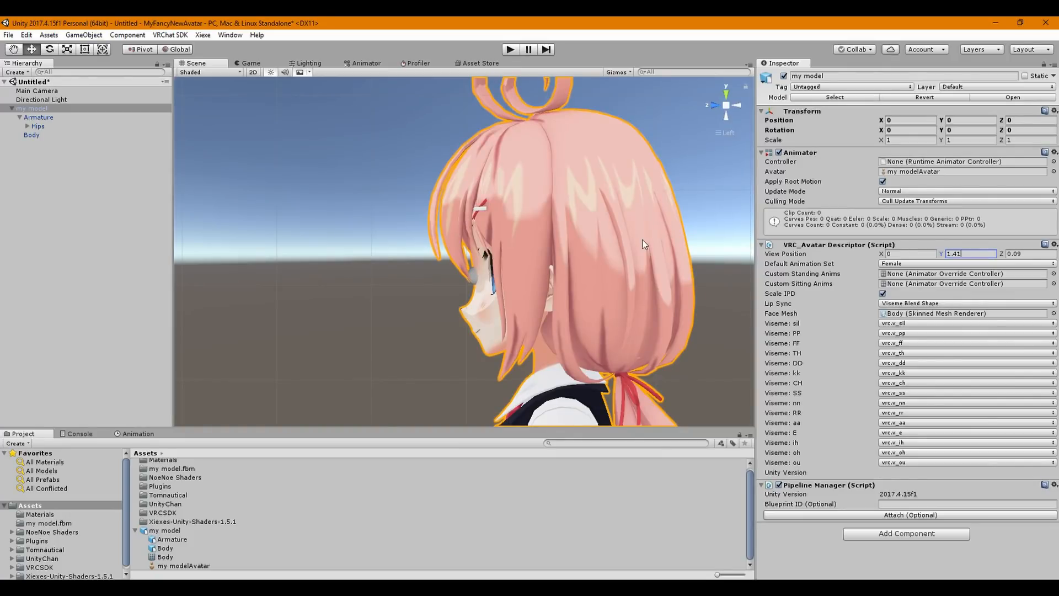
{"action": "mouse_move", "coordinate": [477, 280]}
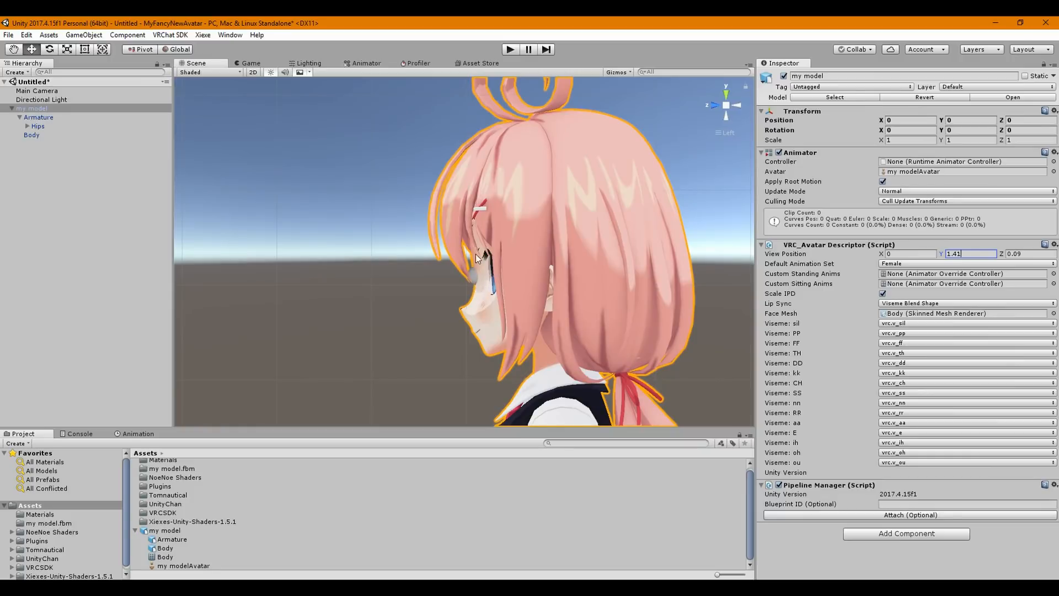
{"action": "mouse_move", "coordinate": [525, 372]}
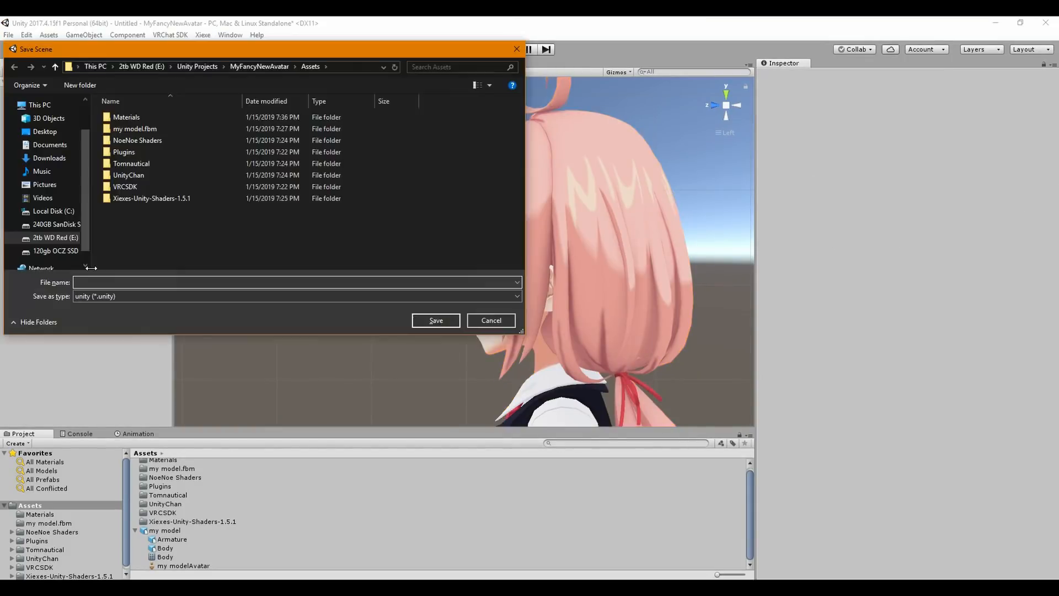
Step: Save the scene as myfancyavatar in Assets, then save scenes again from the File menu
{"action": "type", "text": "myfancyavatar"}
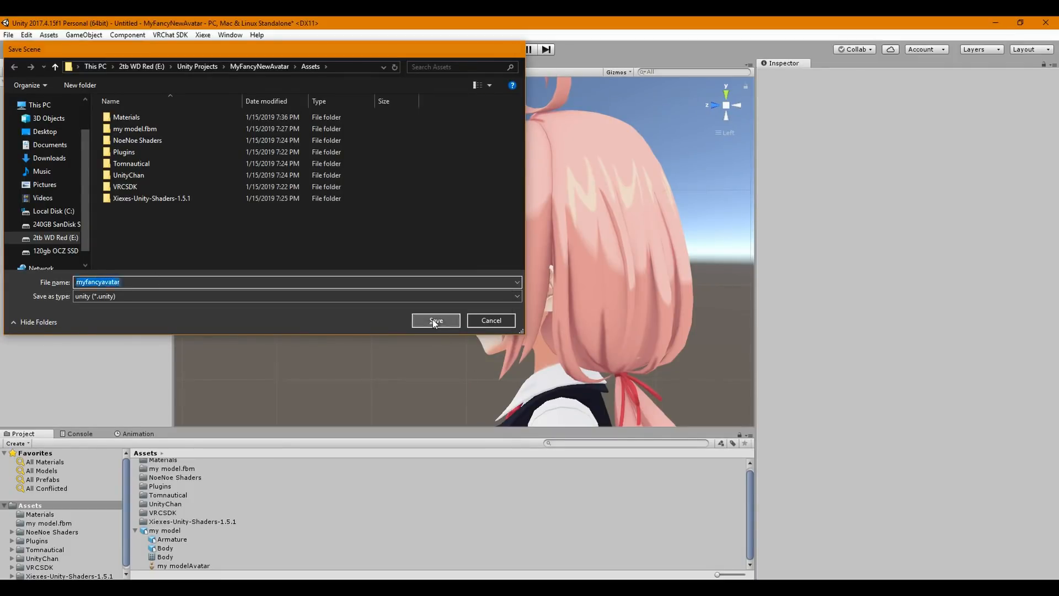
{"action": "left_click", "coordinate": [435, 320]}
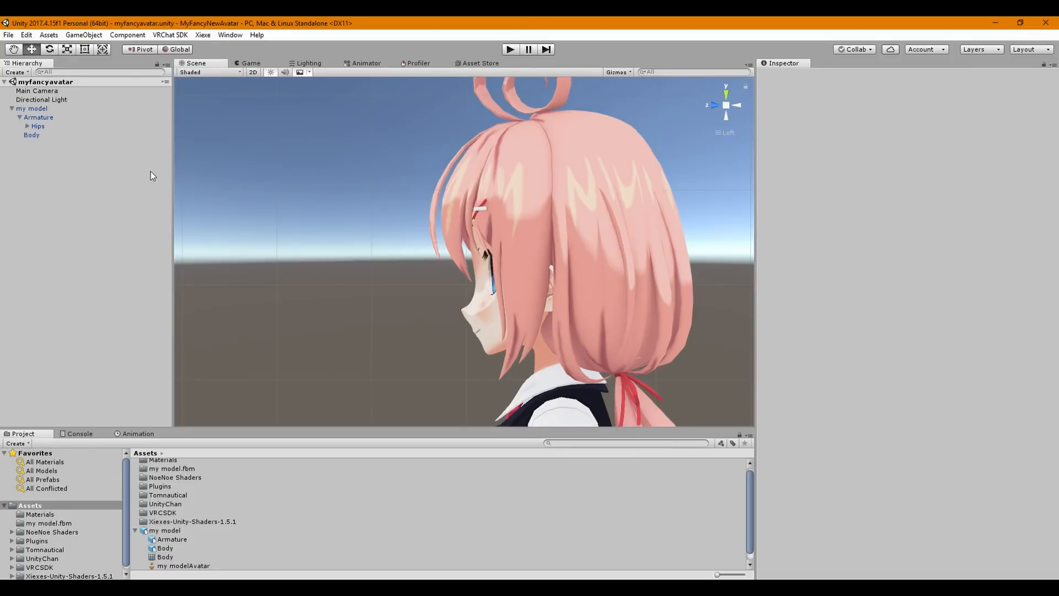
{"action": "left_click", "coordinate": [7, 34]}
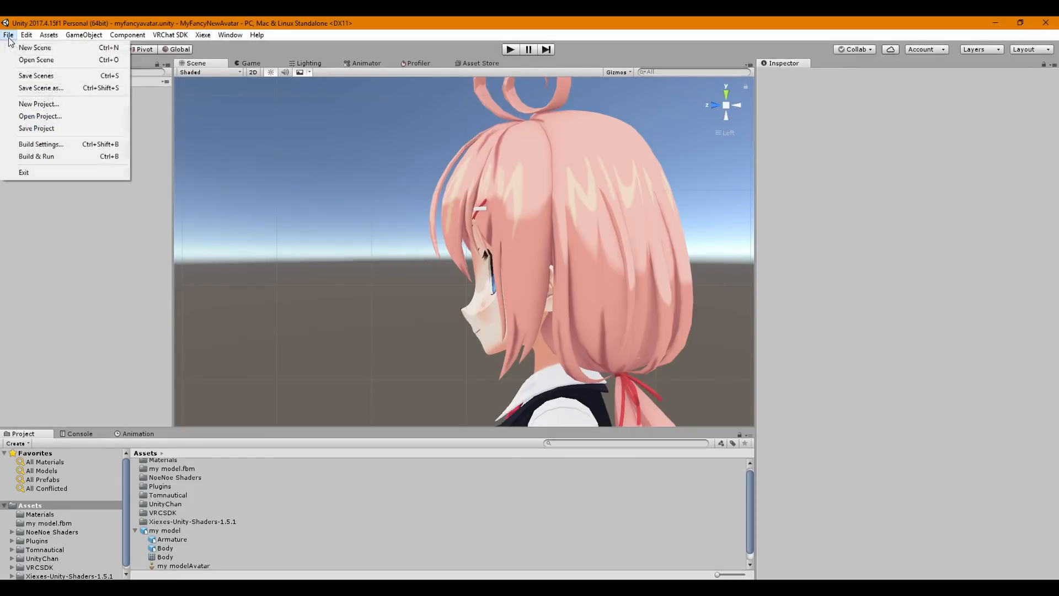
{"action": "left_click", "coordinate": [51, 273]}
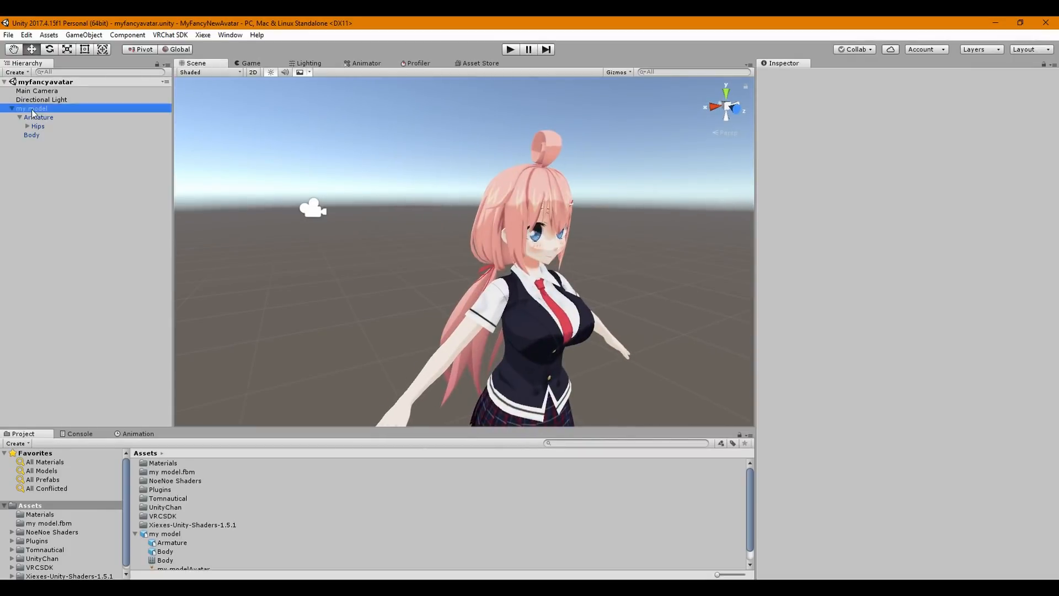
Step: Build and publish 'my model' from the VRChat SDK build control panel
{"action": "left_click", "coordinate": [170, 34]}
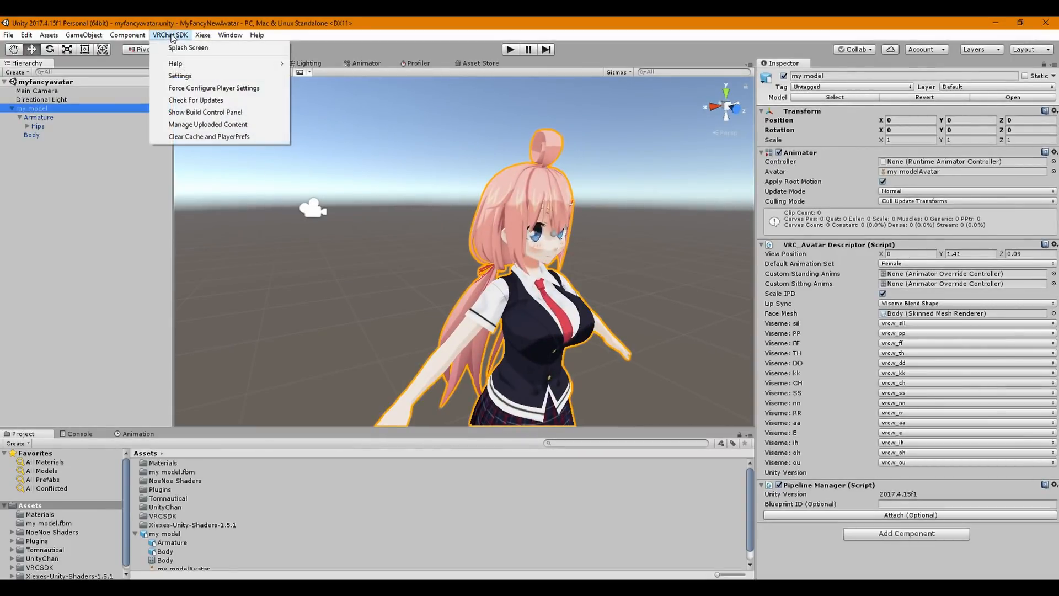
{"action": "mouse_move", "coordinate": [222, 112]}
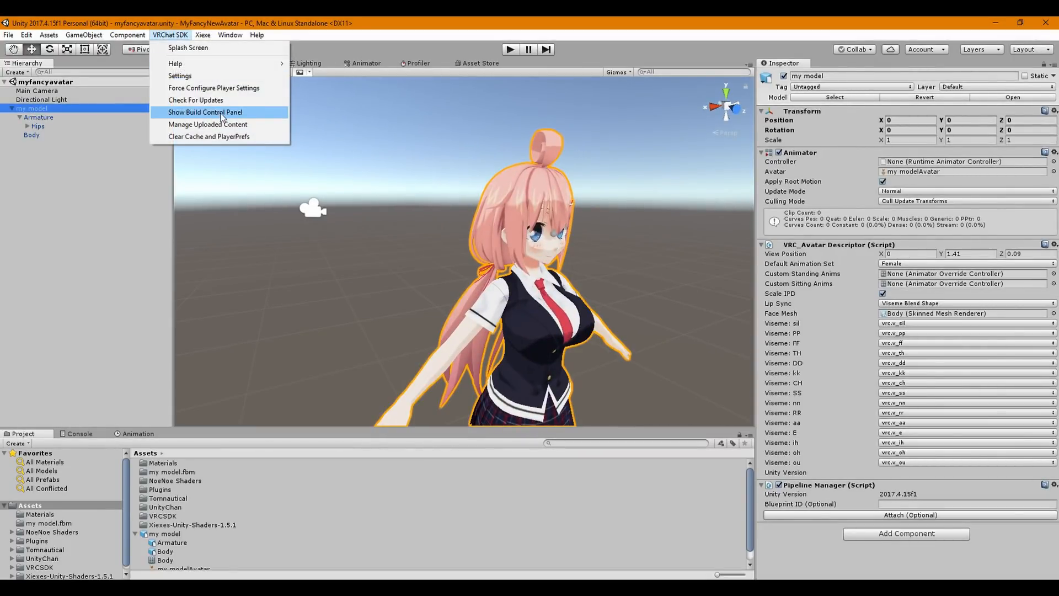
{"action": "left_click", "coordinate": [205, 113]}
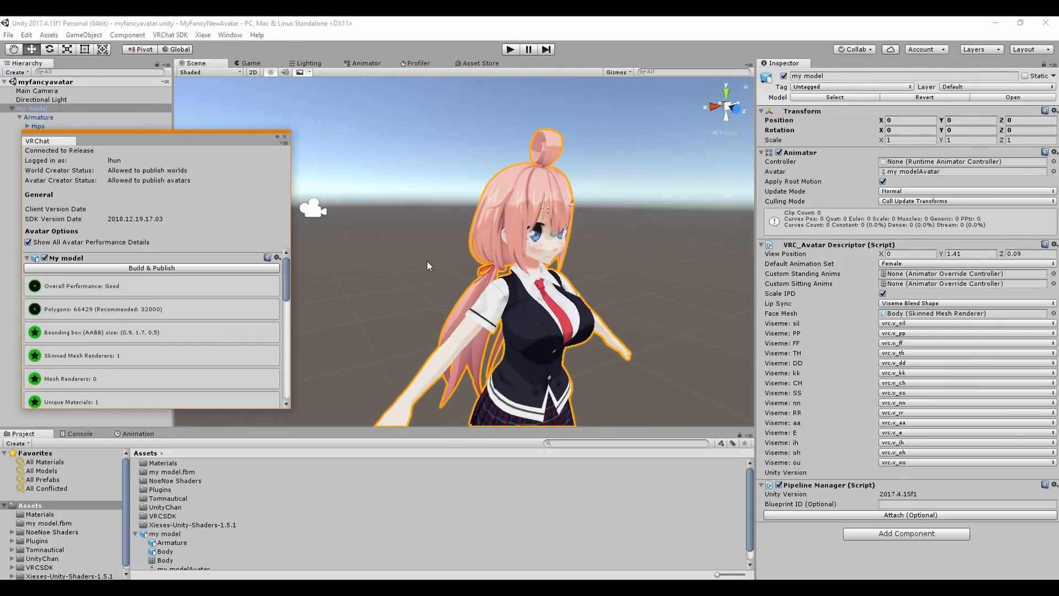
{"action": "left_click", "coordinate": [152, 267]}
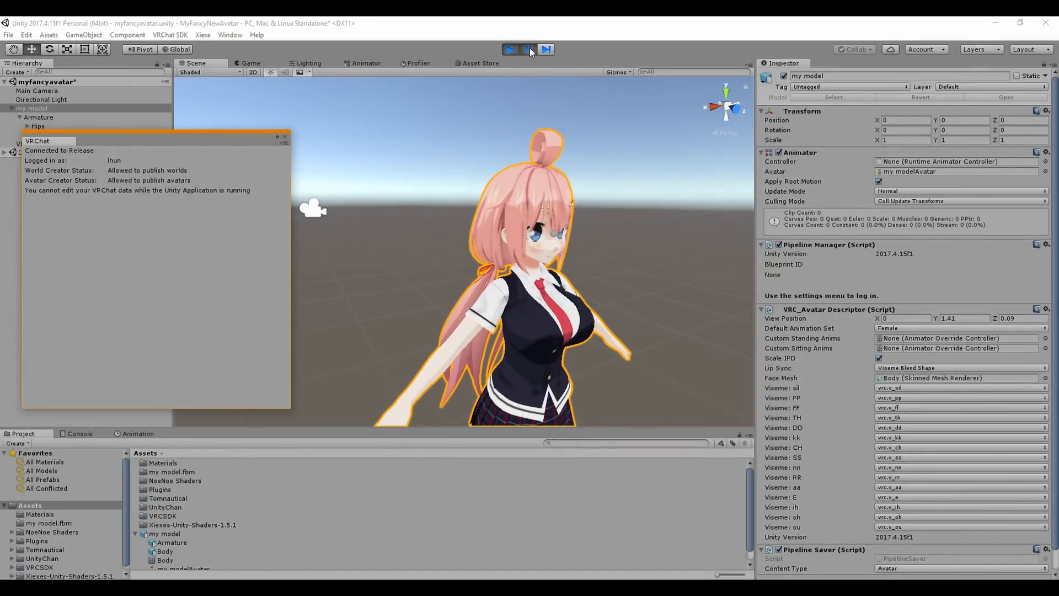
Step: Upload the avatar as 'Tutorial avatar' with a description, rights confirmed and Public sharing
{"action": "left_click", "coordinate": [509, 48]}
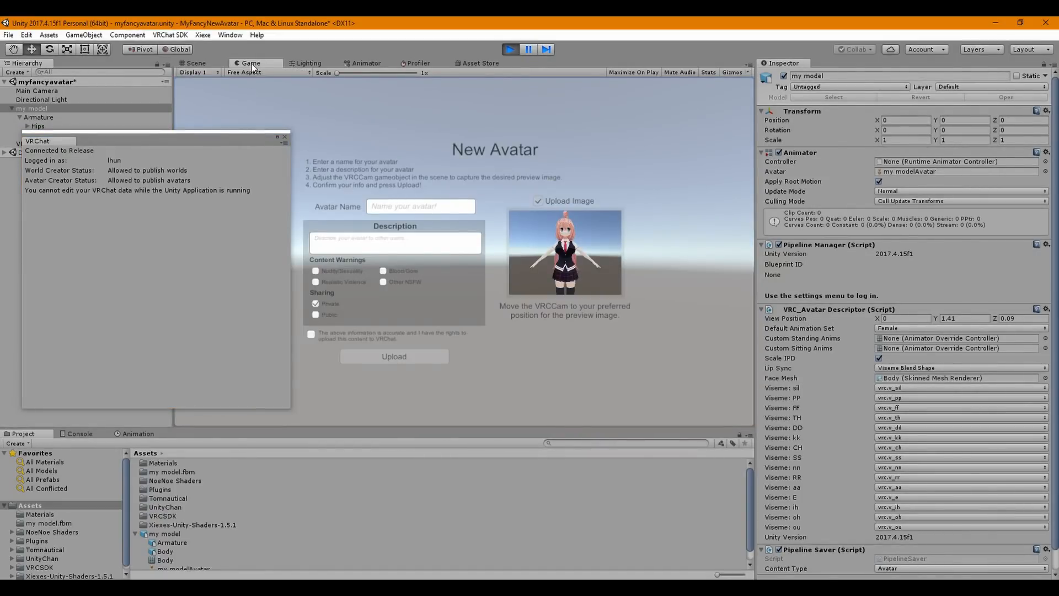
{"action": "type", "text": "Tutorial avatar"}
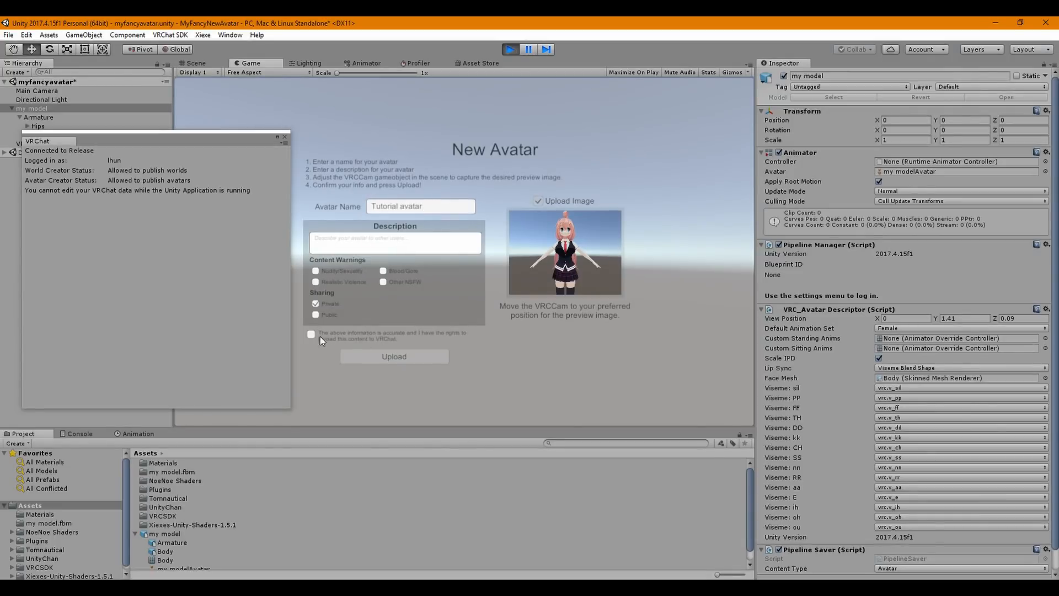
{"action": "left_click", "coordinate": [311, 333]}
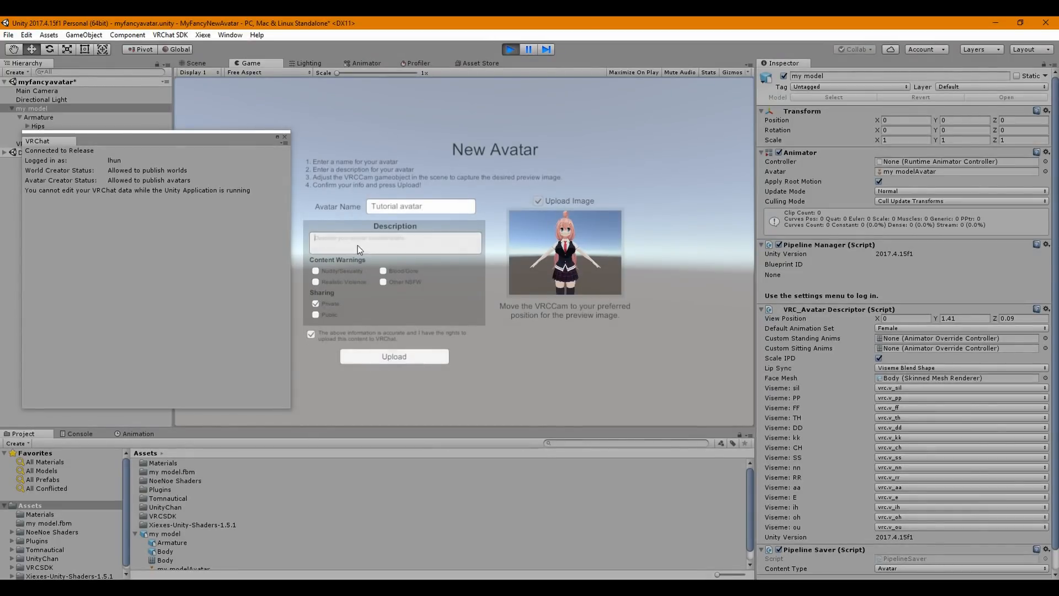
{"action": "type", "text": "the l"}
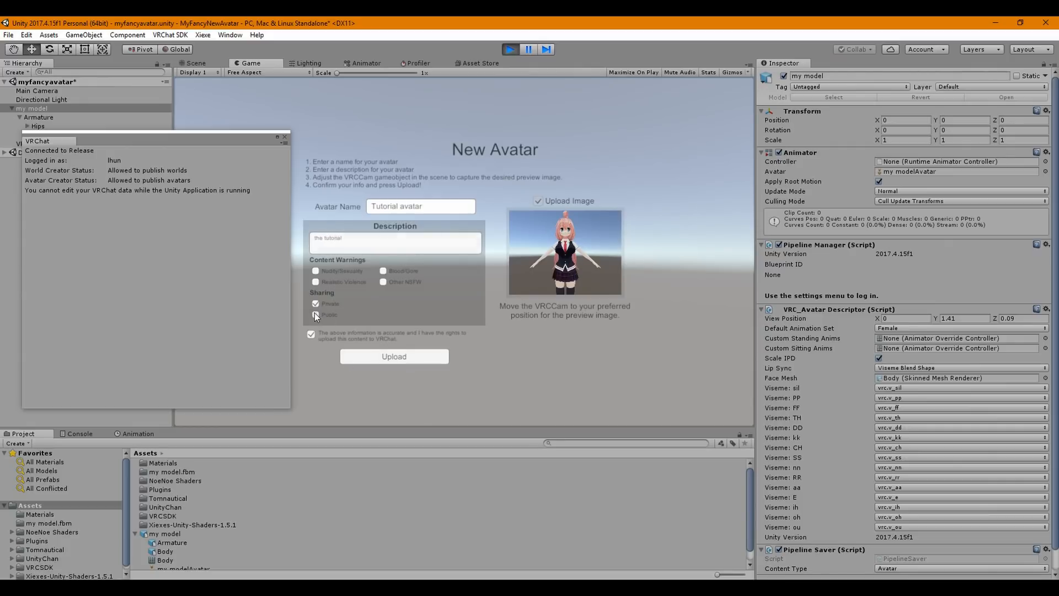
{"action": "left_click", "coordinate": [315, 315]}
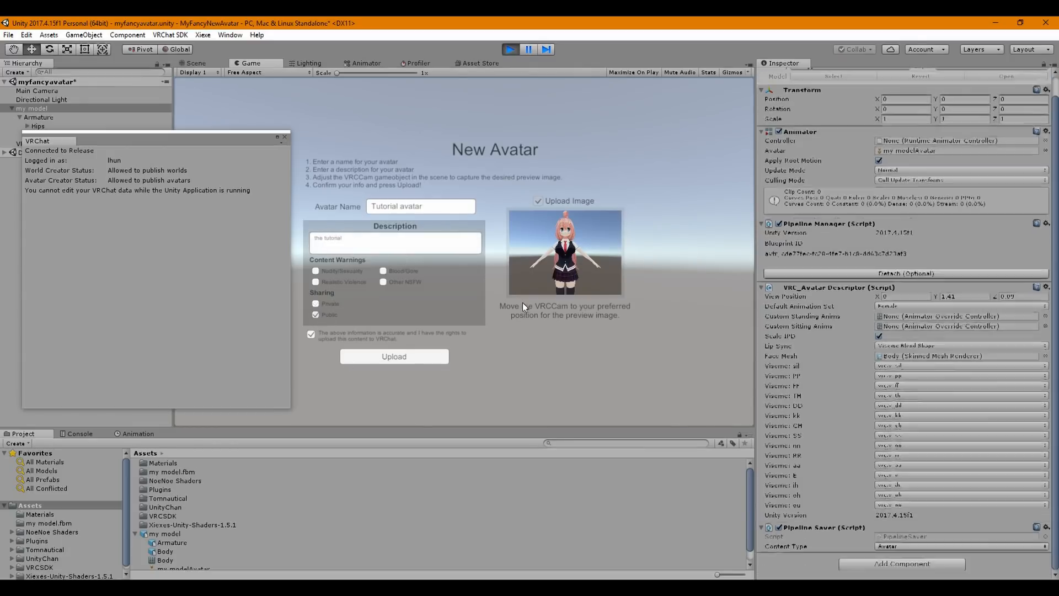
{"action": "left_click", "coordinate": [393, 357]}
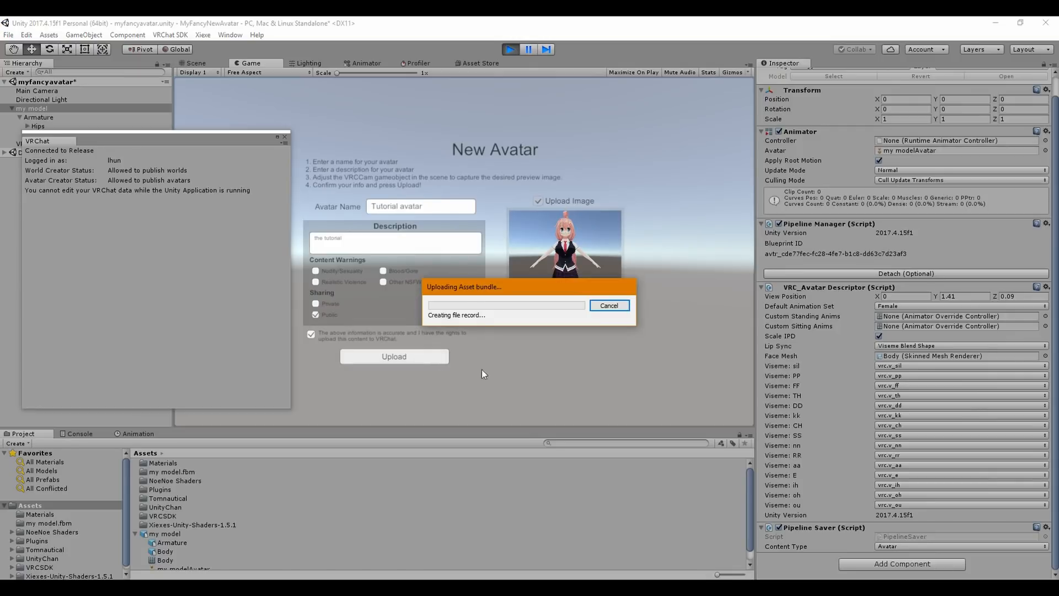